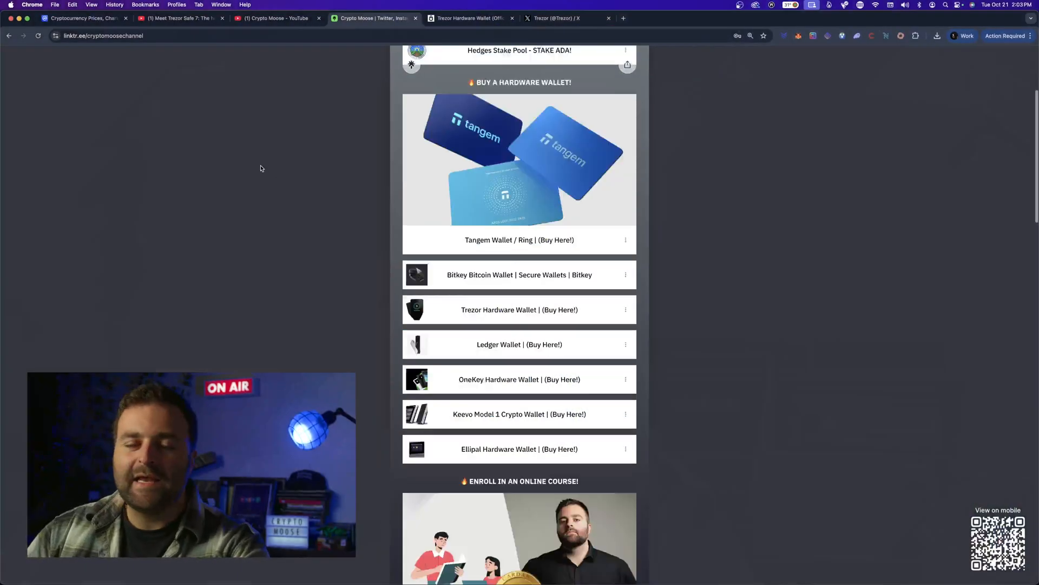
Switch to the Trezor Hardware Wallet tab showing the trezor.io homepage announcing the all-new Safe 7
scroll("down", 3)
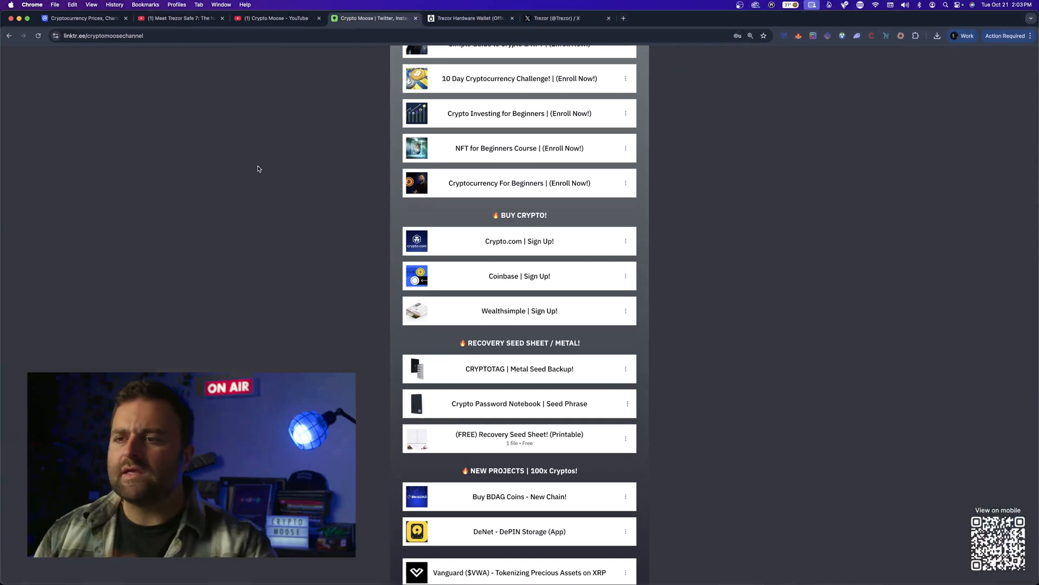
scroll("down", 3)
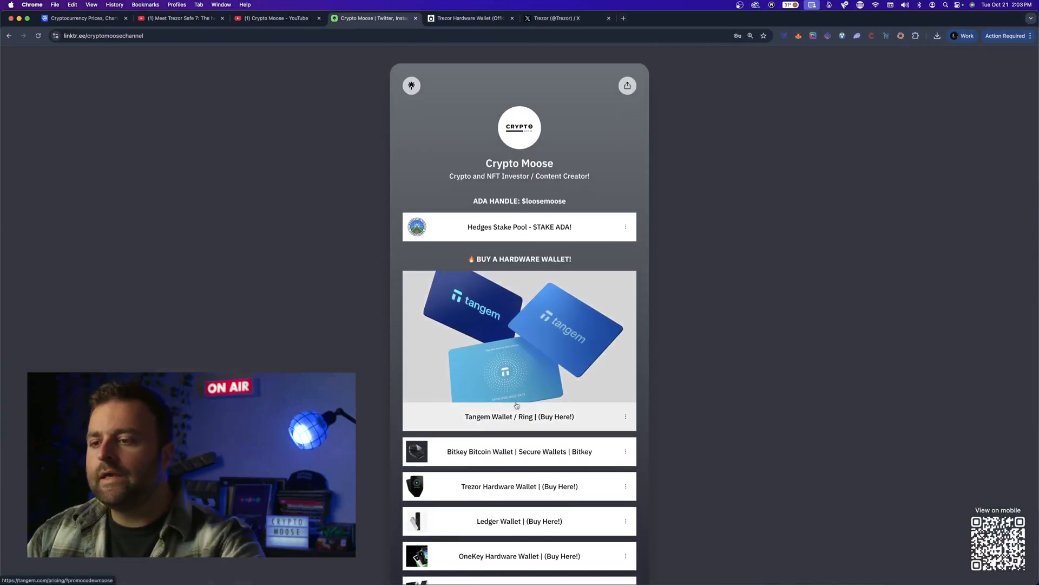
scroll("down", 3)
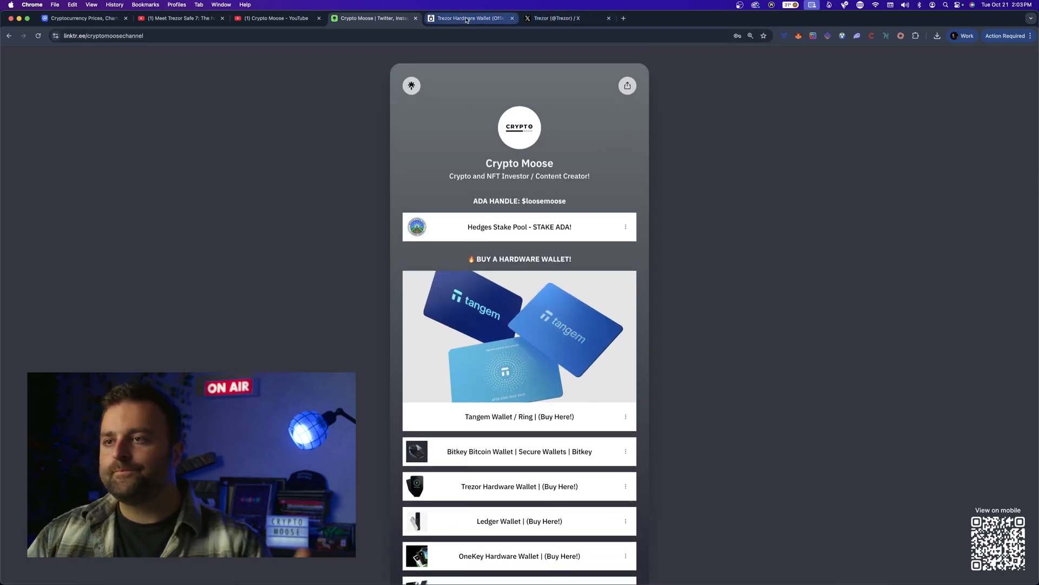
left_click(471, 18)
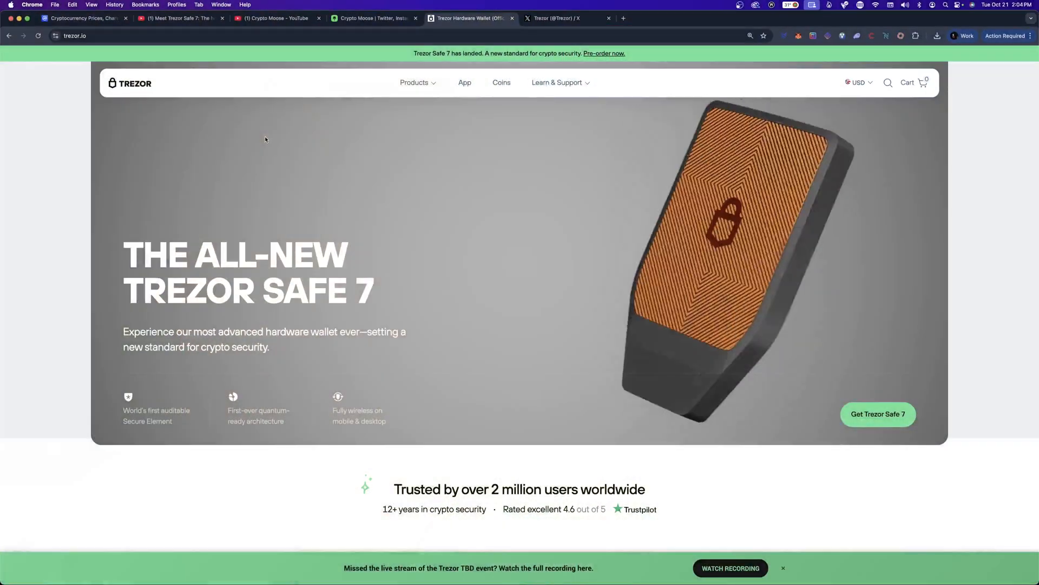
scroll("down", 3)
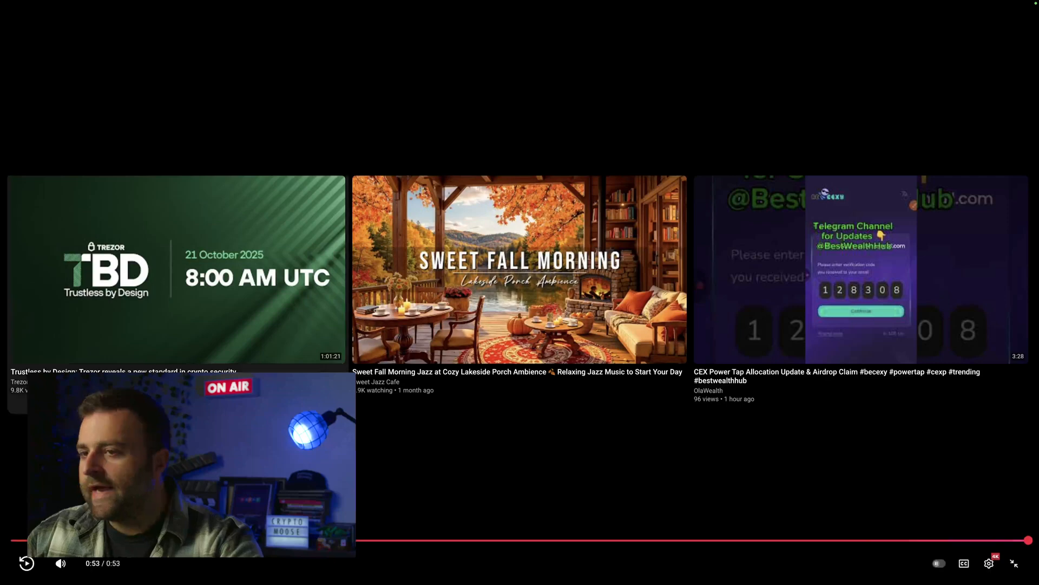
Leave the finished Meet Trezor Safe 7 video and return to the Crypto Moose channel's Videos tab
left_click(1015, 563)
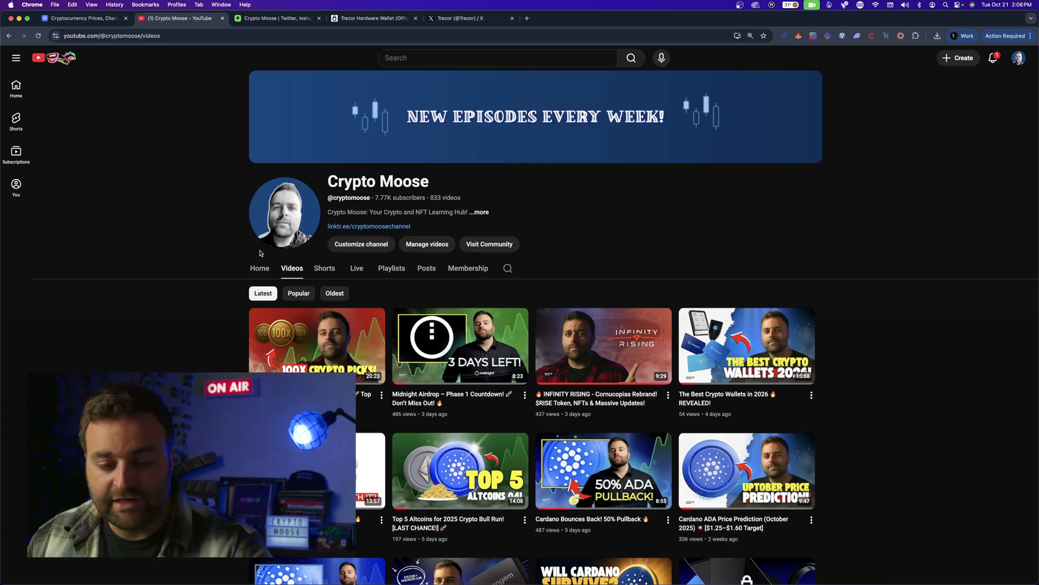
mouse_move(278, 268)
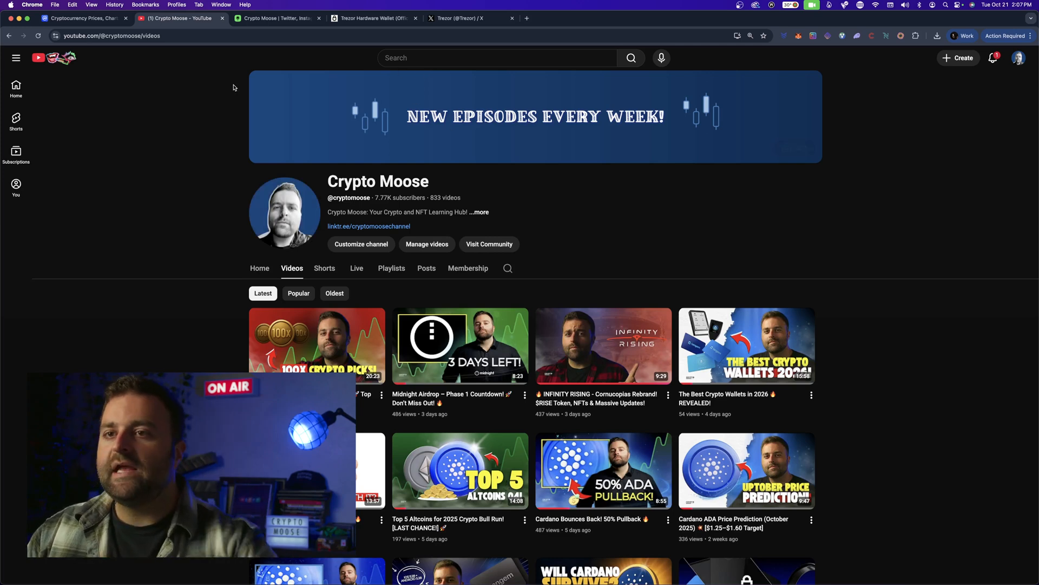
Switch back to the Trezor tab and scroll past the hero banner to 'Your crypto shouldn't be someone else's payday'
left_click(373, 18)
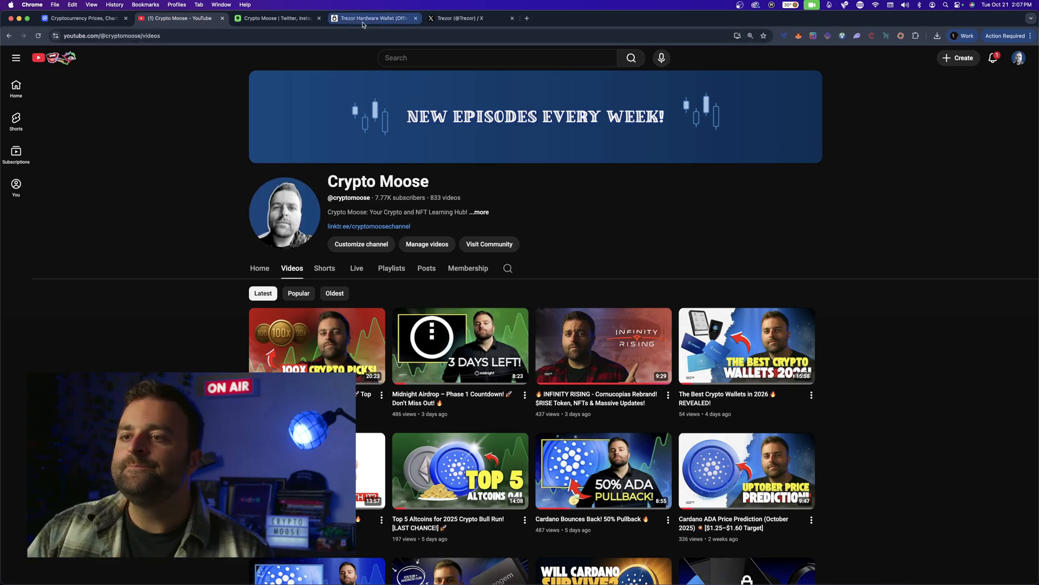
left_click(374, 19)
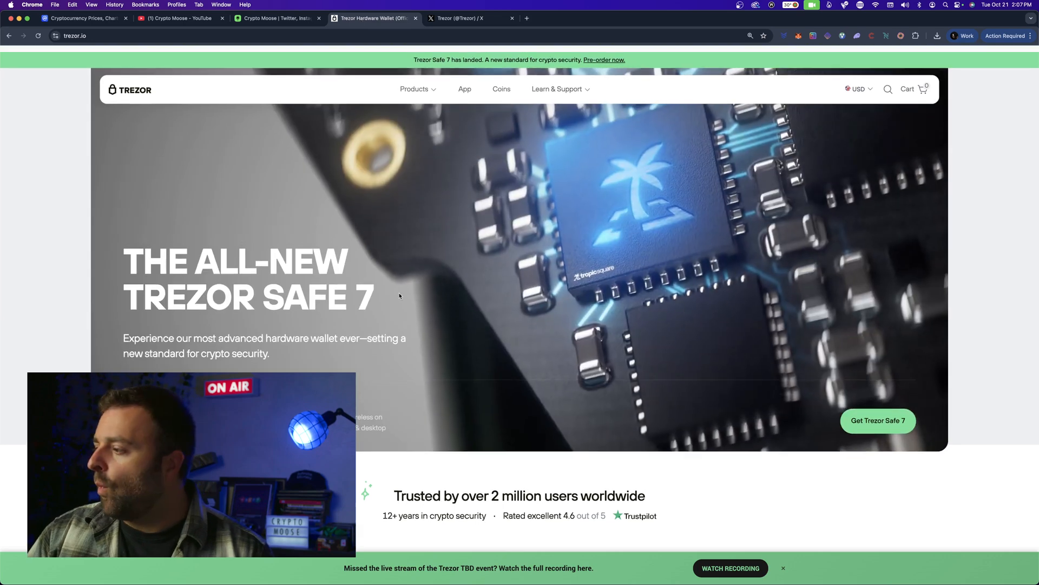
scroll("down", 3)
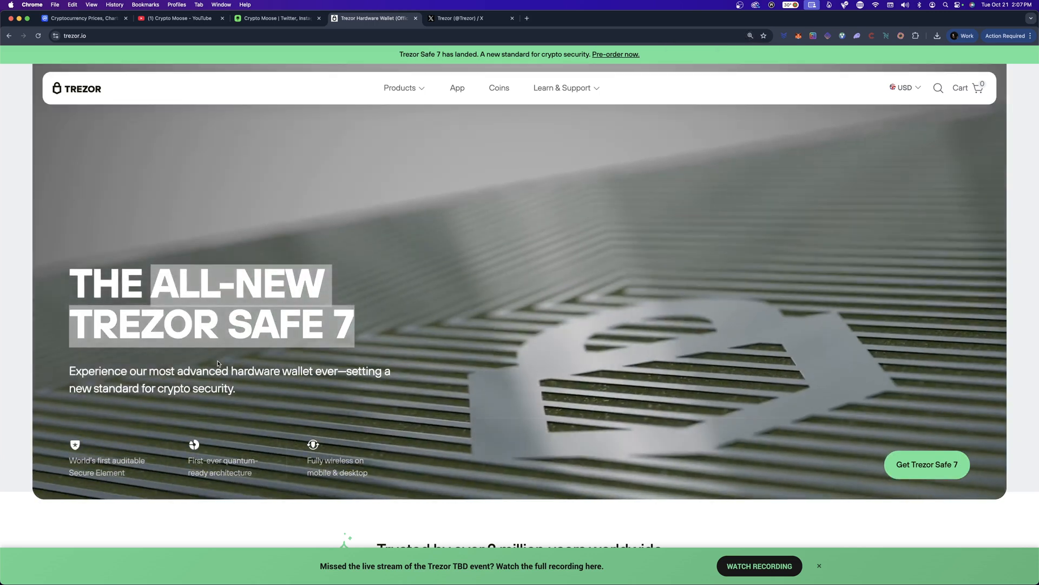
scroll("down", 3)
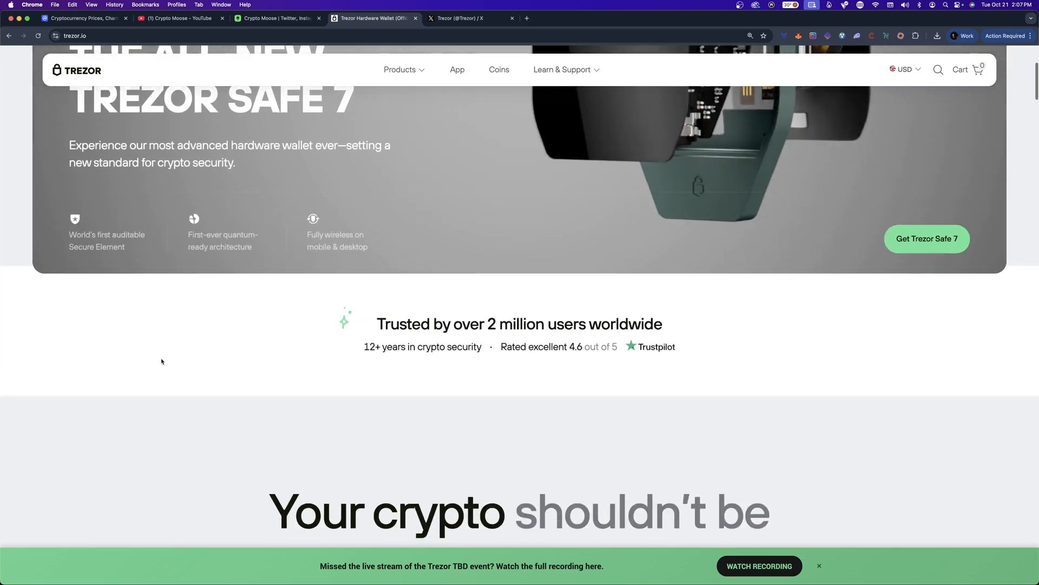
scroll("down", 3)
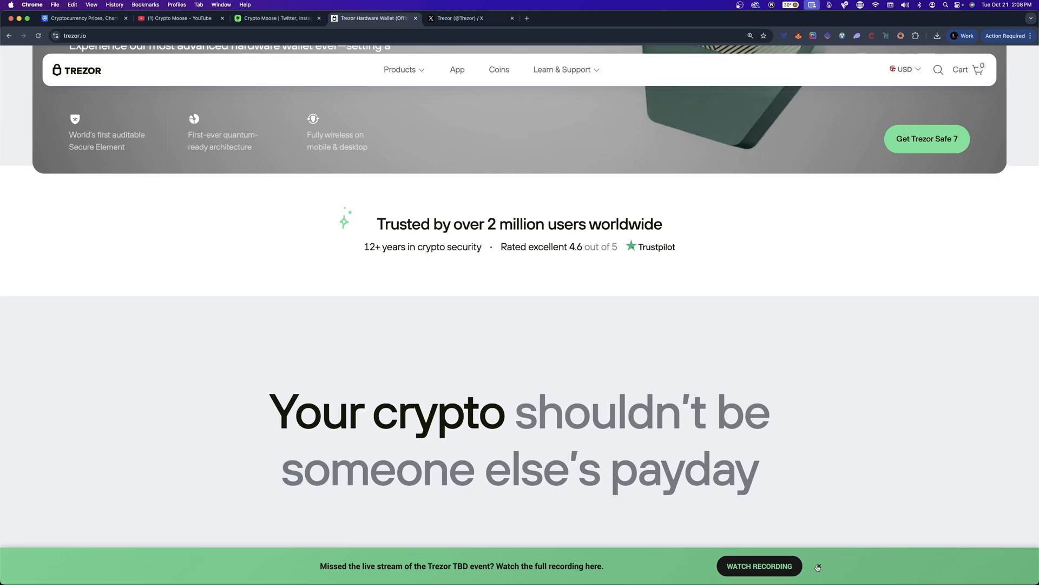
Scroll through Take Control, Absolute ownership, One Wallet Zero Limits and Unleash the full power to 'Discover your ideal wallet'
scroll("down", 3)
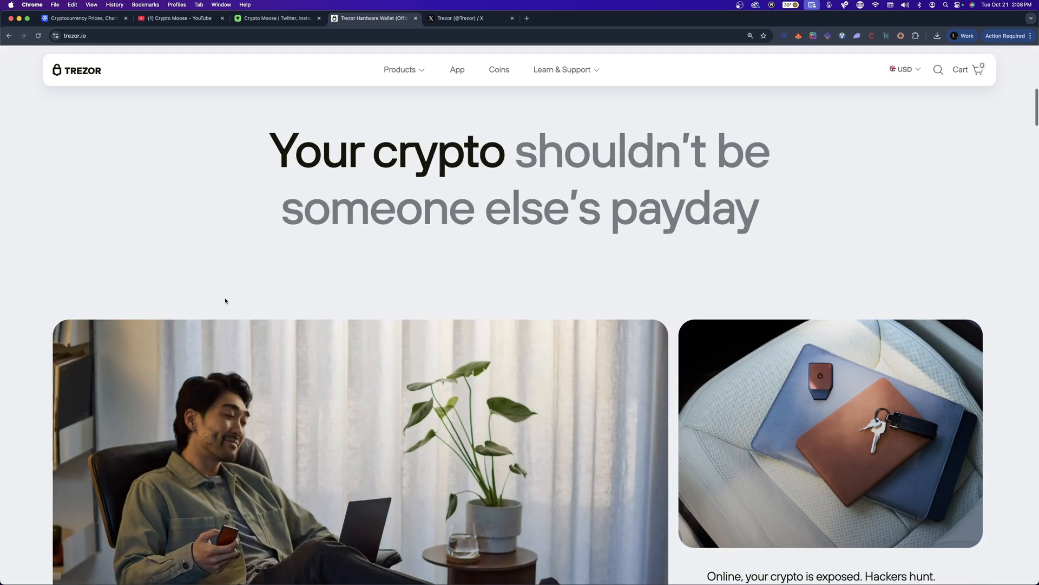
scroll("down", 3)
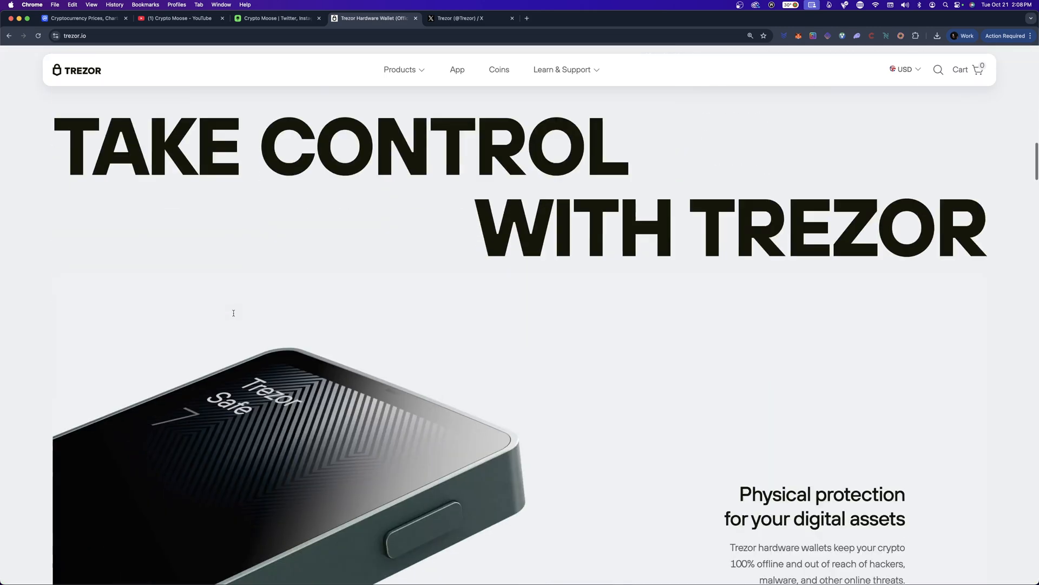
scroll("down", 3)
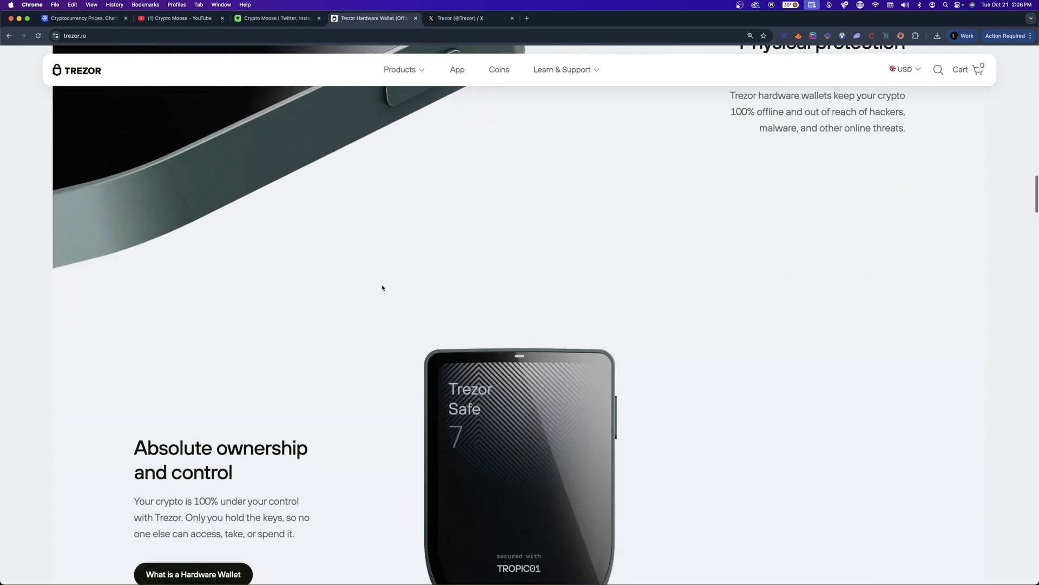
scroll("up", 3)
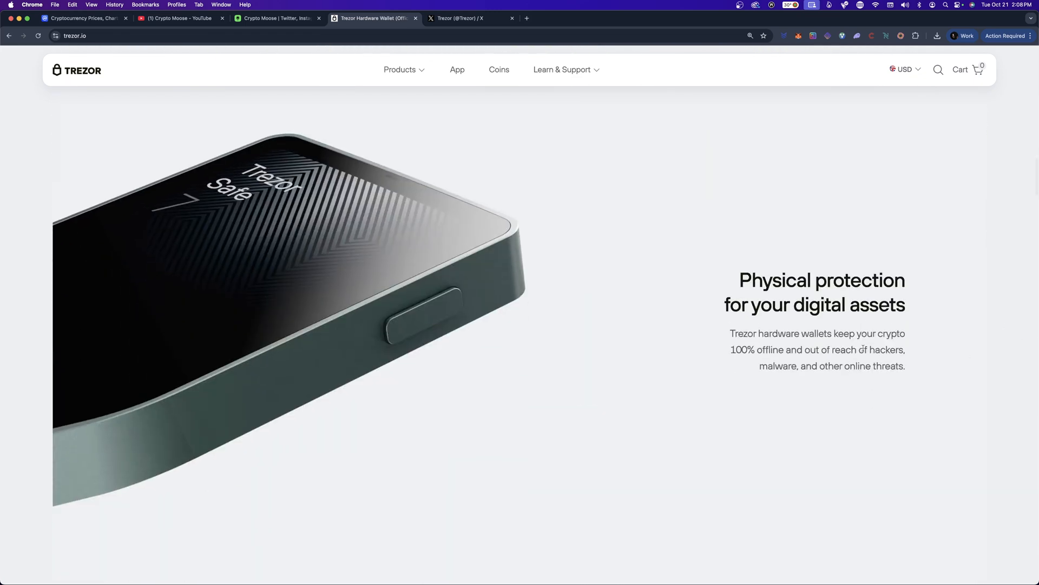
scroll("down", 3)
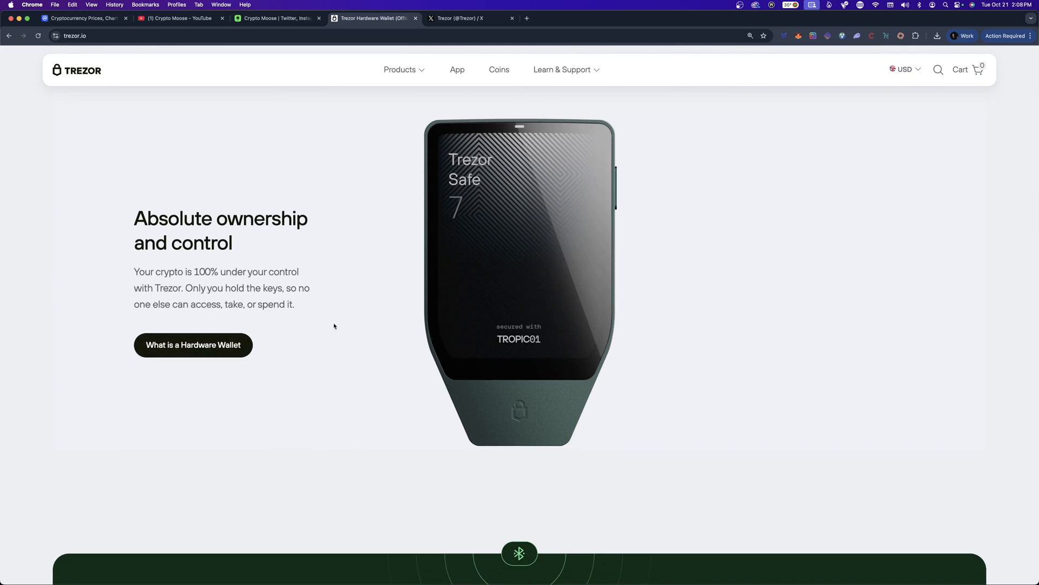
mouse_move(575, 350)
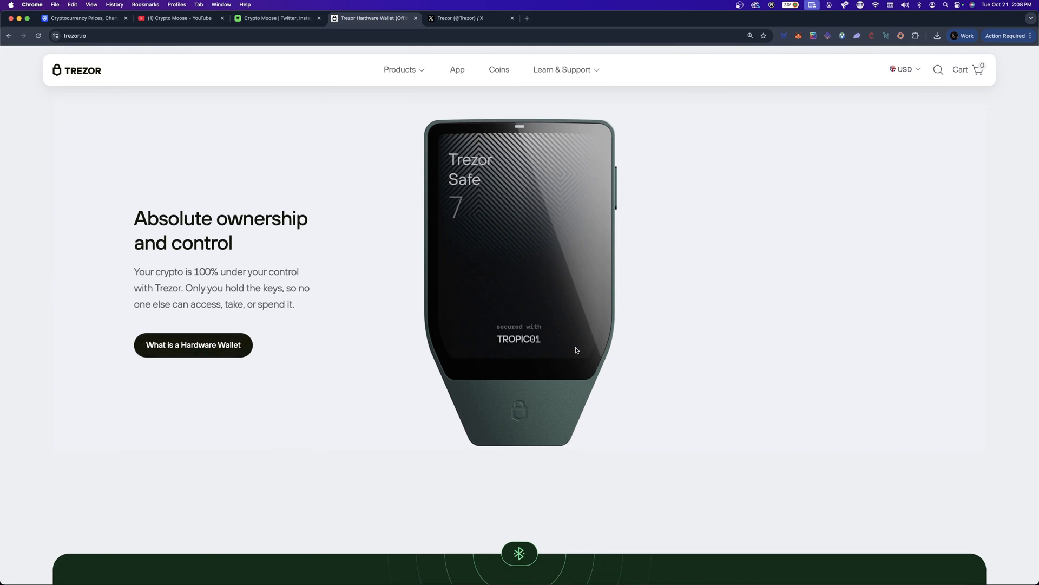
scroll("down", 3)
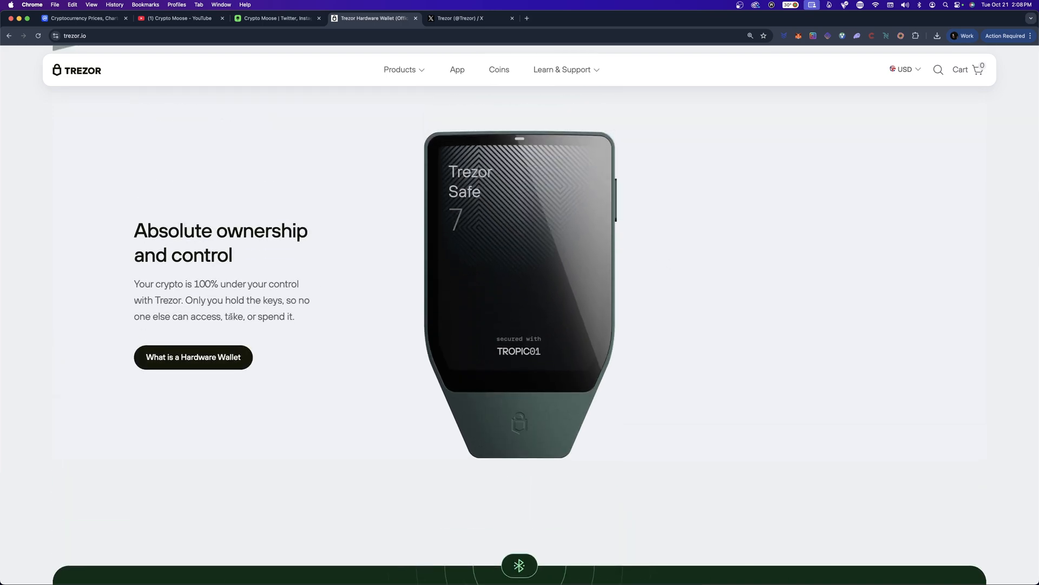
scroll("down", 3)
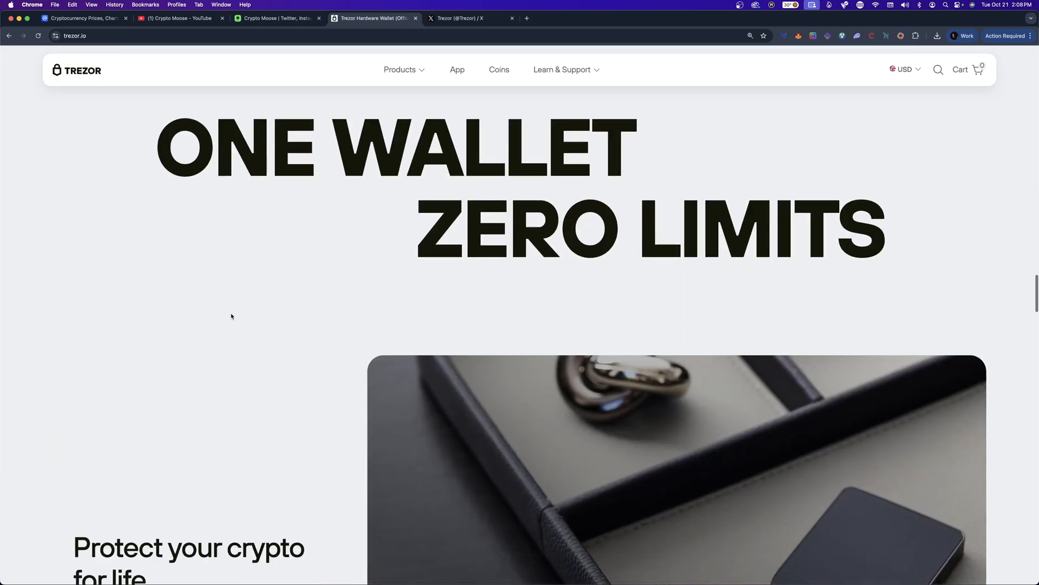
scroll("down", 3)
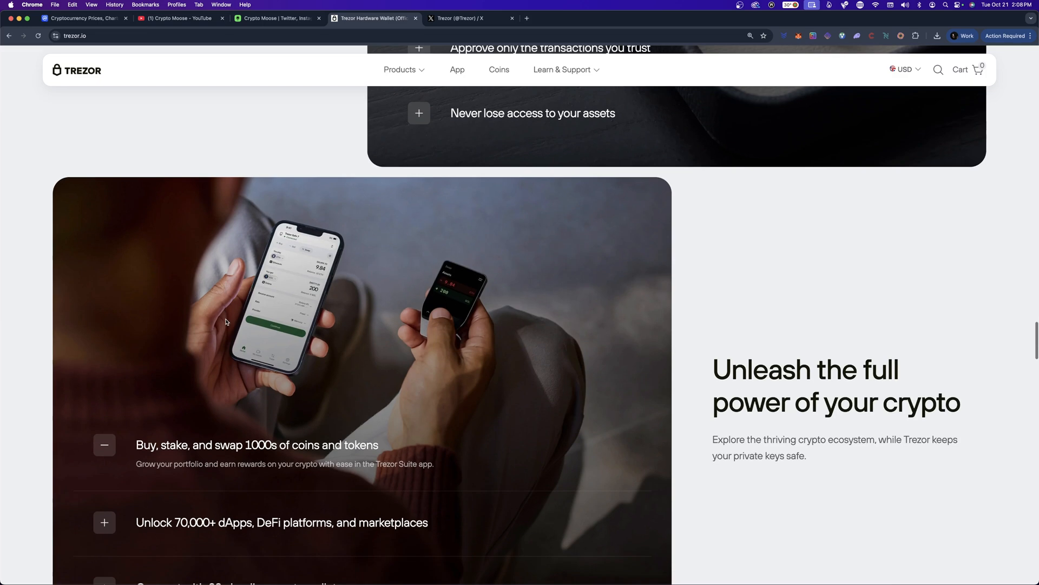
scroll("down", 3)
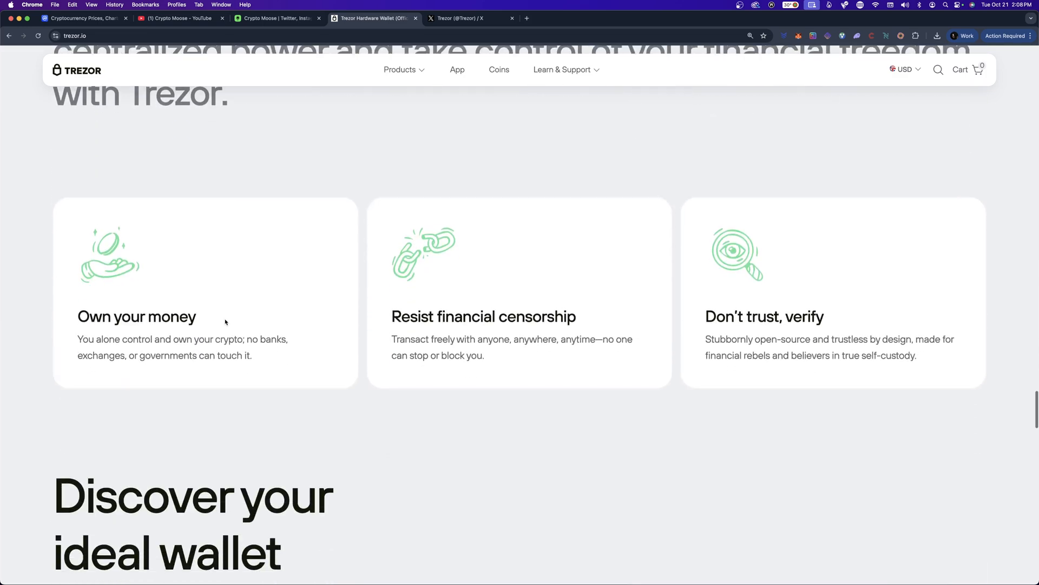
Look over the Safe 7 (USD 249), Safe 5 (USD 169) and Safe 3 (USD 79) wallet cards
scroll("down", 3)
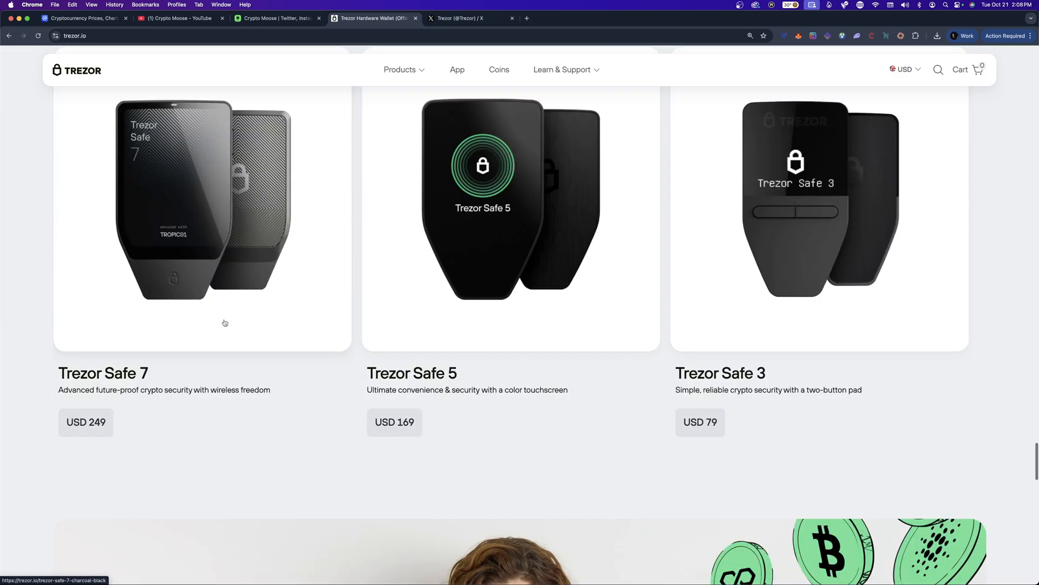
scroll("down", 3)
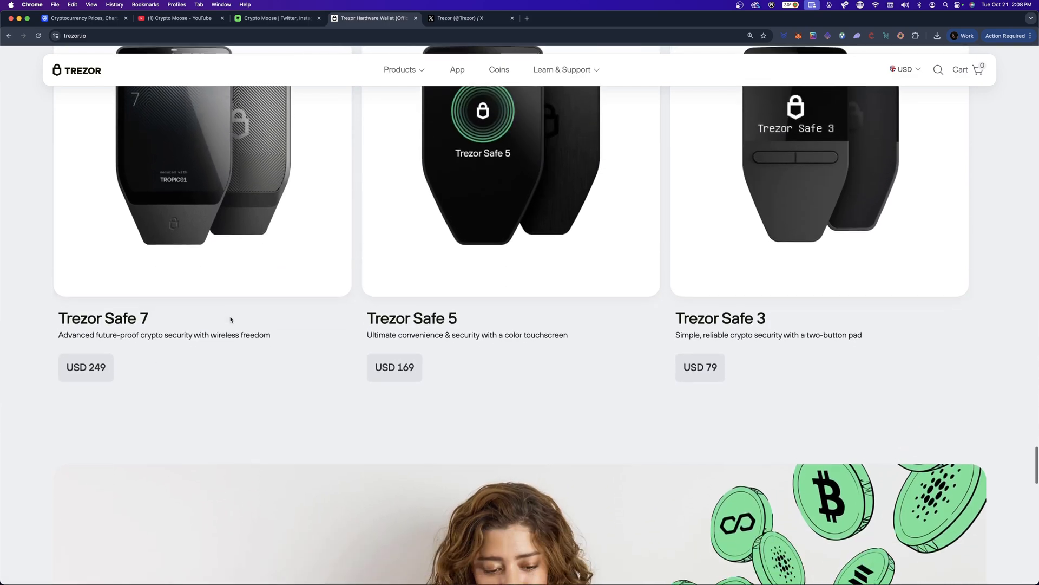
scroll("up", 3)
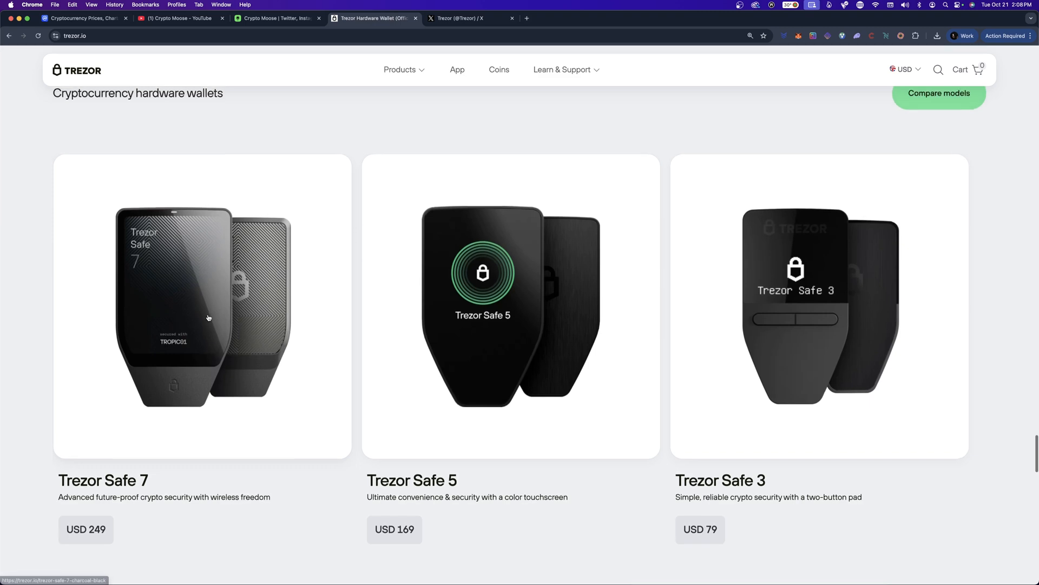
scroll("down", 3)
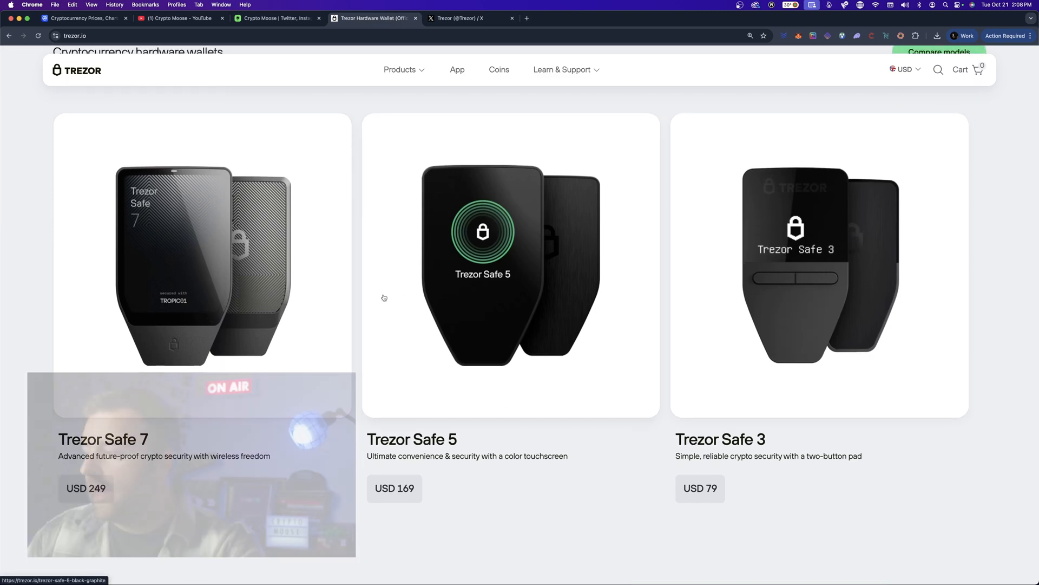
scroll("down", 3)
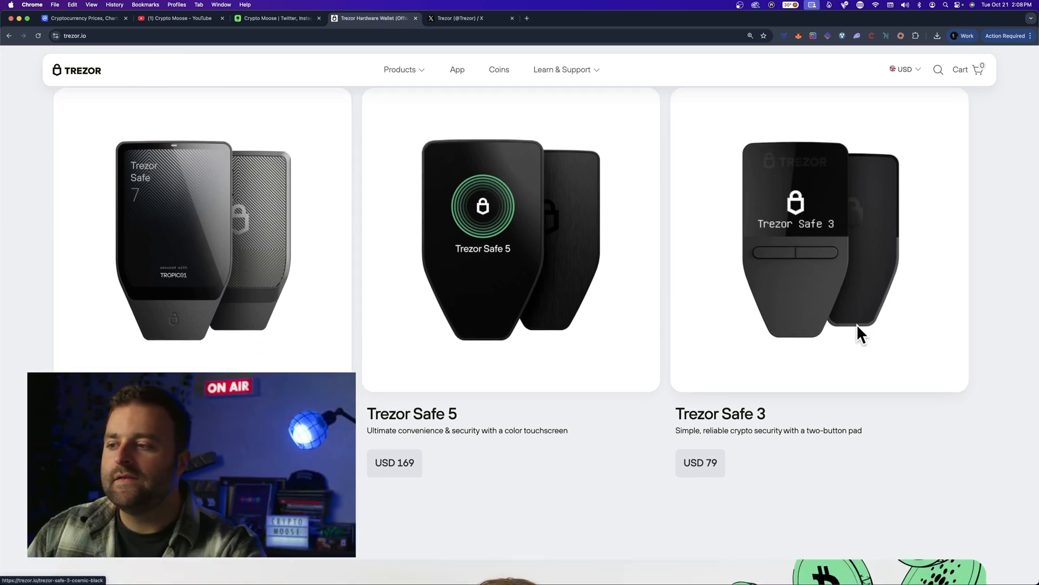
mouse_move(748, 381)
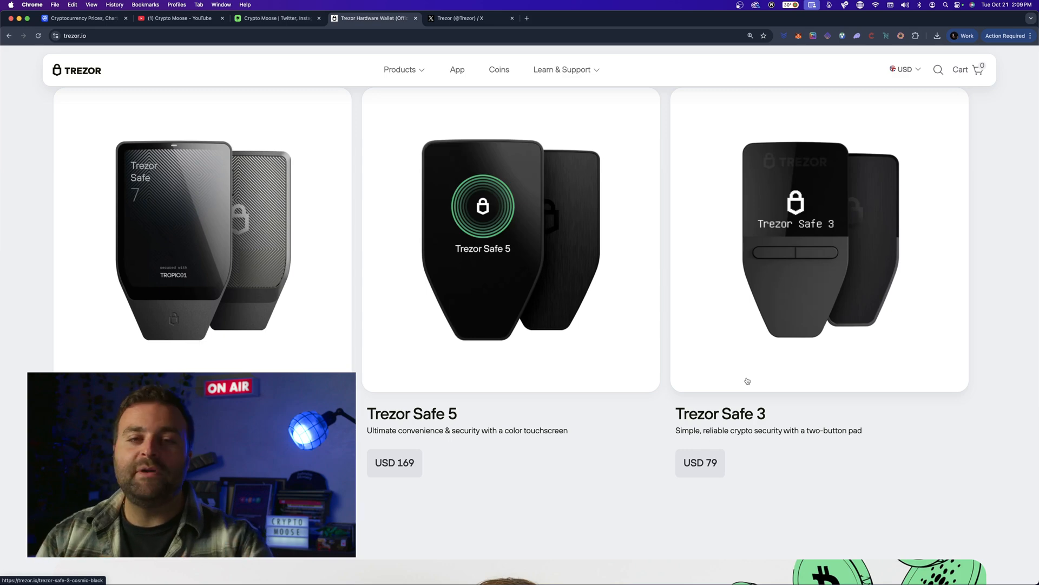
scroll("down", 3)
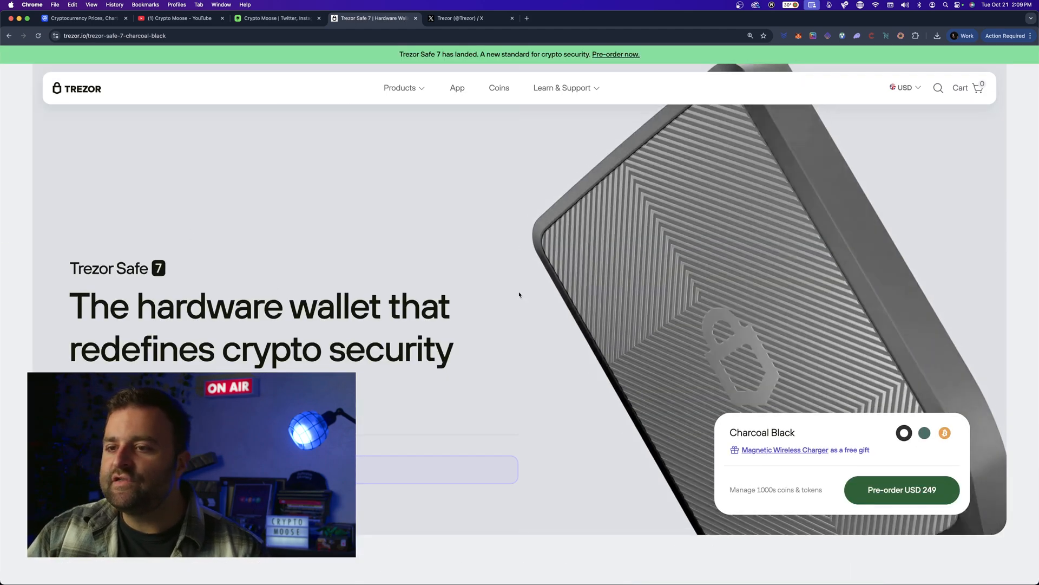
Scroll to the Safe 7 feature cards and highlight the chip name TROPIC01 in the secure chip description
scroll("down", 3)
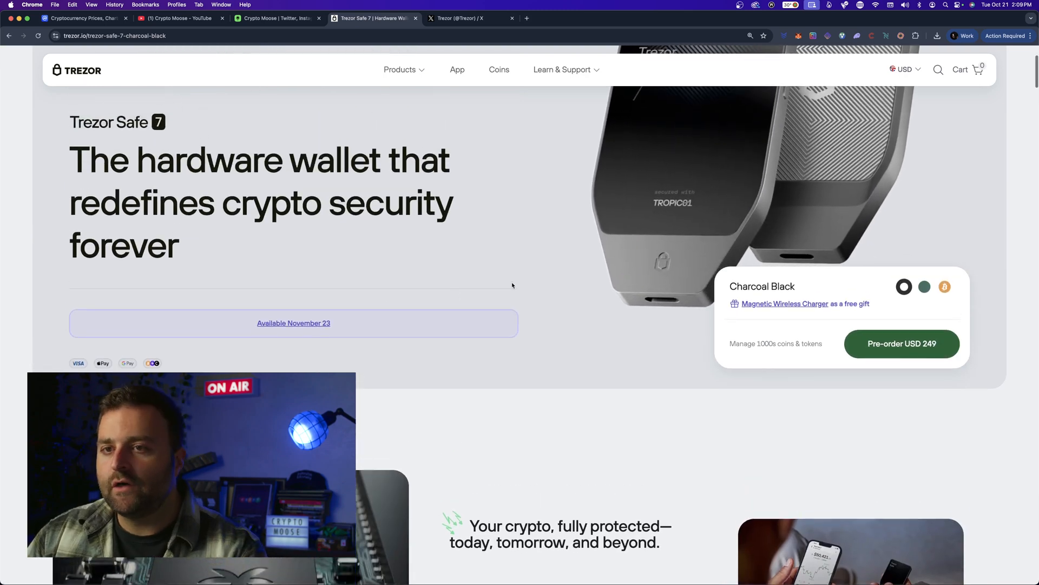
scroll("down", 3)
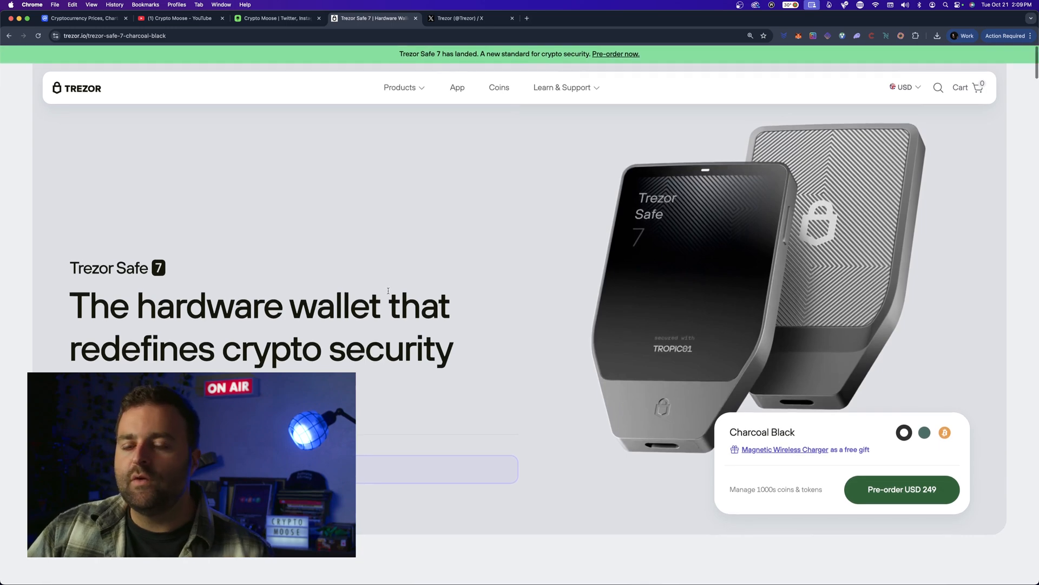
scroll("down", 3)
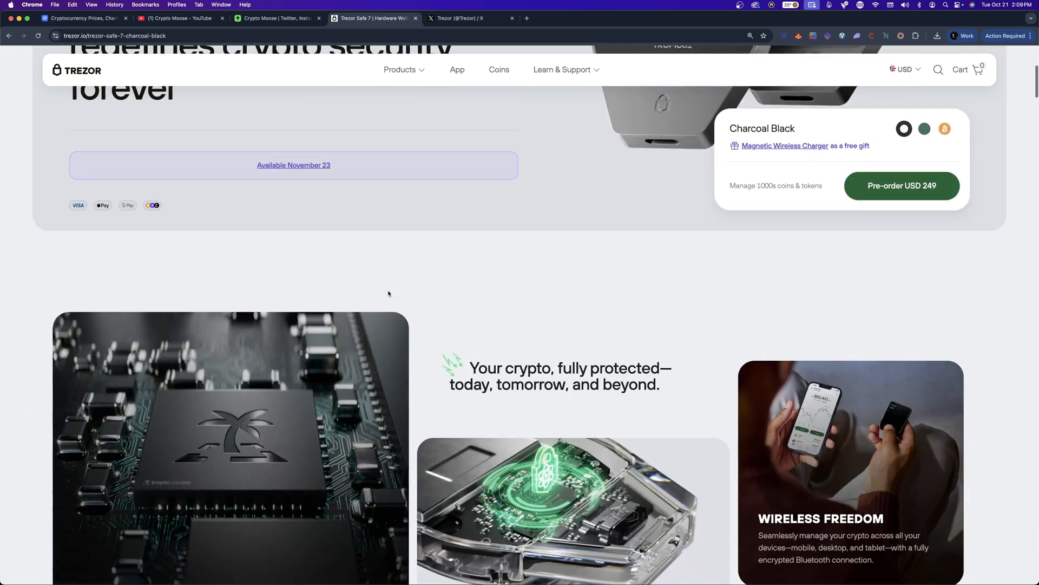
scroll("down", 3)
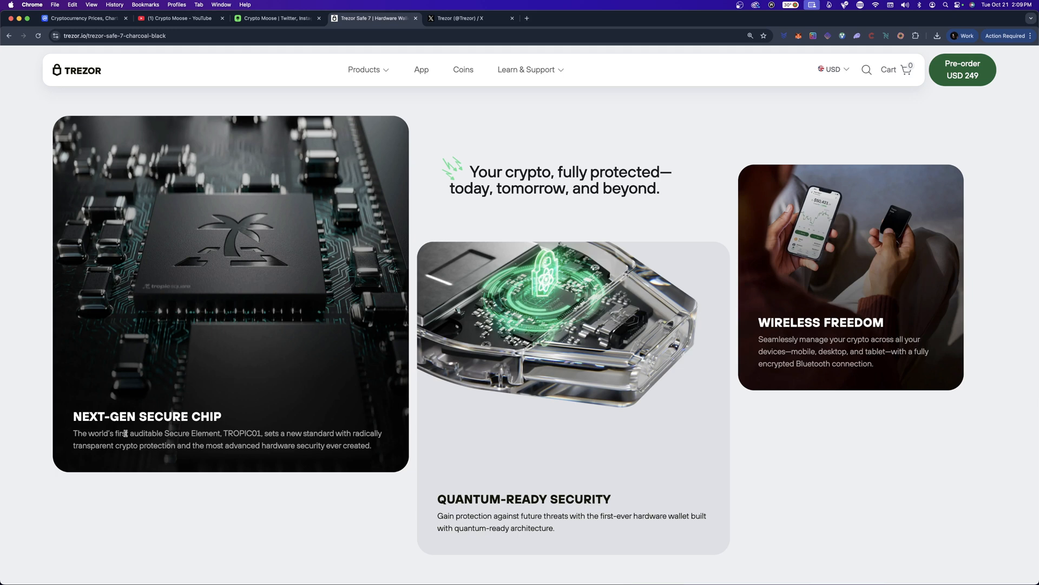
double_click(234, 433)
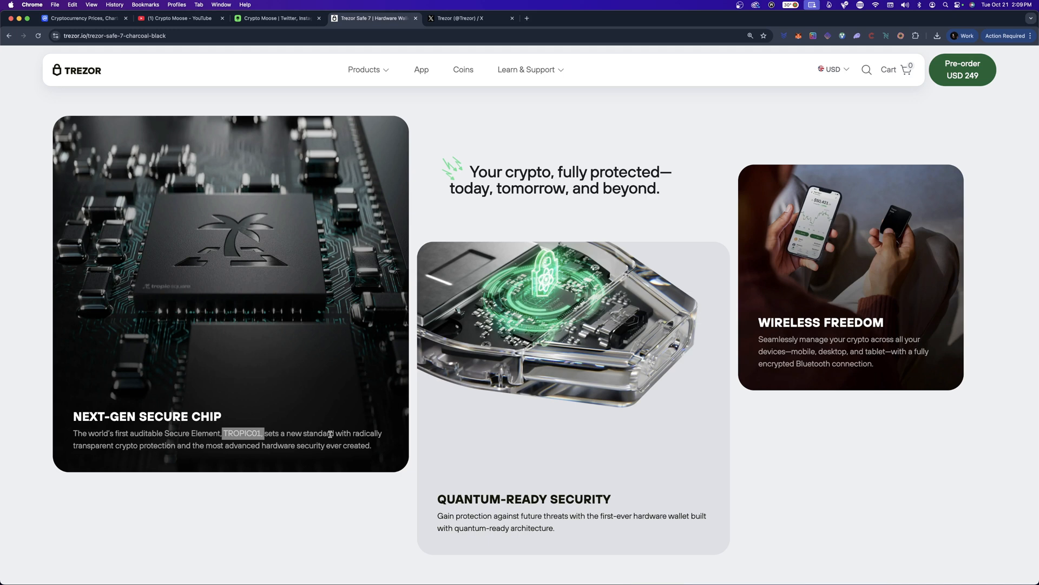
mouse_move(343, 402)
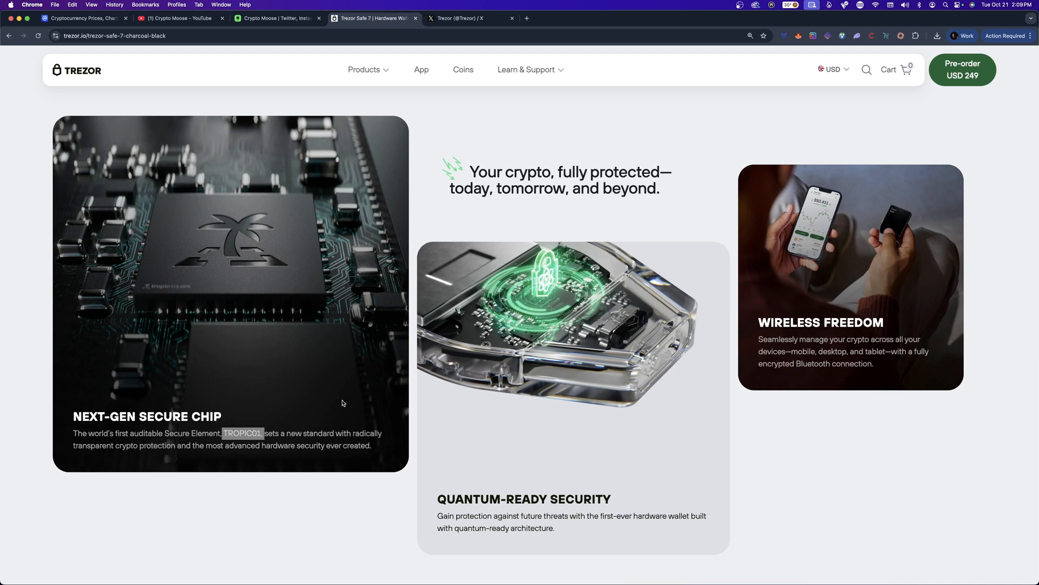
Continue down past the next-gen secure chip, quantum-ready security and wireless freedom cards
scroll("down", 3)
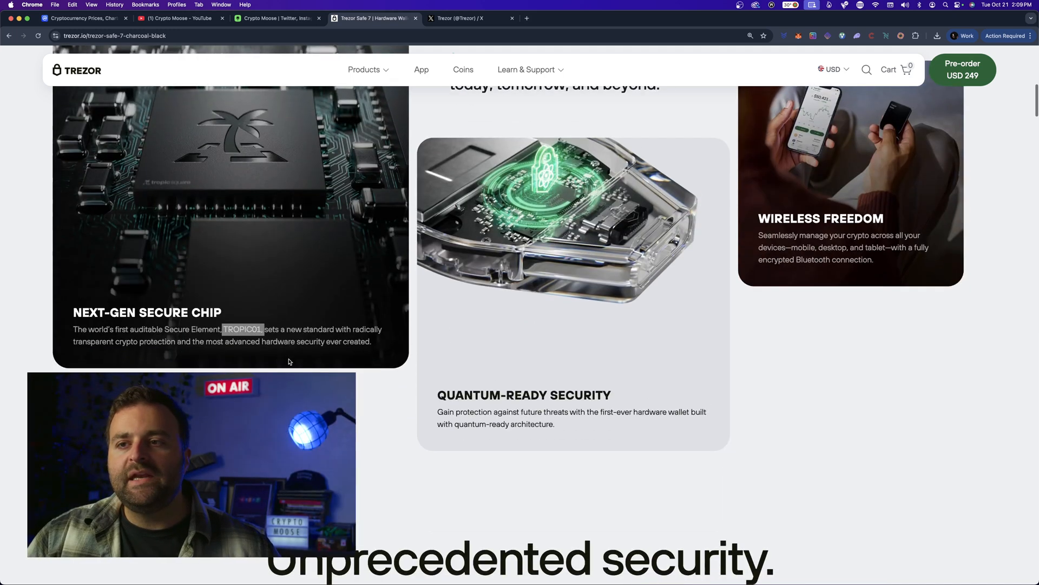
scroll("down", 3)
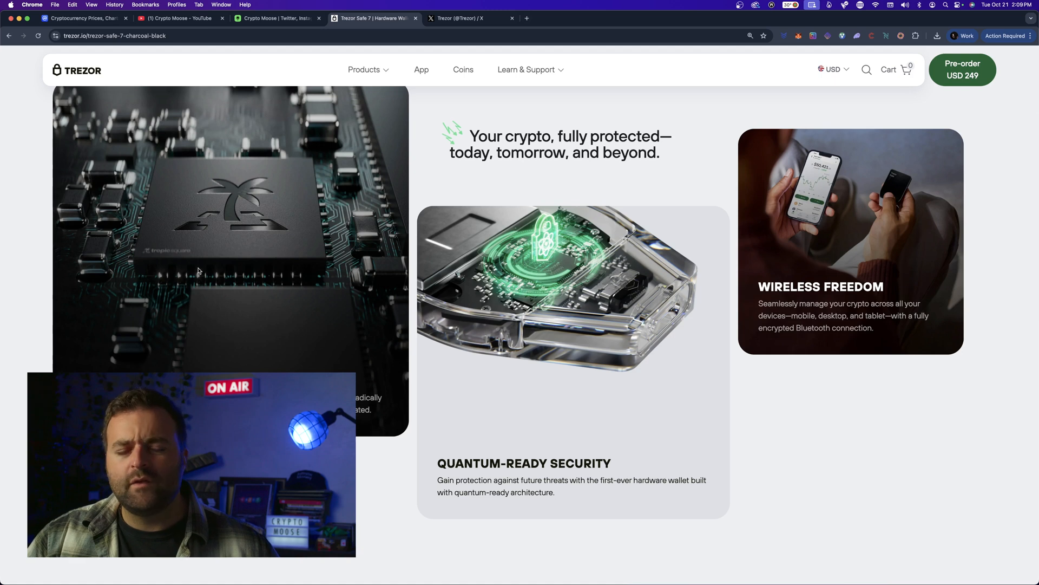
mouse_move(418, 359)
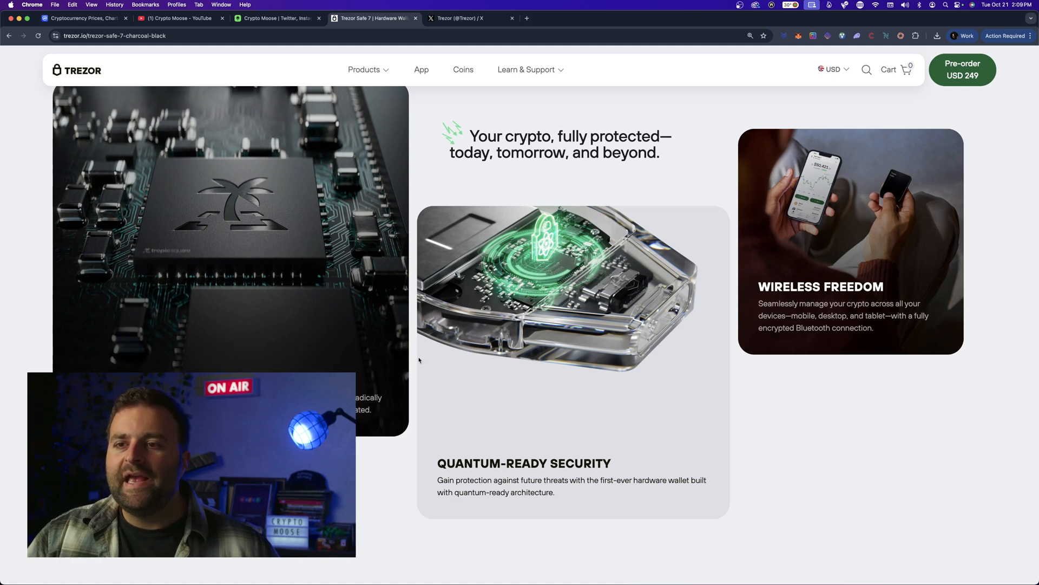
mouse_move(339, 319)
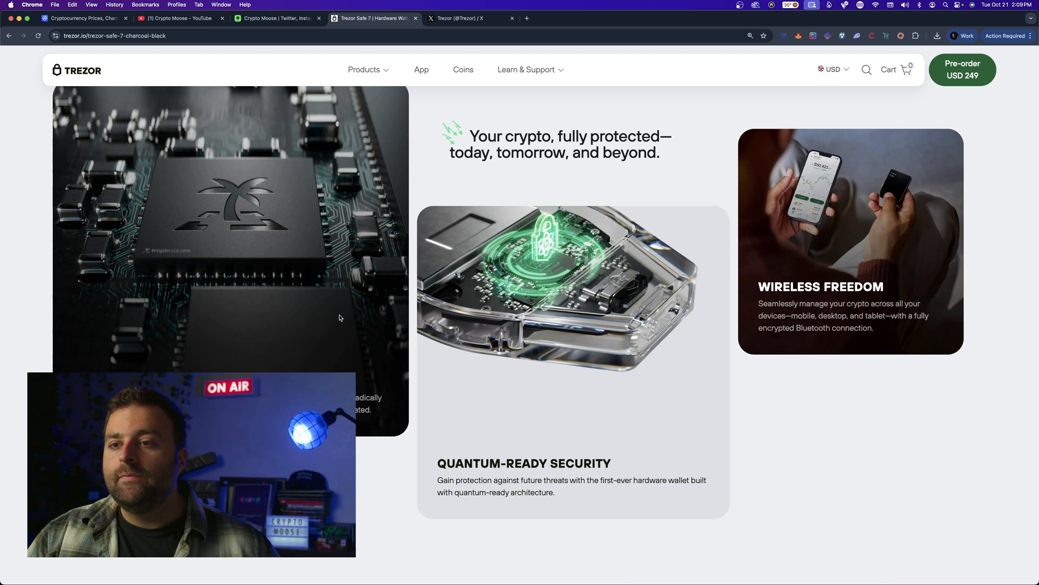
scroll("down", 3)
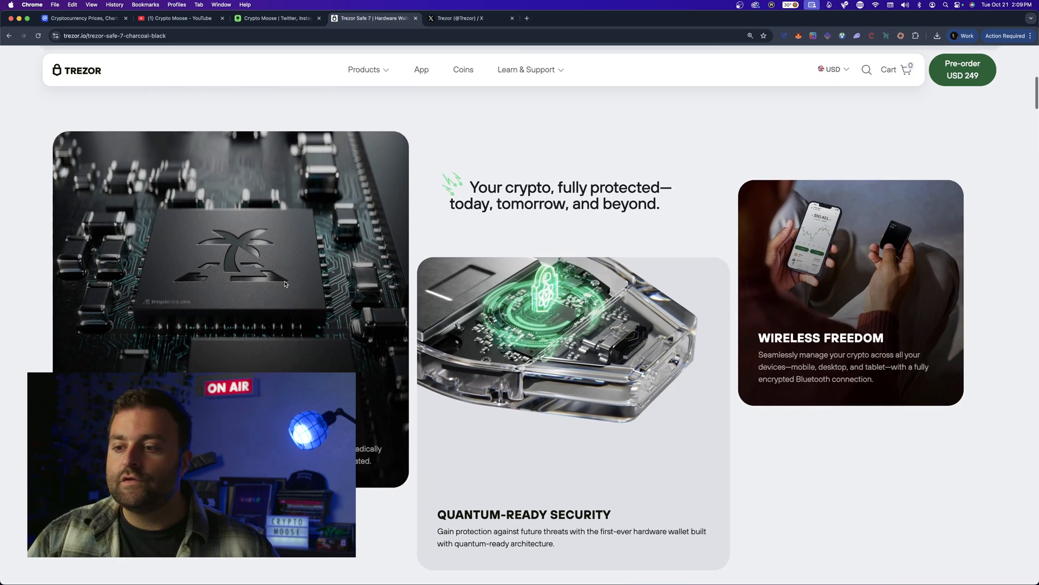
scroll("down", 3)
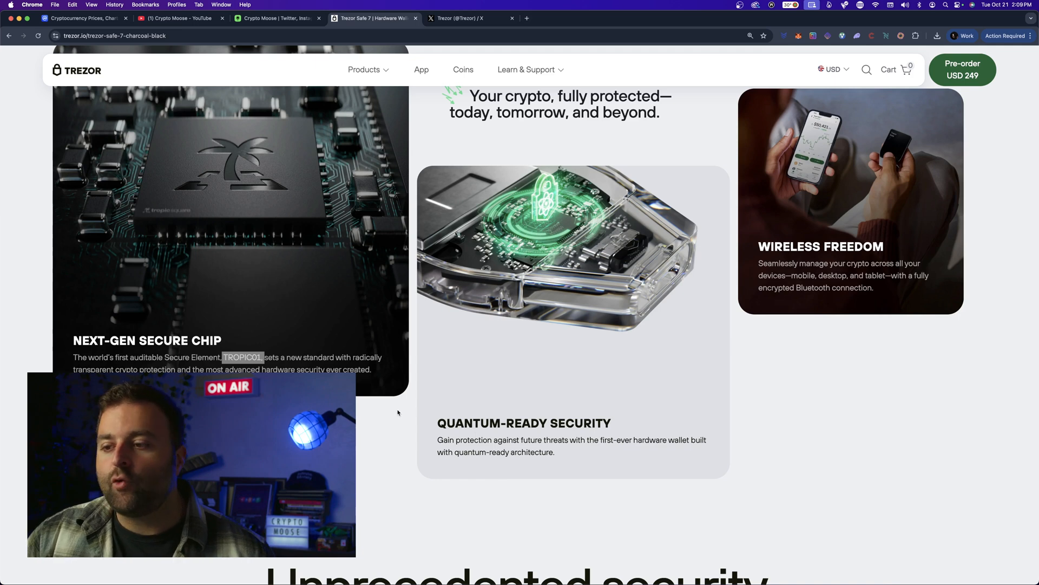
scroll("down", 3)
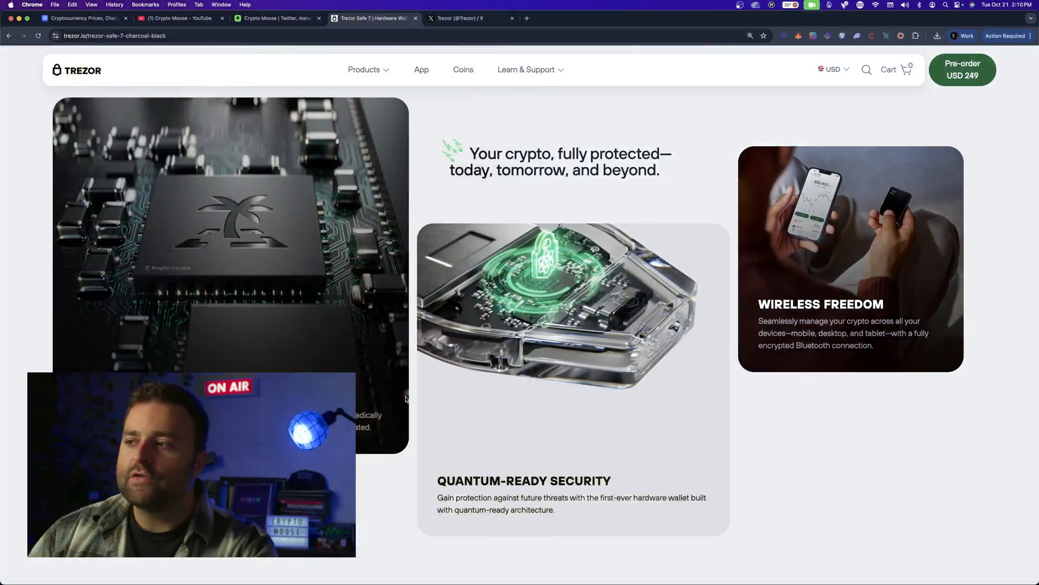
Scroll past 'Unprecedented security' to the Dual Secure Element protection section with its exploded device image
scroll("down", 3)
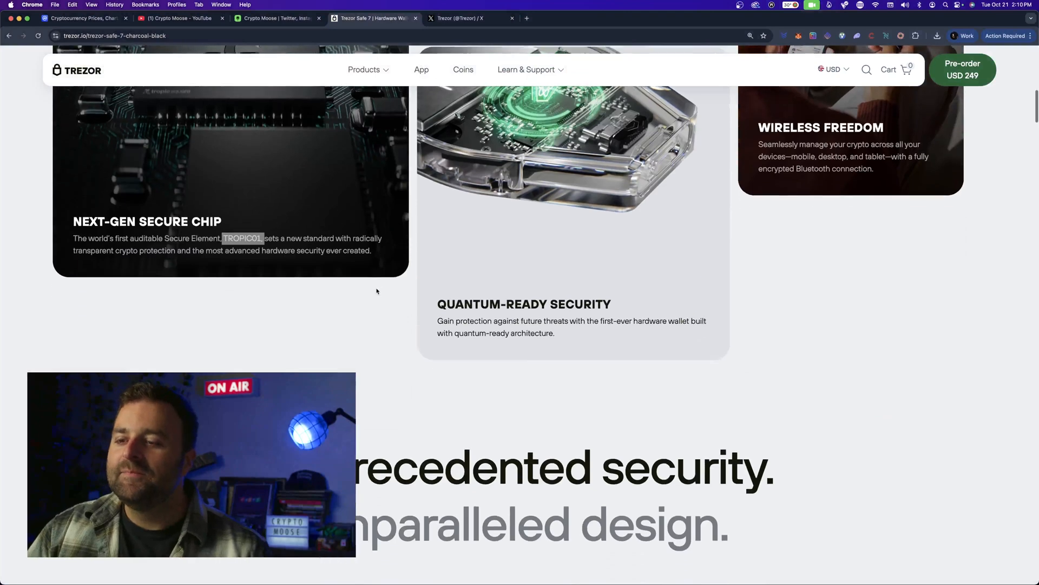
scroll("down", 3)
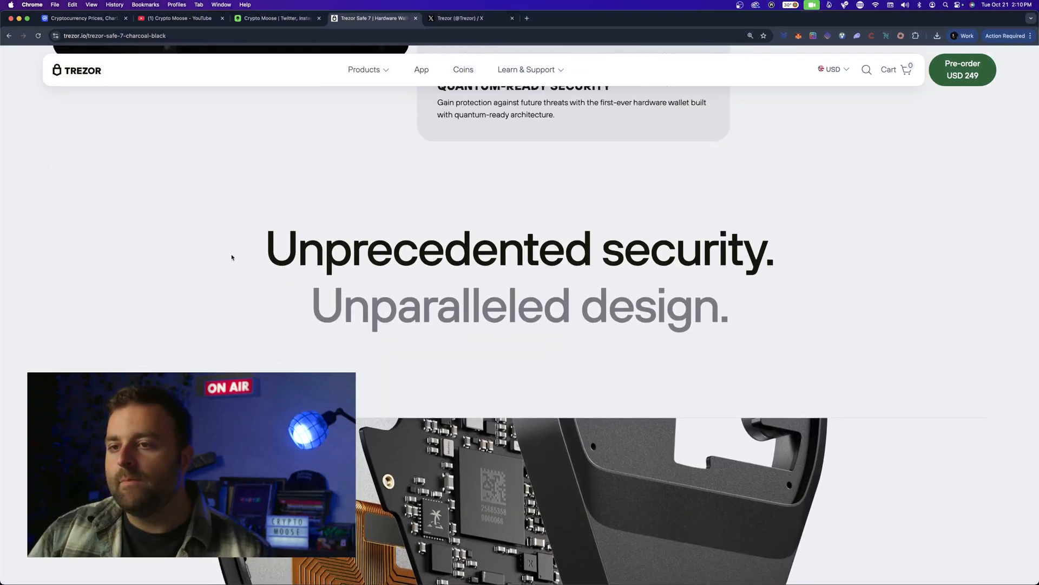
scroll("down", 3)
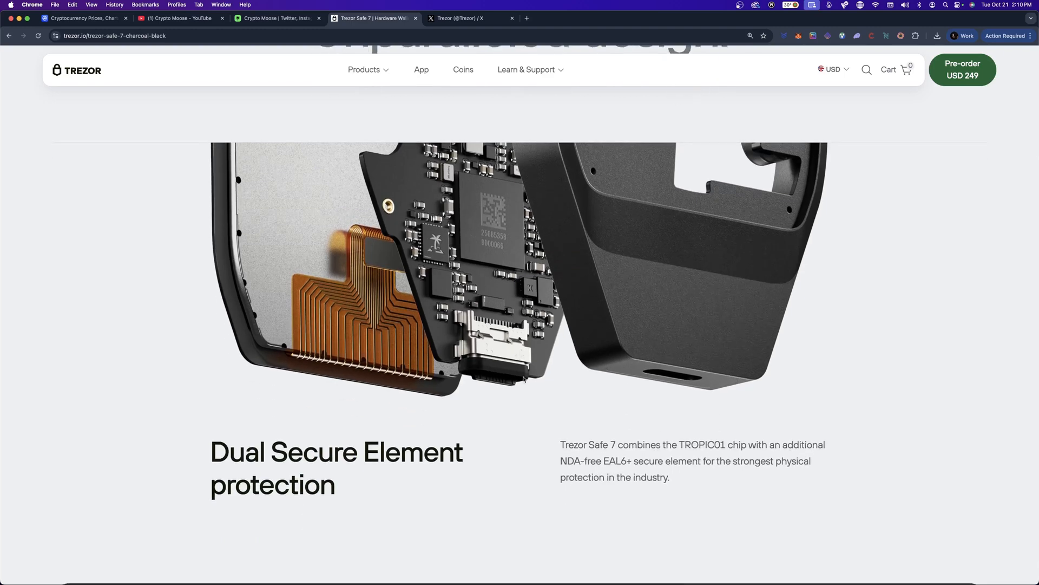
scroll("down", 3)
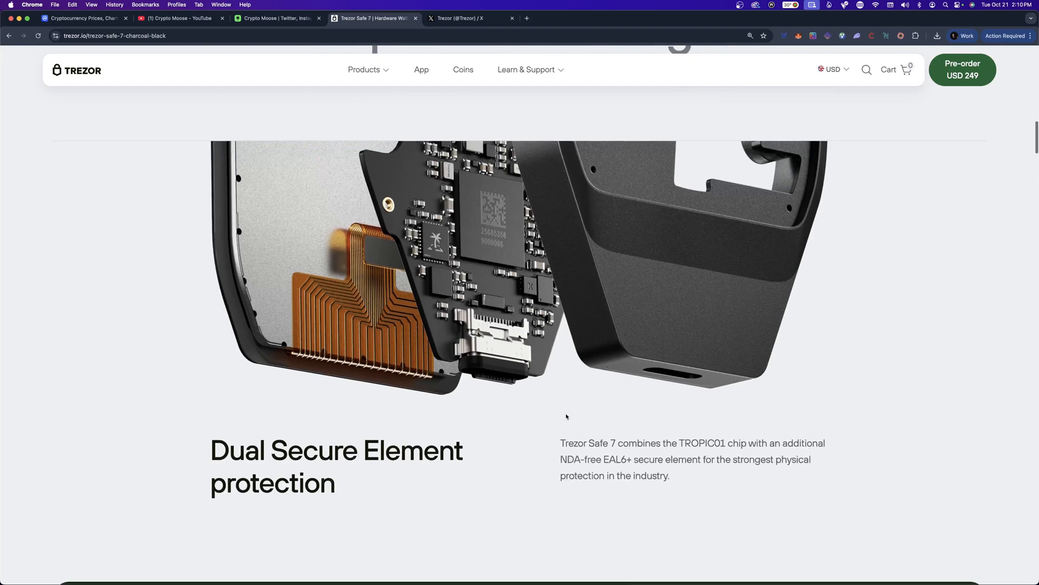
scroll("down", 3)
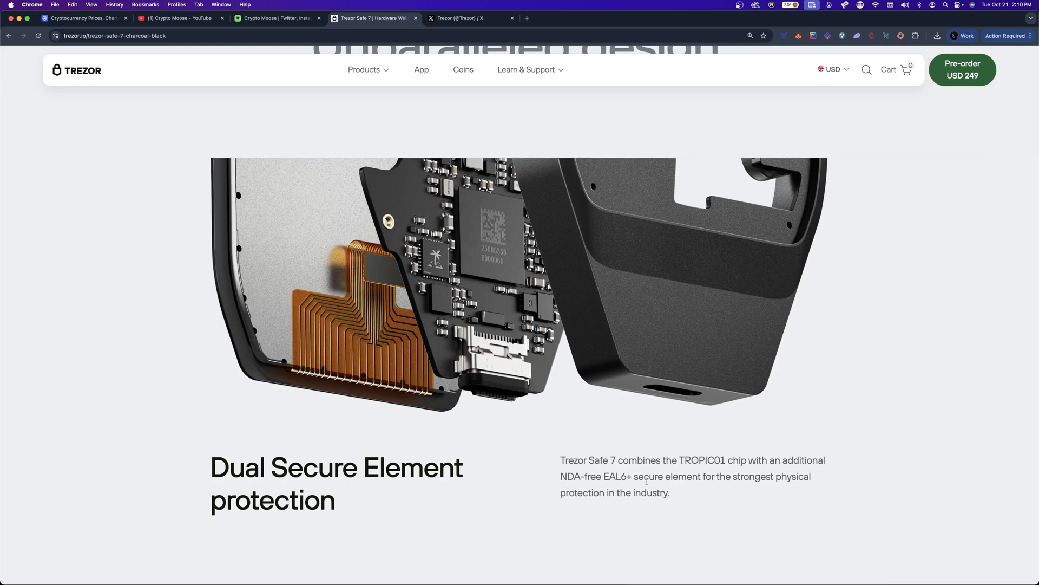
scroll("down", 3)
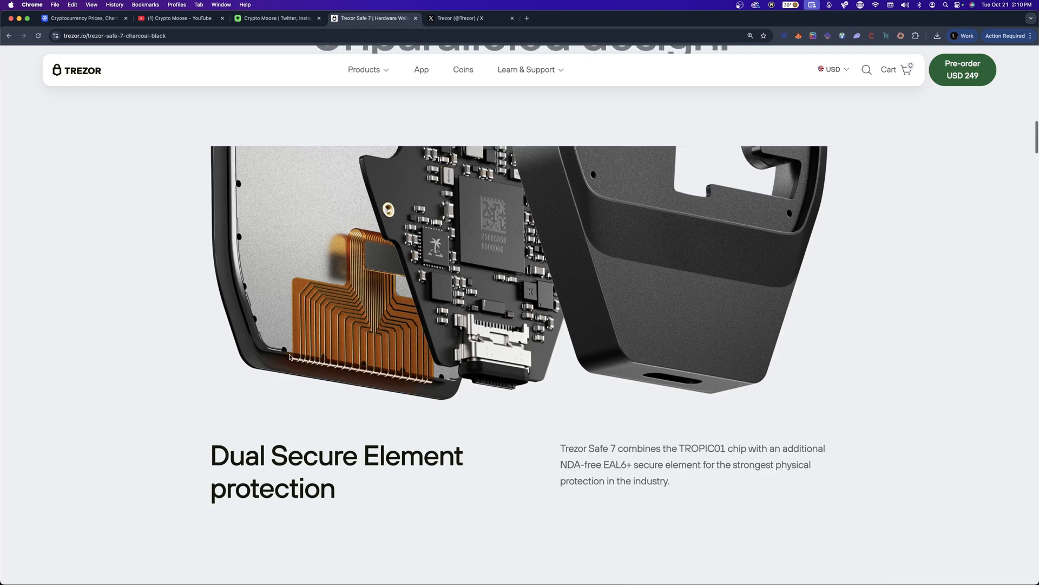
scroll("down", 3)
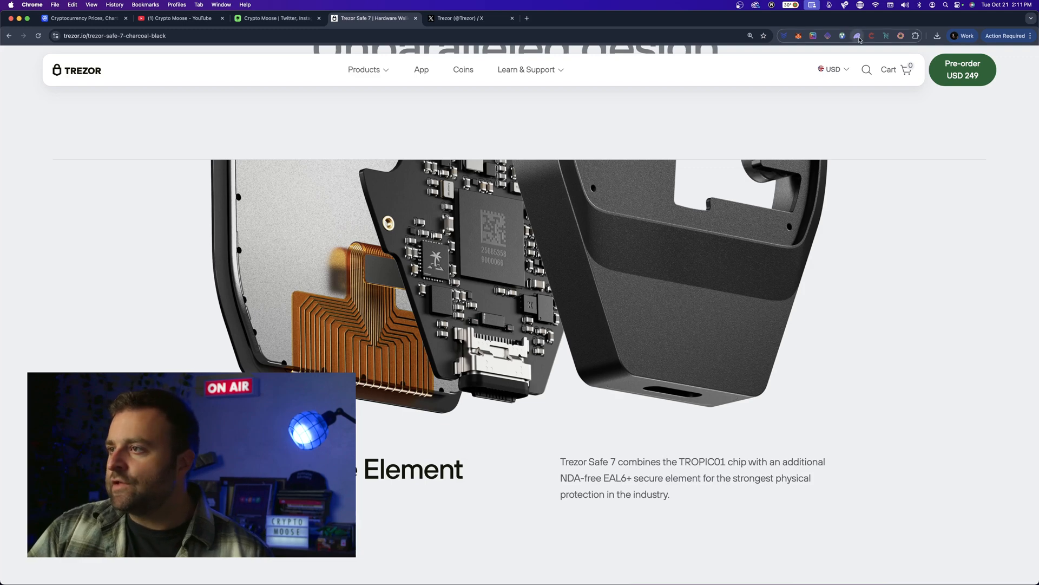
left_click(857, 36)
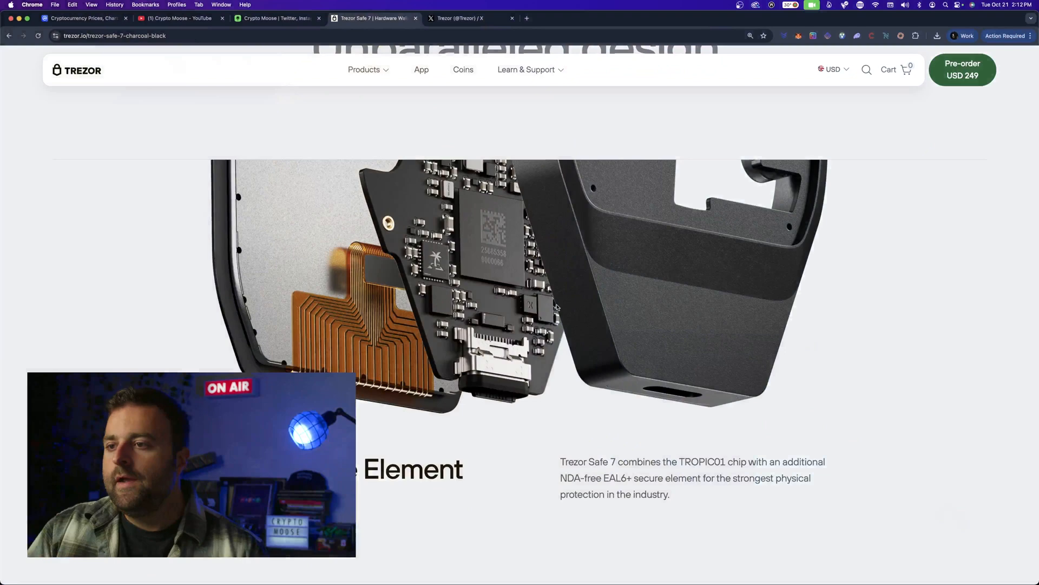
Scroll down to the dark green Quantum Ready architecture banner, with the Wireless heading appearing below
scroll("down", 3)
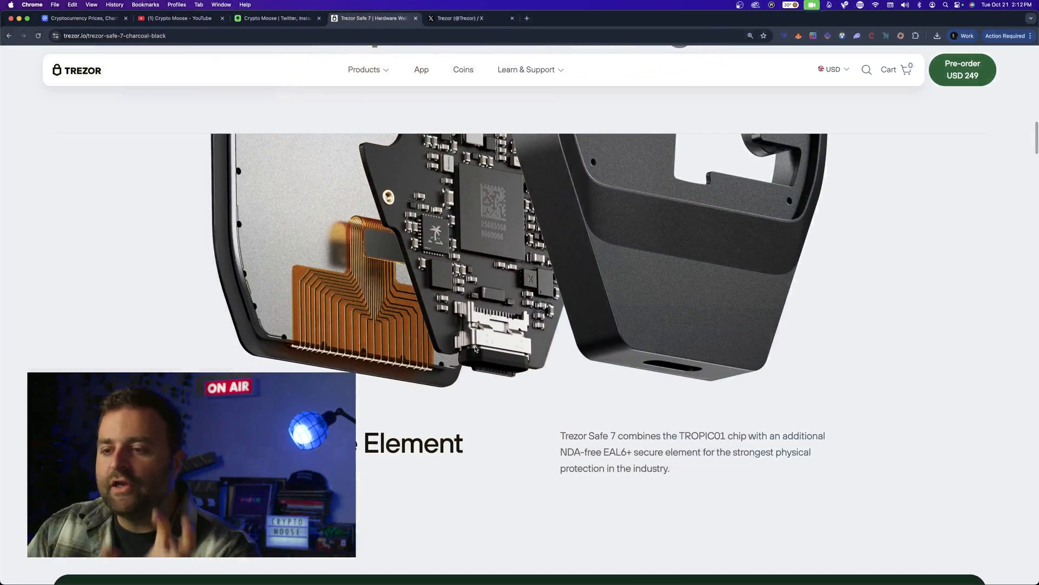
scroll("down", 3)
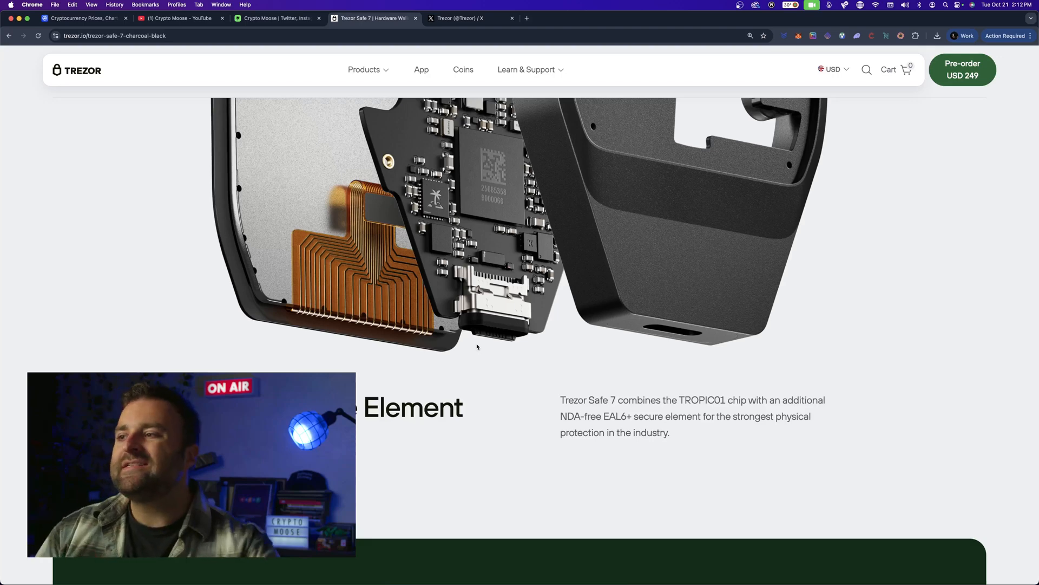
scroll("down", 3)
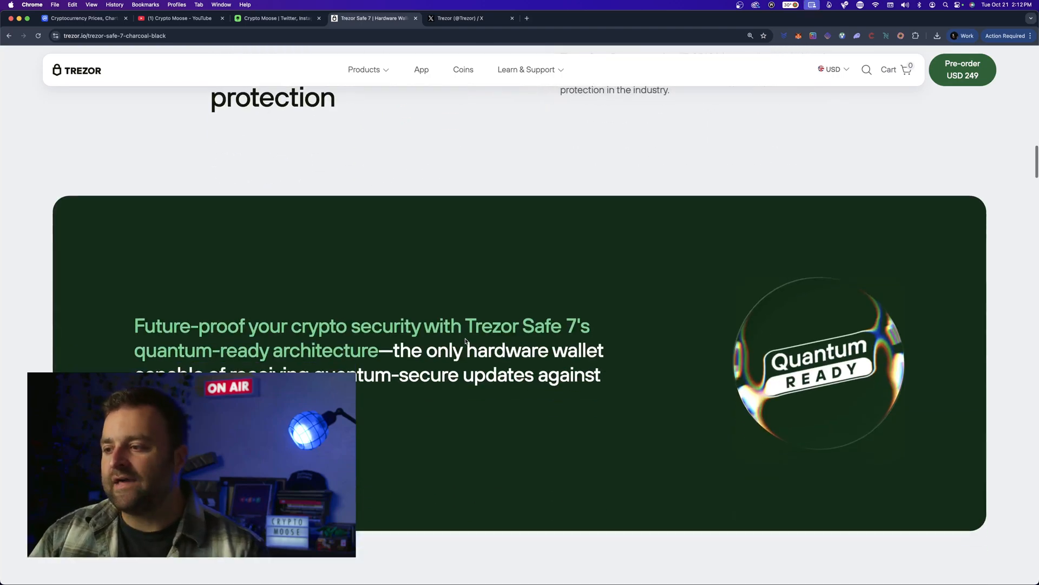
scroll("down", 3)
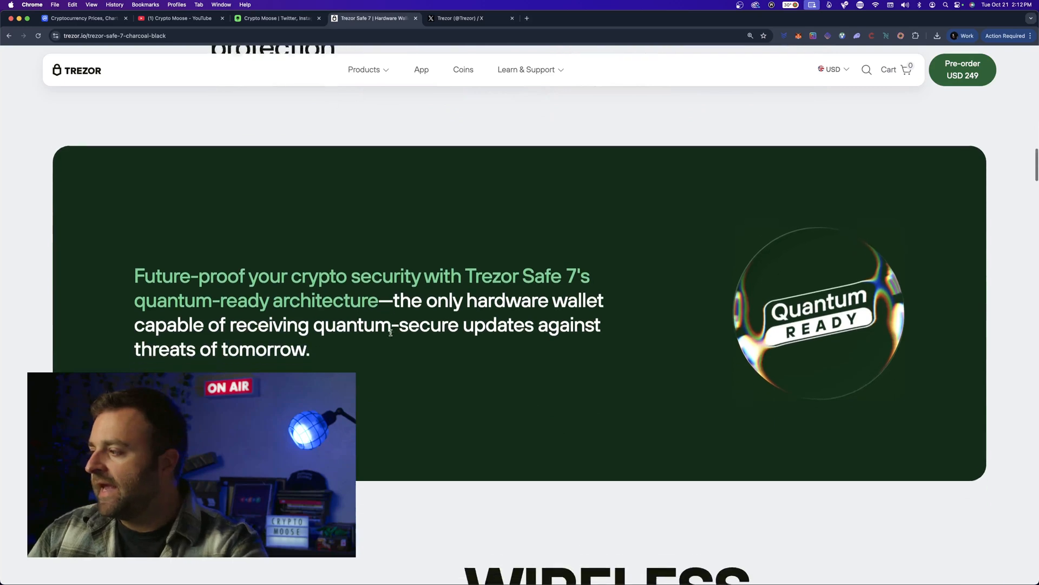
scroll("down", 3)
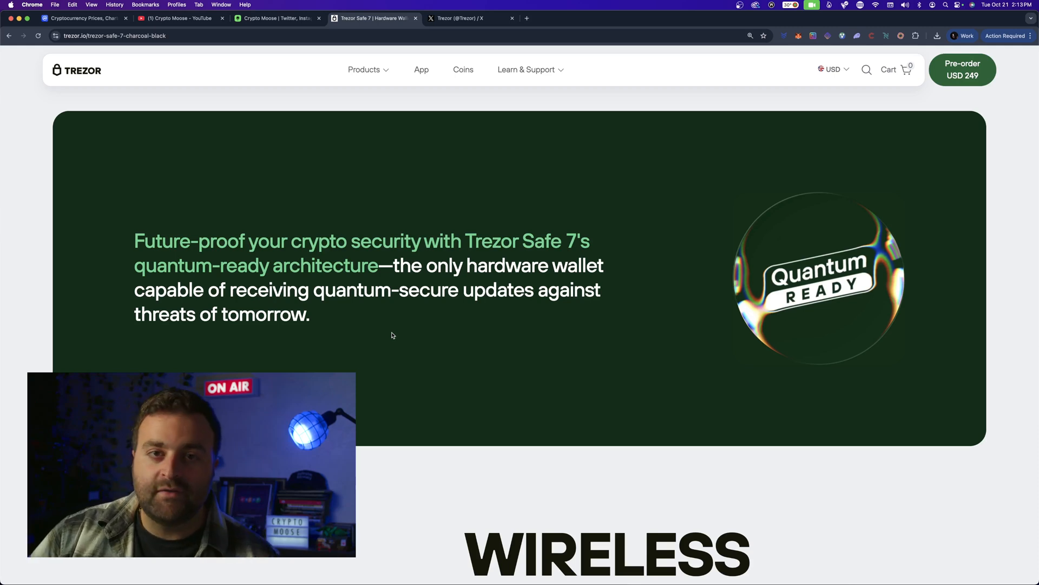
Scroll to the 'WIRELESS BY DESIGN' section with its Bluetooth and battery cards
scroll("down", 3)
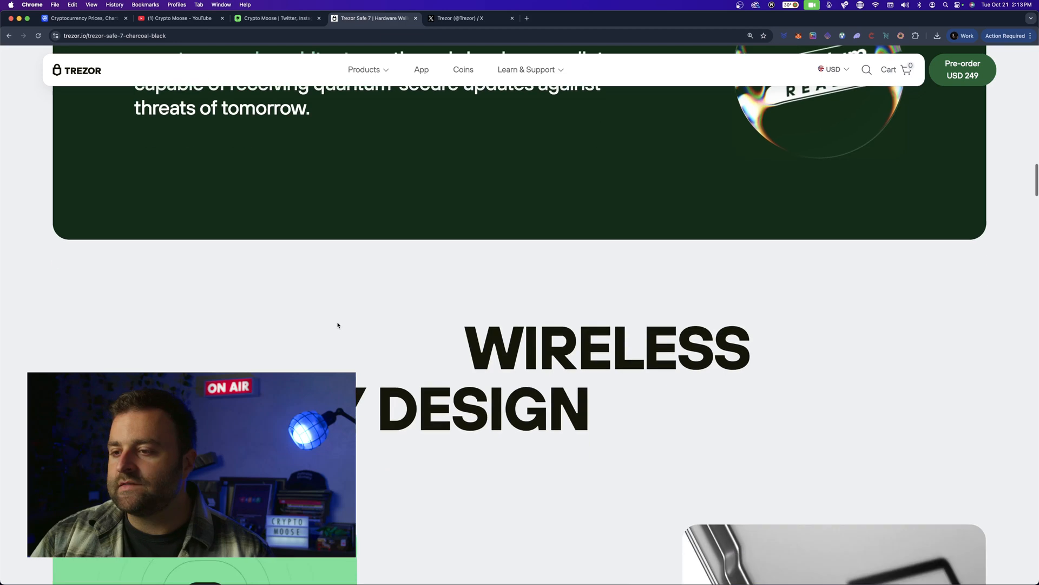
scroll("down", 3)
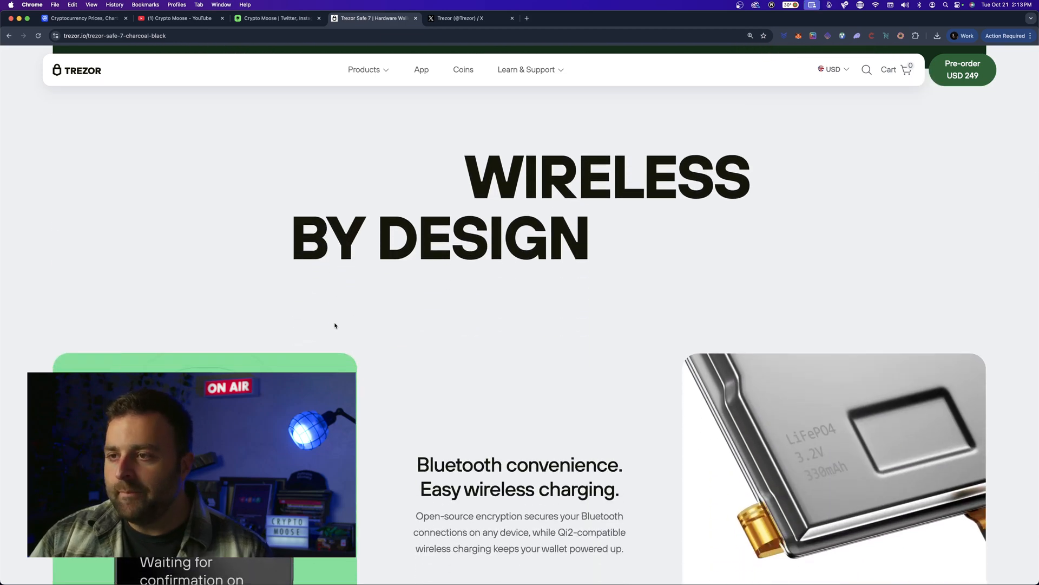
scroll("down", 3)
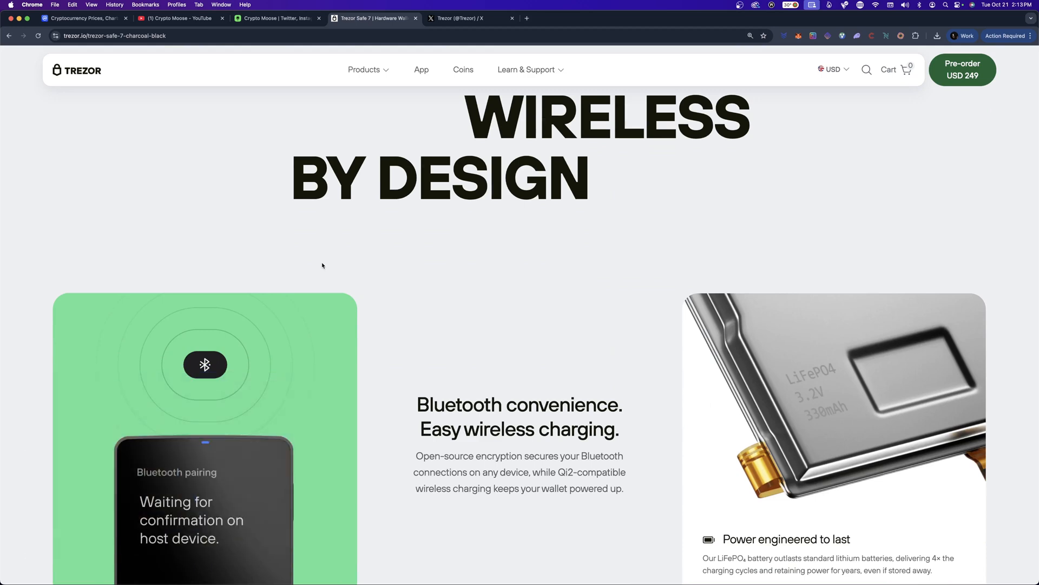
scroll("down", 3)
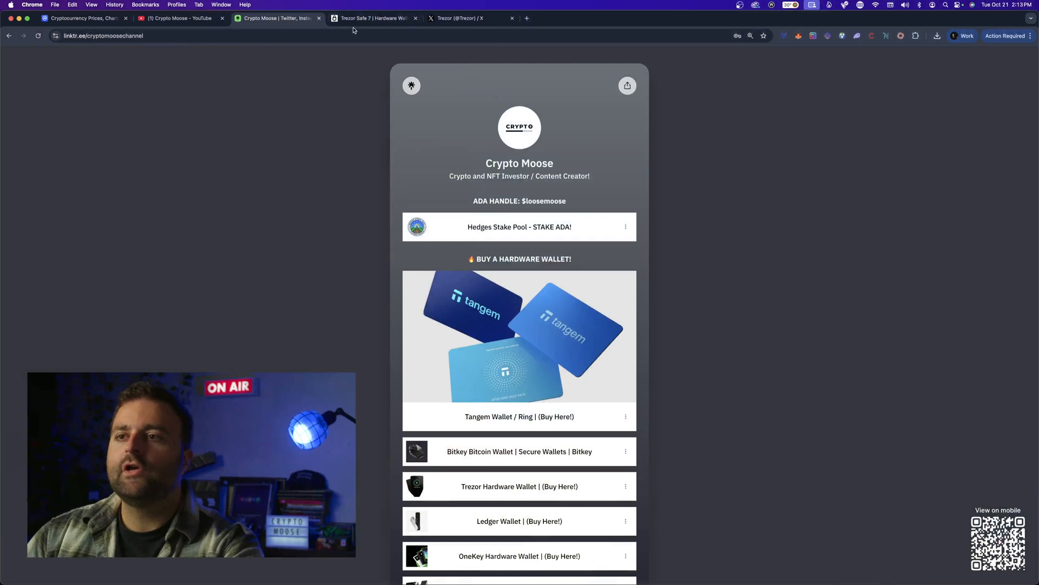
mouse_move(355, 18)
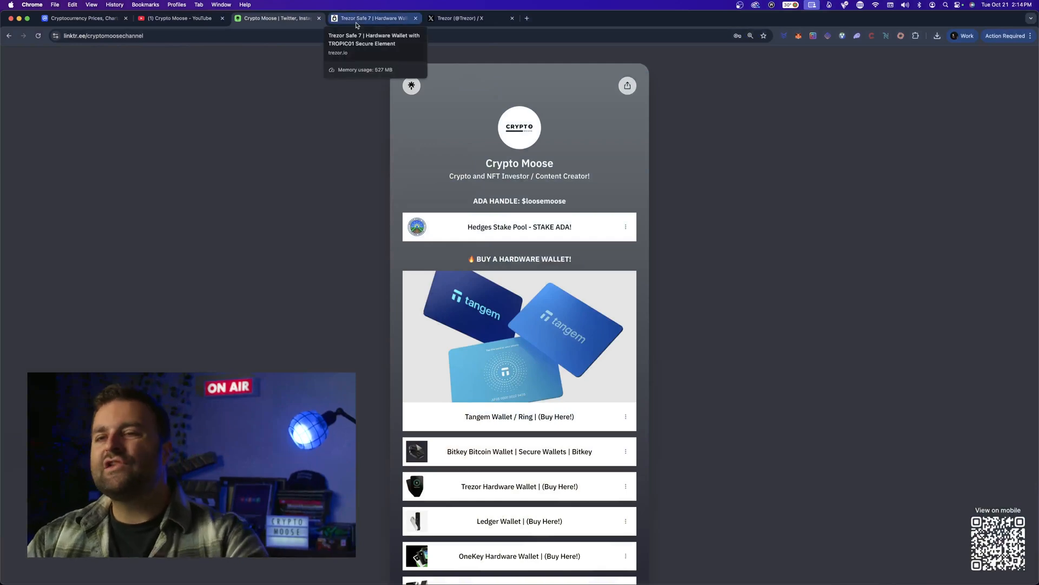
Switch from the Linktree page back to the Trezor Safe 7 tab showing the Bluetooth and battery cards
left_click(374, 18)
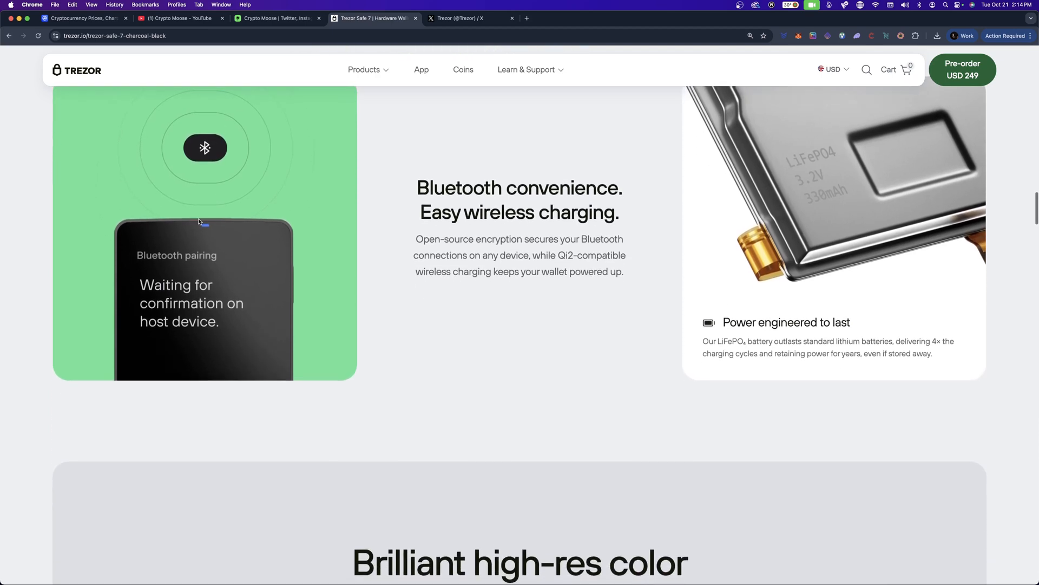
scroll("up", 3)
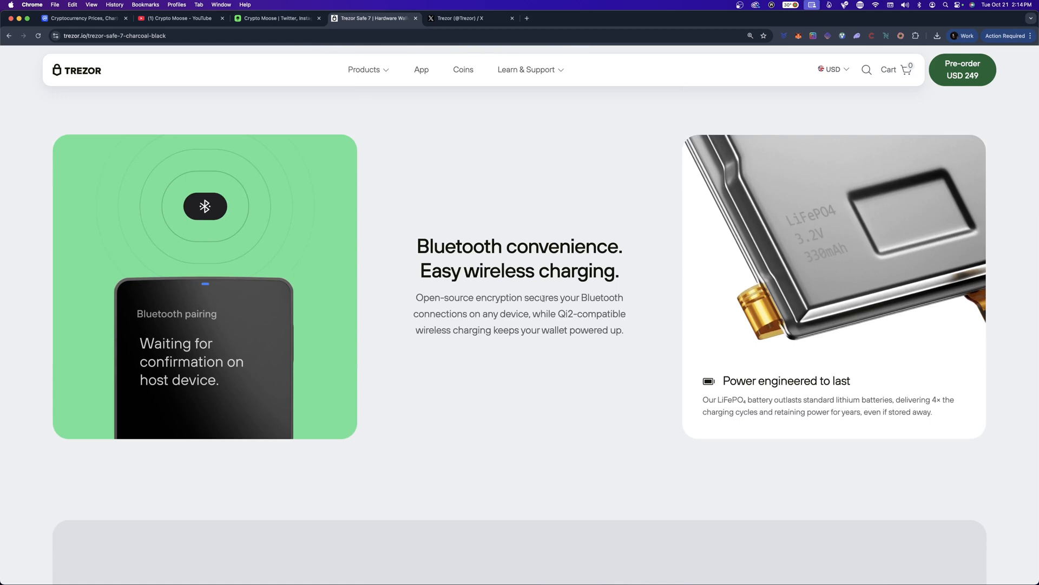
mouse_move(326, 226)
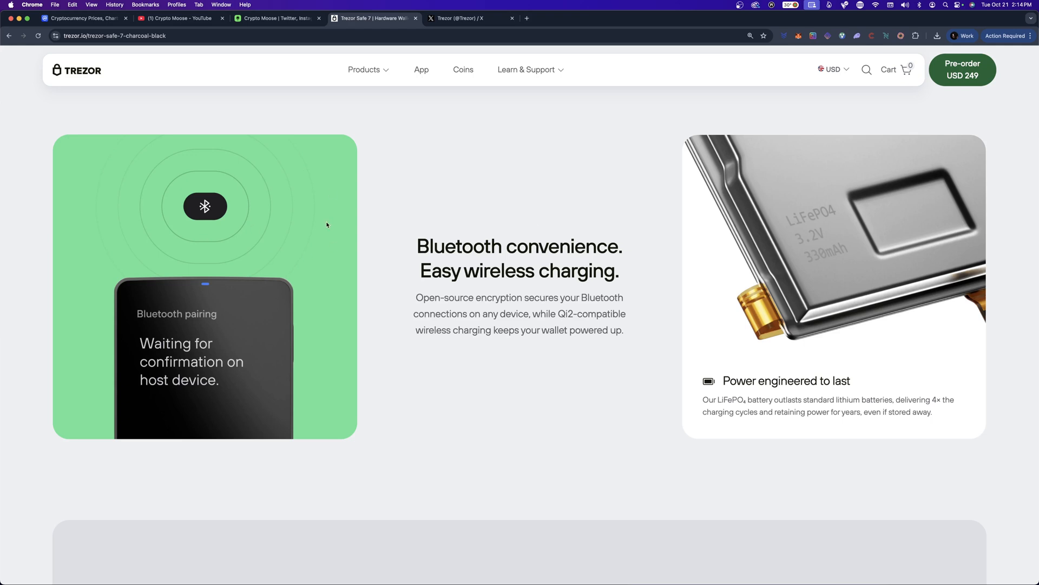
mouse_move(389, 211)
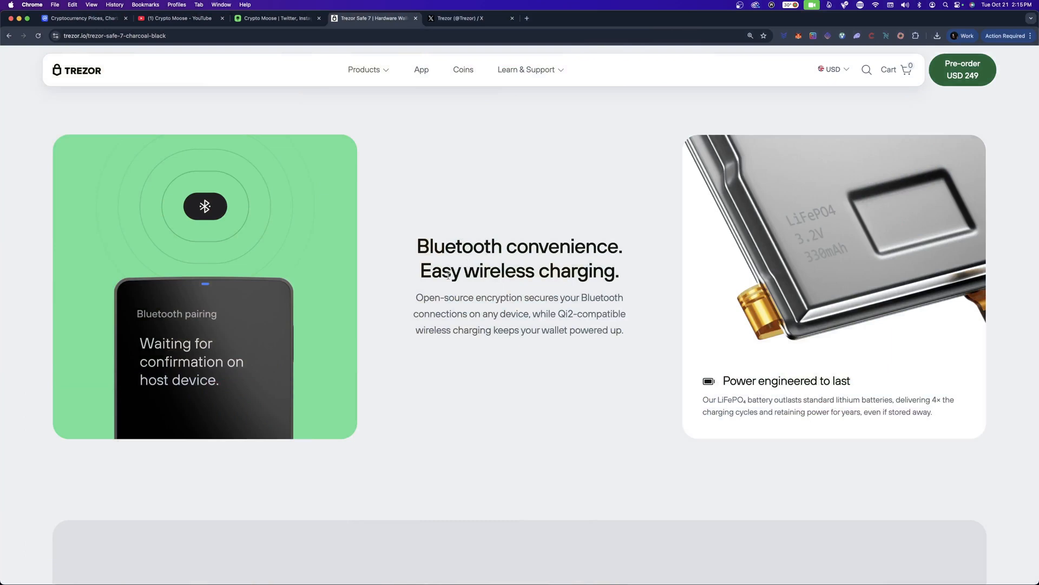
mouse_move(754, 318)
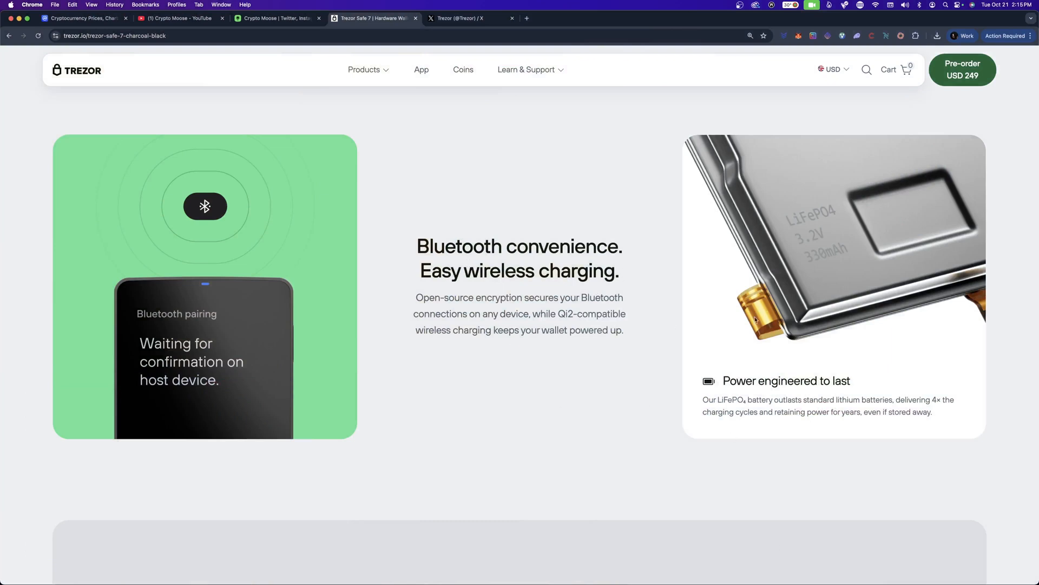
mouse_move(726, 409)
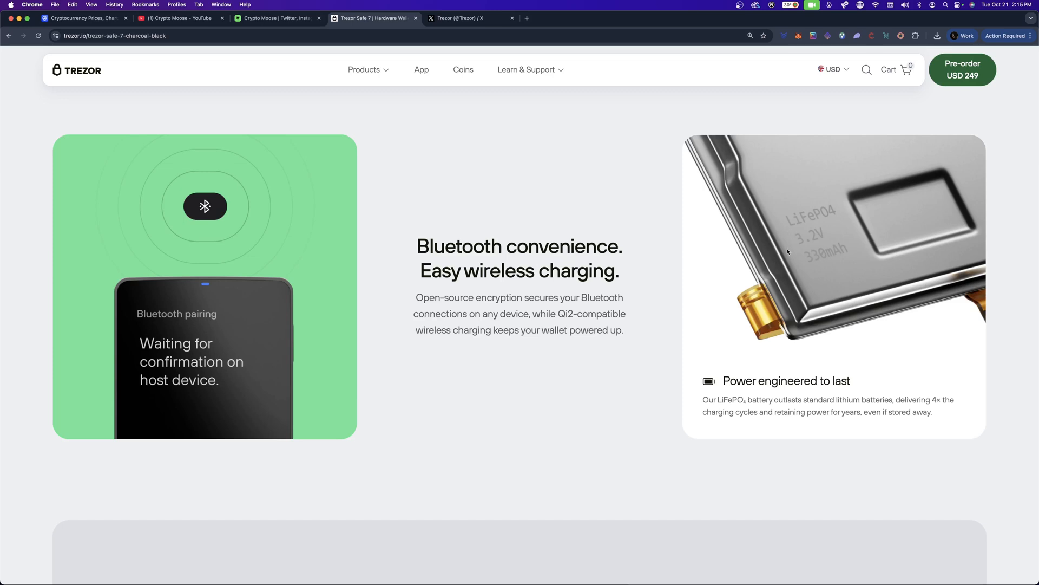
mouse_move(436, 327)
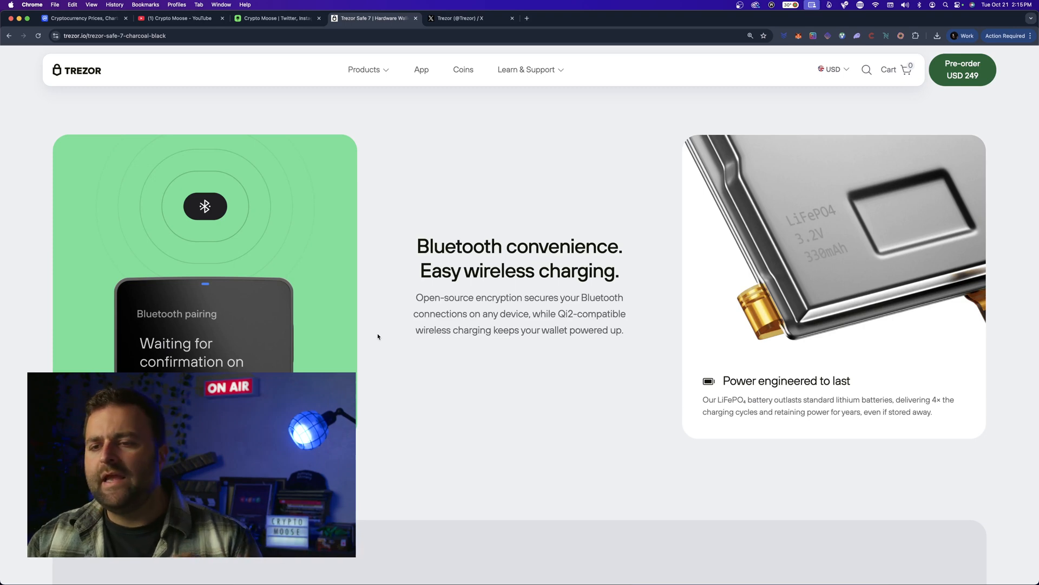
scroll("down", 3)
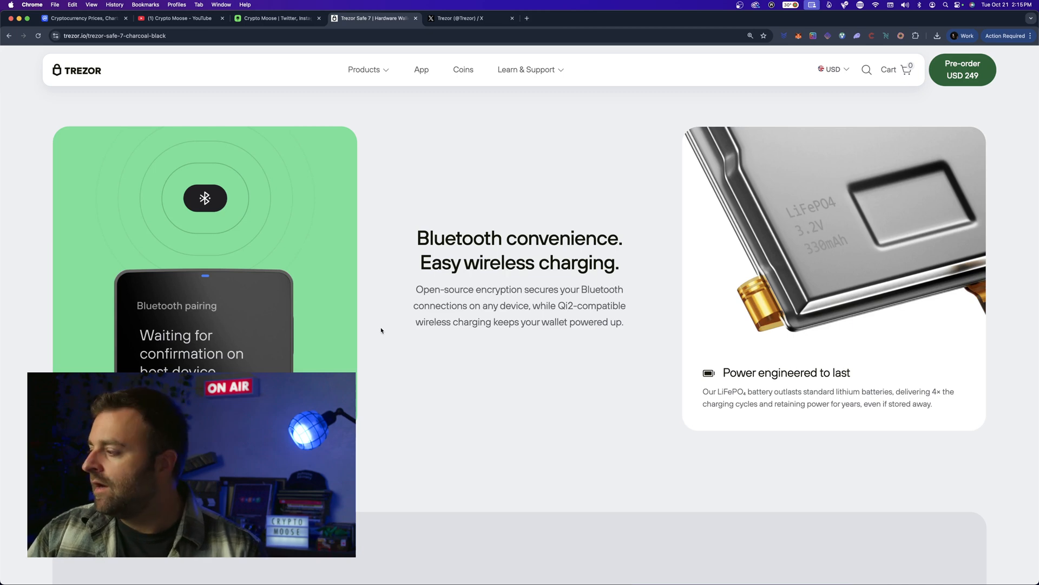
Scroll down to the 'Brilliant high-res color touchscreen' section with its 2.5" and 62% bigger stats
scroll("down", 3)
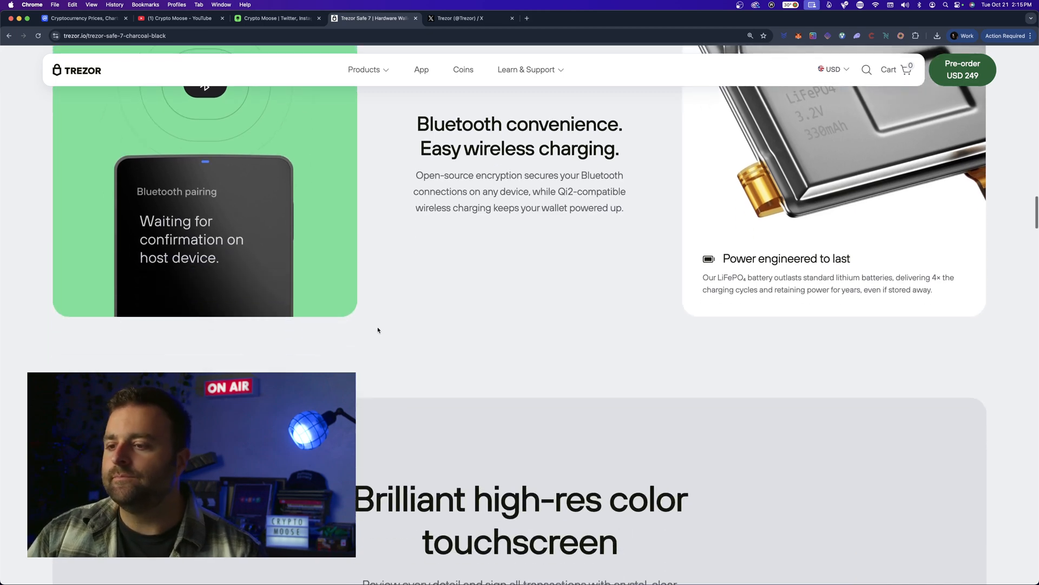
scroll("down", 3)
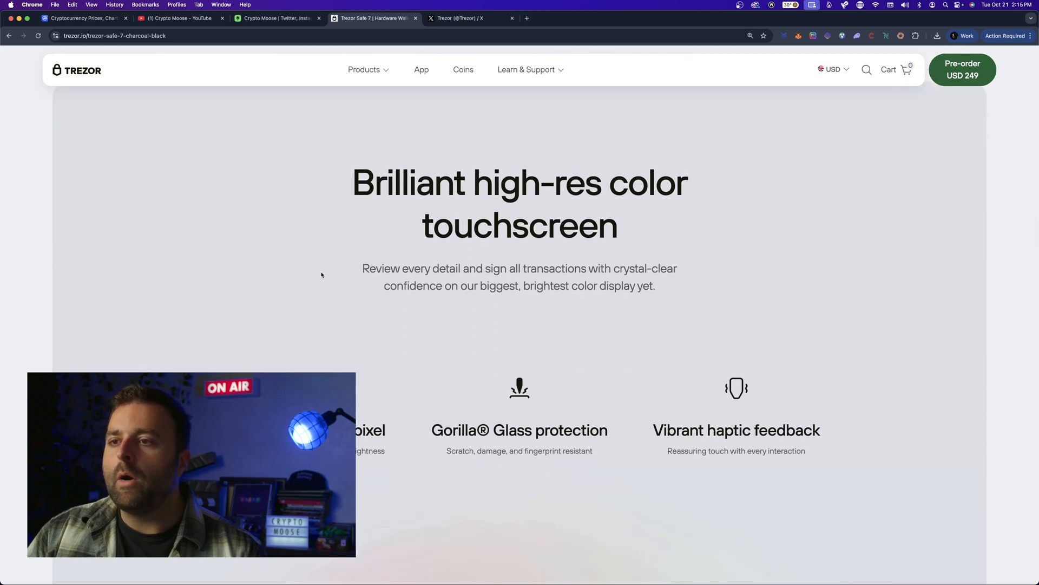
scroll("down", 3)
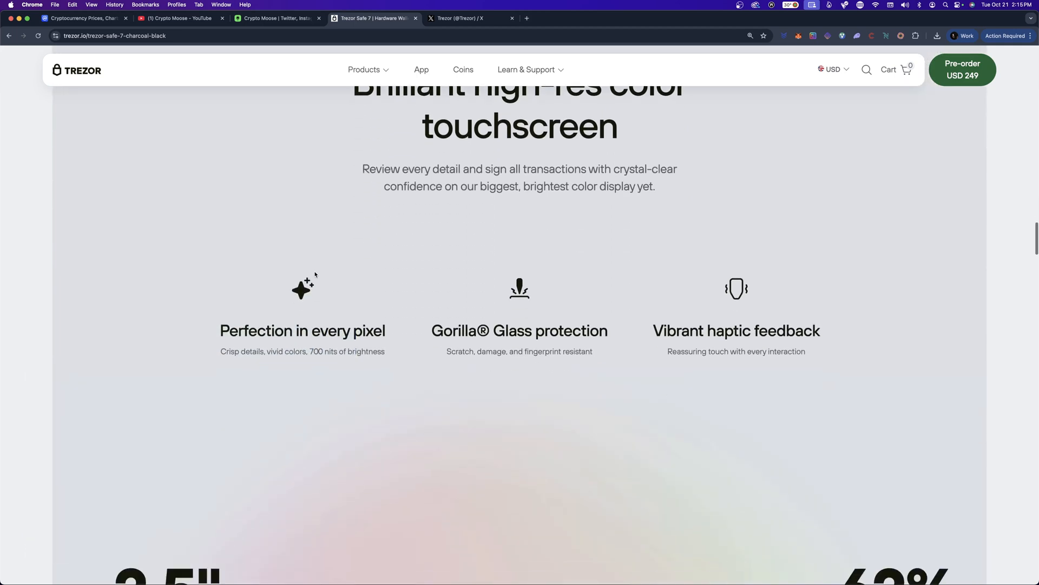
scroll("down", 3)
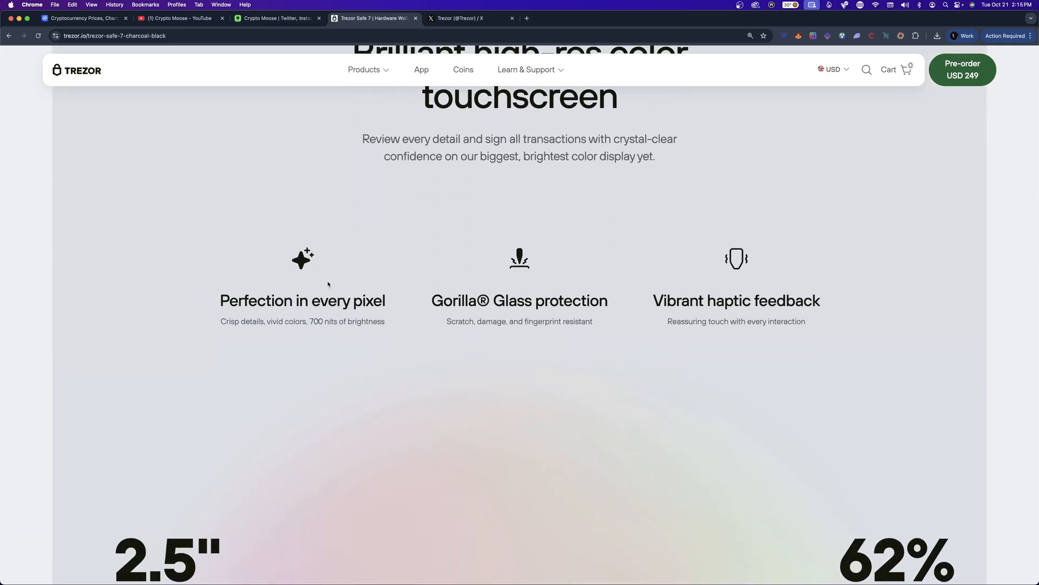
scroll("down", 3)
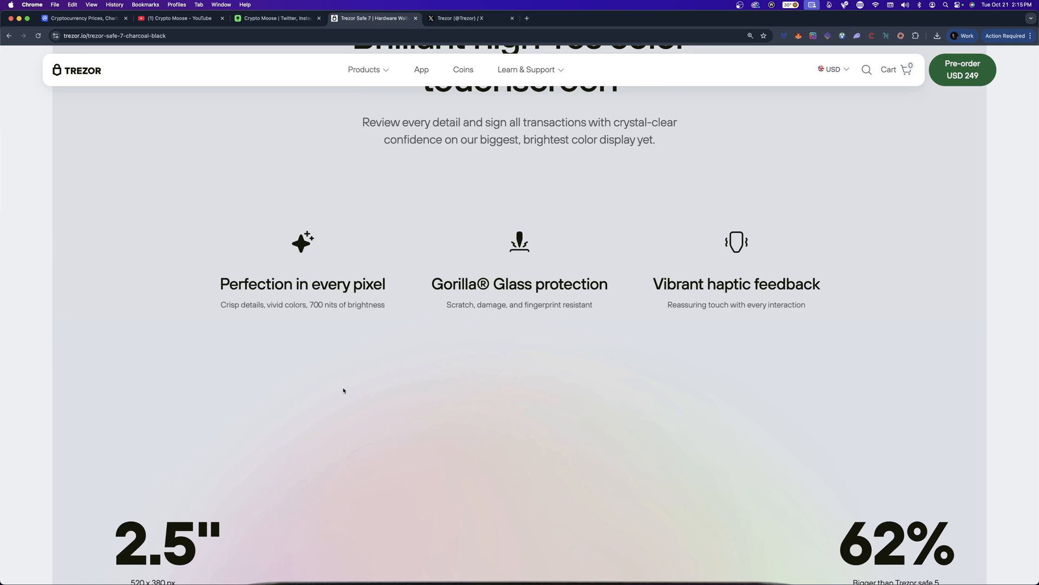
scroll("down", 3)
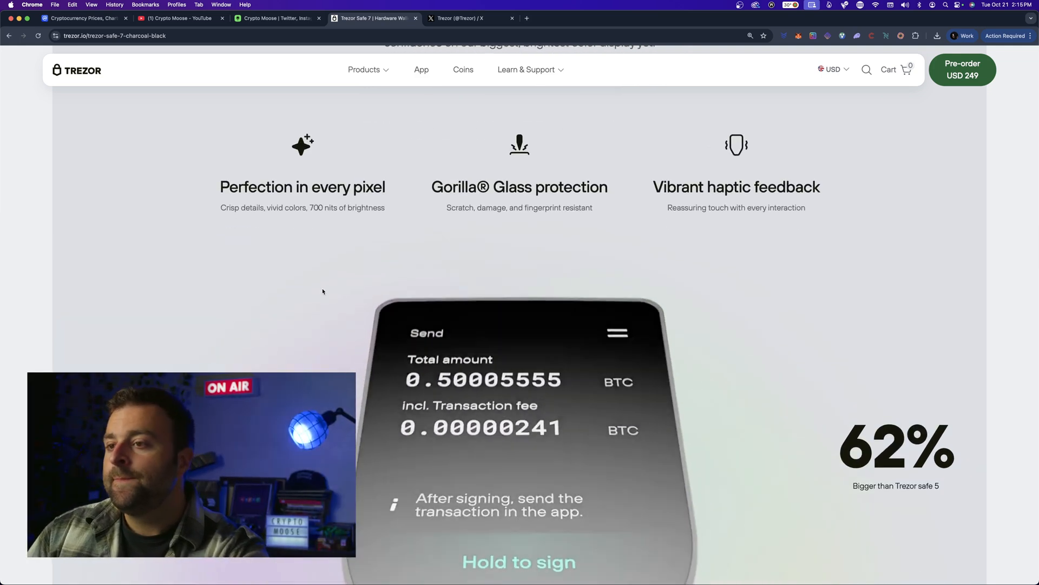
scroll("down", 3)
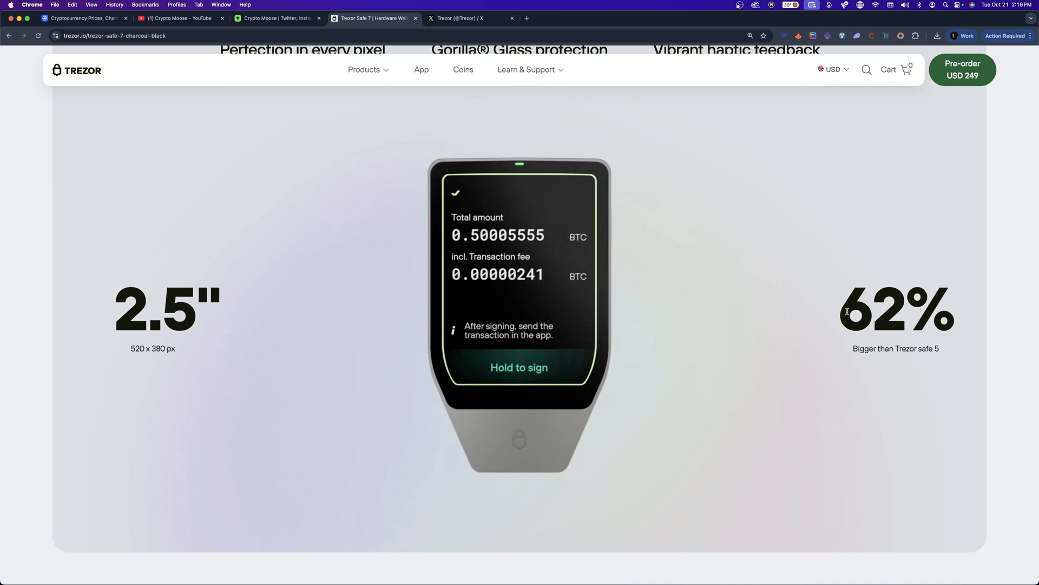
mouse_move(673, 340)
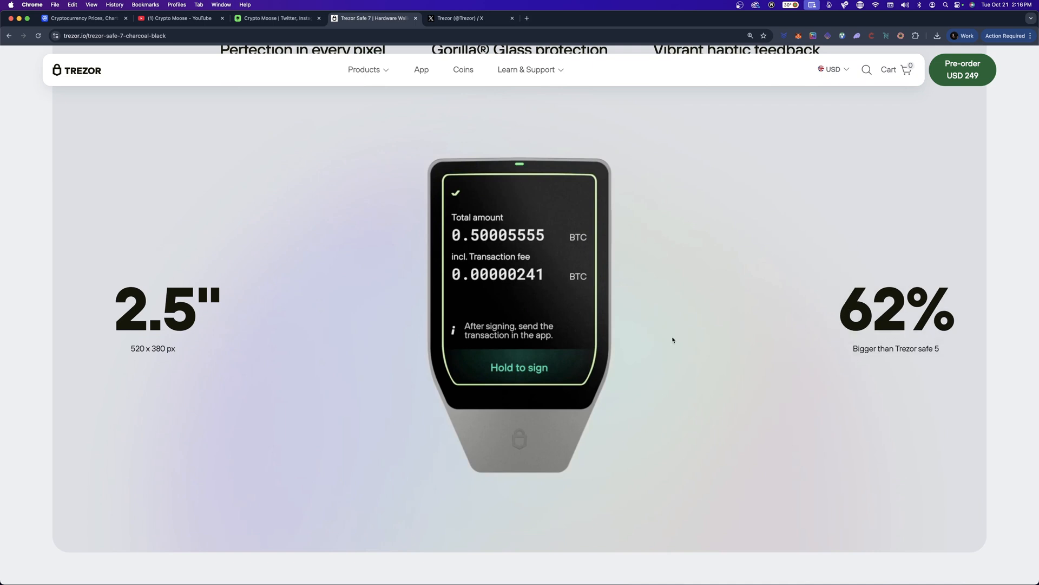
mouse_move(595, 299)
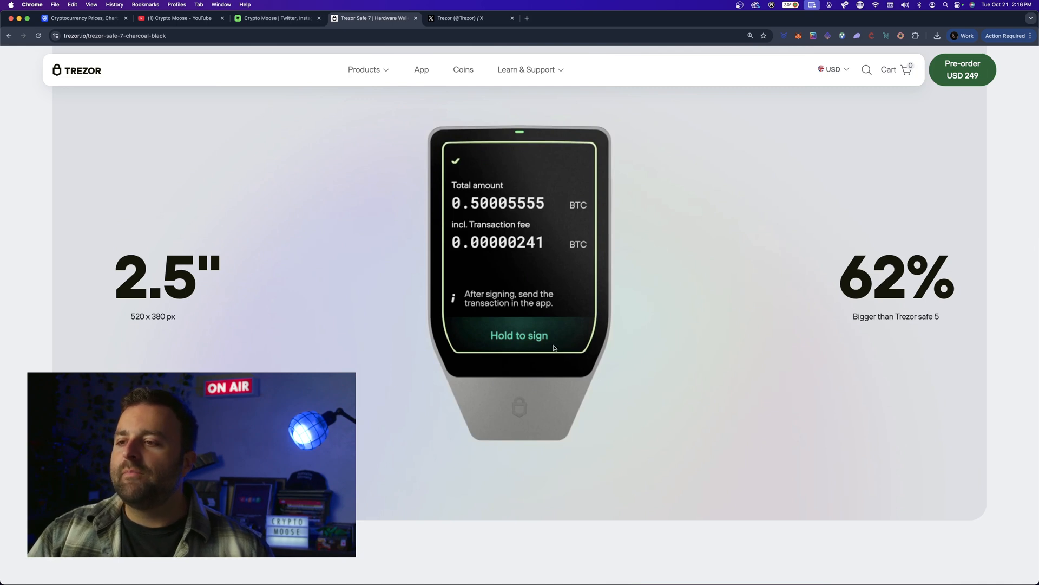
mouse_move(572, 193)
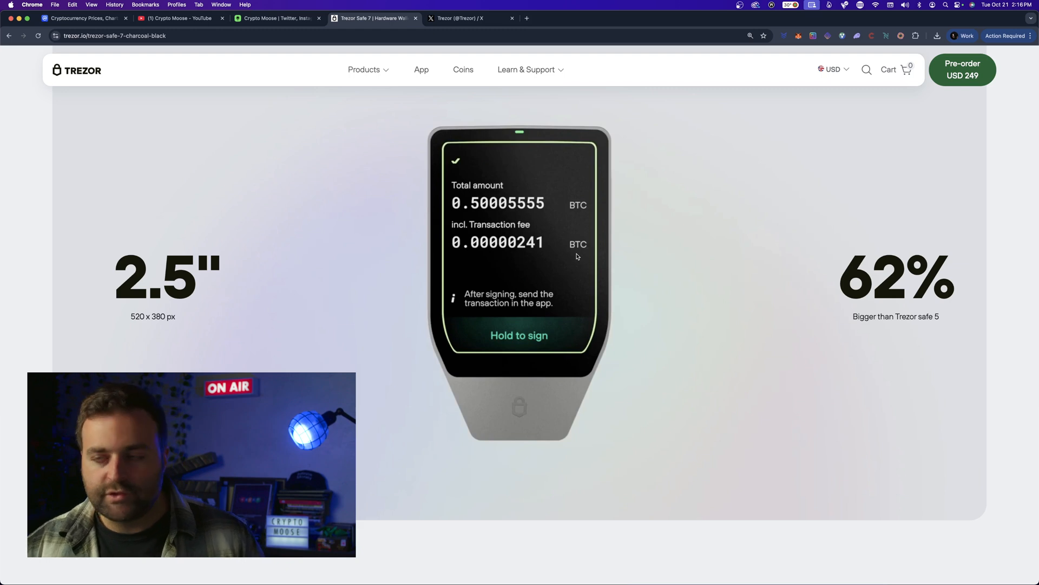
Scroll past 'Built to endure, designed to impress' to the full-width CHOOSE ANYWHERE video banner
scroll("down", 3)
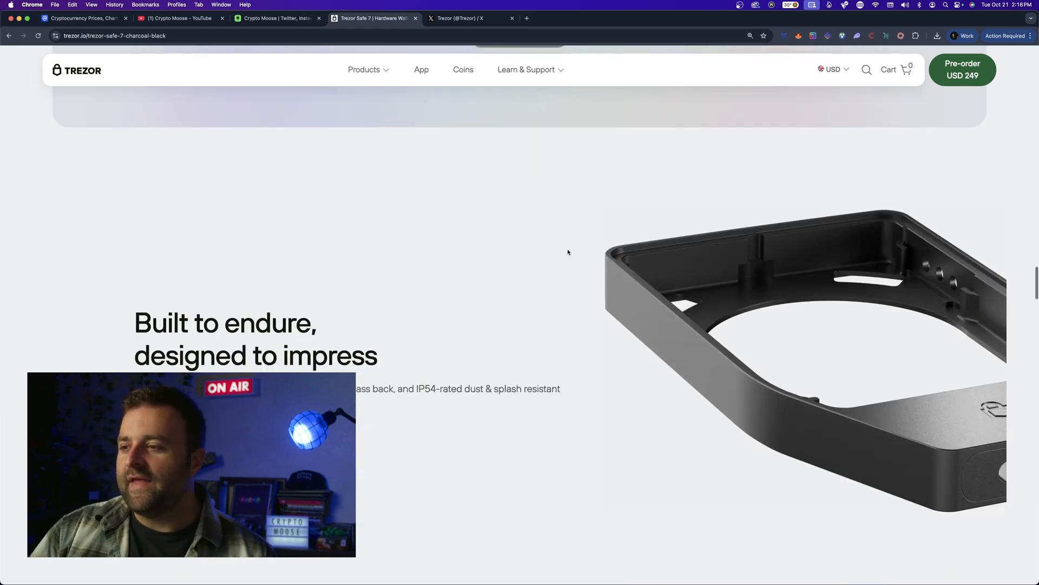
scroll("down", 3)
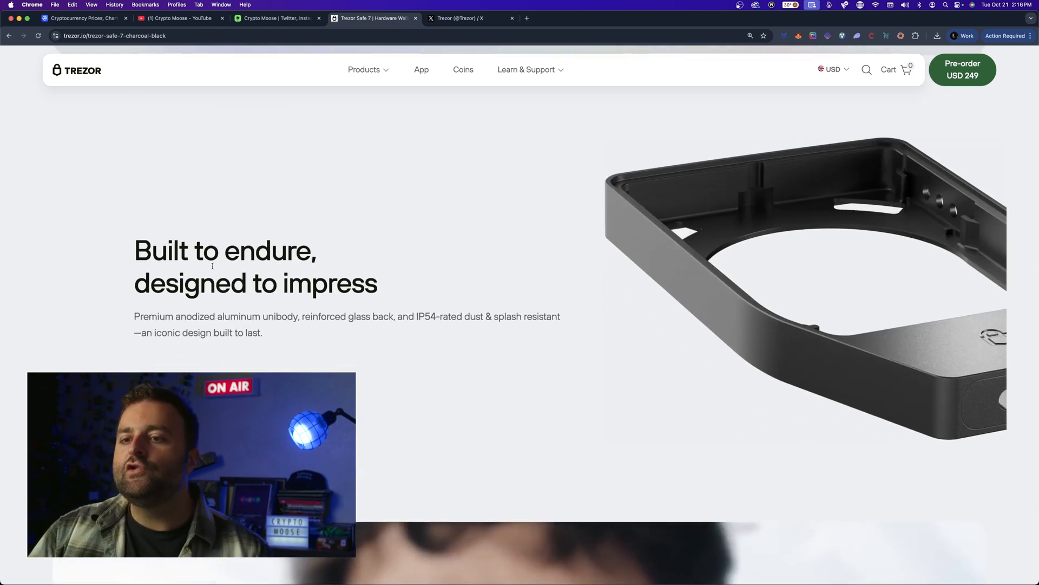
scroll("down", 3)
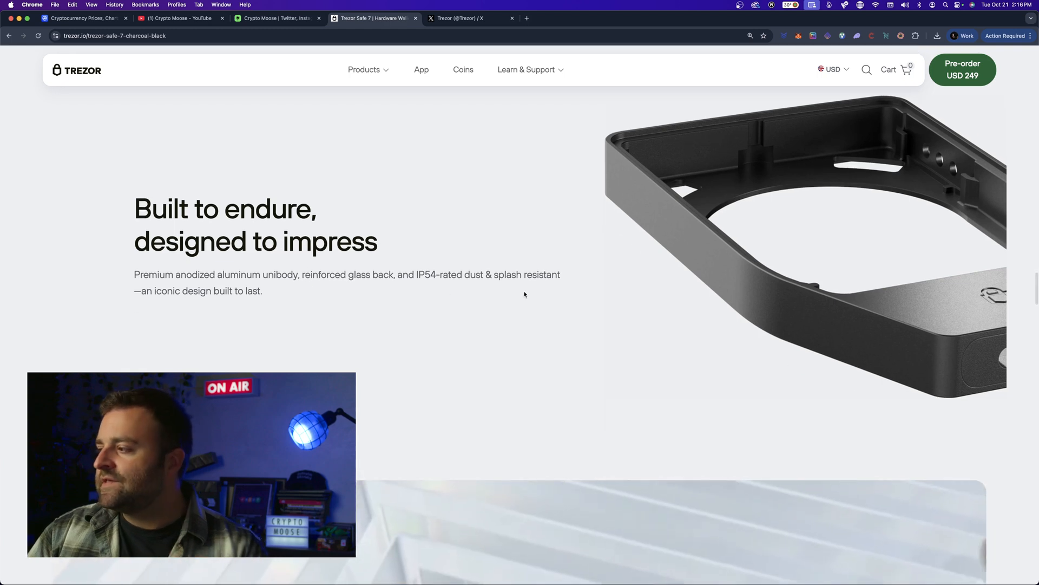
mouse_move(382, 289)
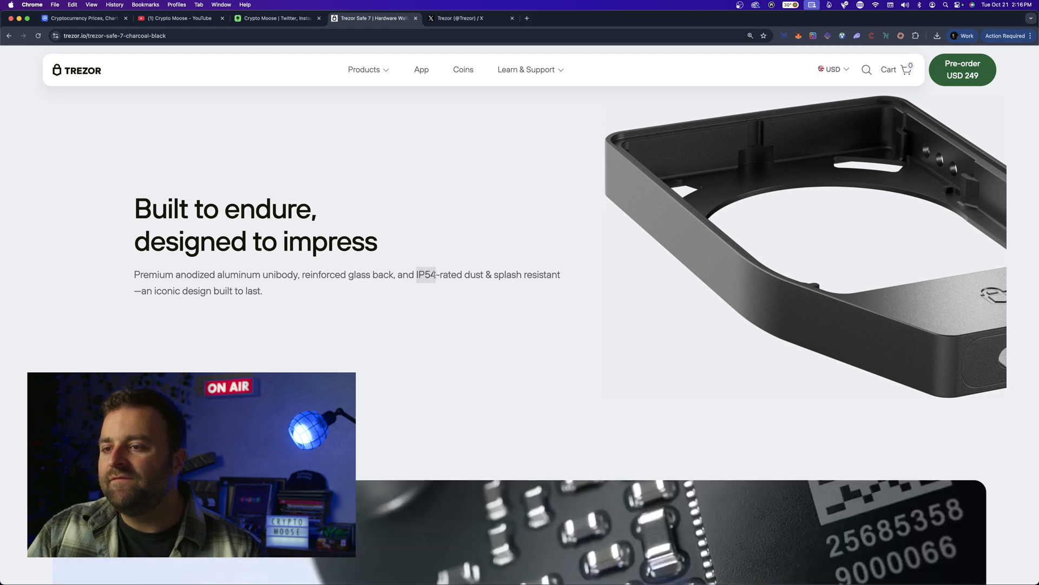
mouse_move(418, 297)
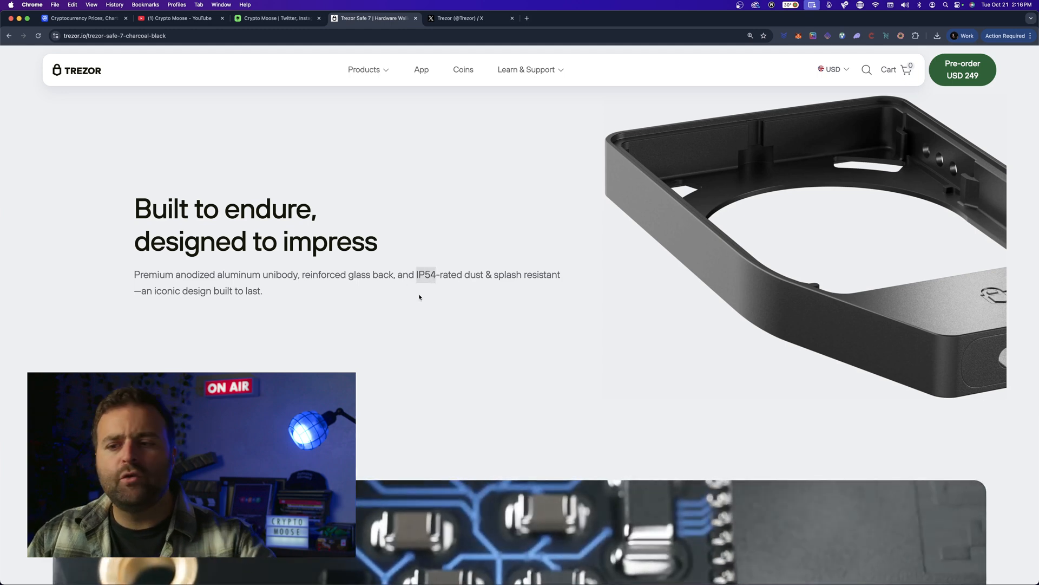
scroll("down", 3)
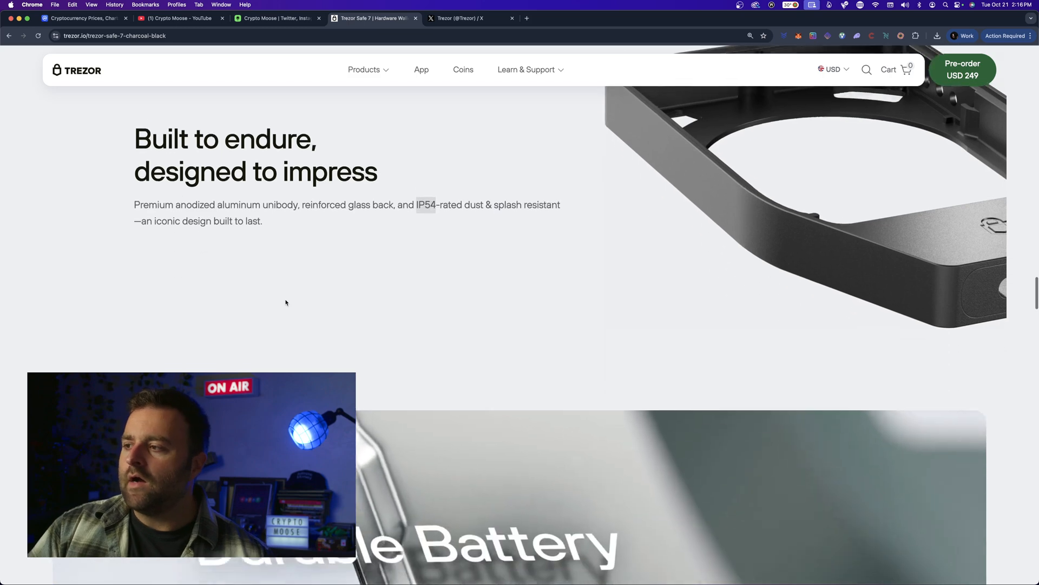
scroll("down", 3)
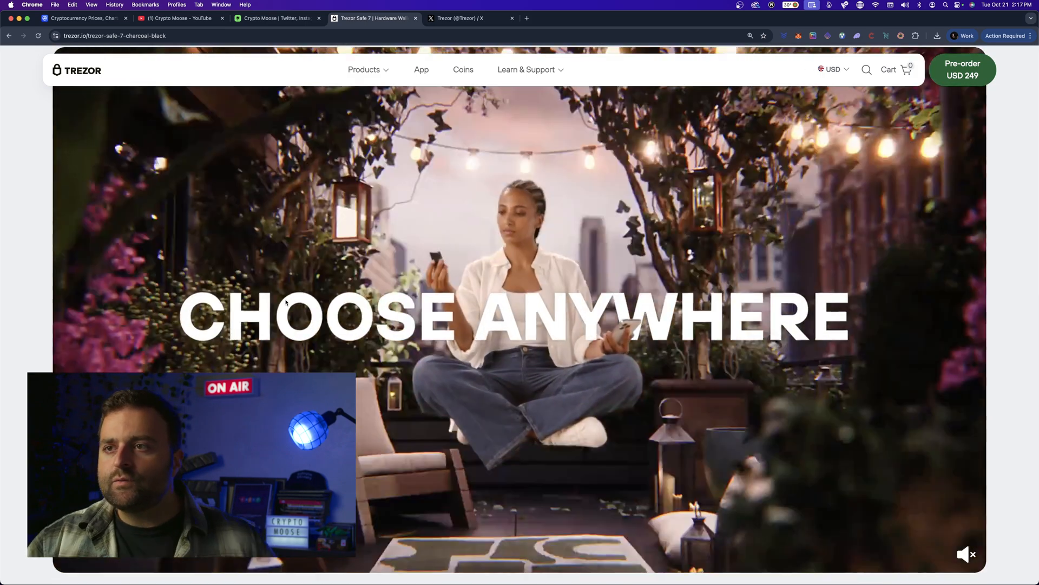
Browse Trezor's X profile posts about the Safe 7, then close that tab to return to the Trezor site
left_click(471, 18)
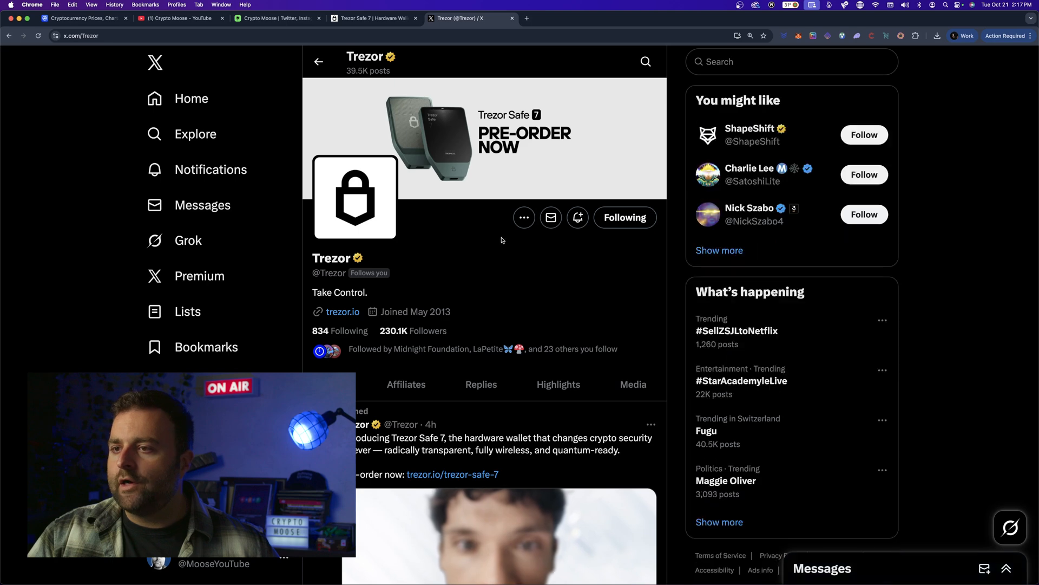
scroll("down", 3)
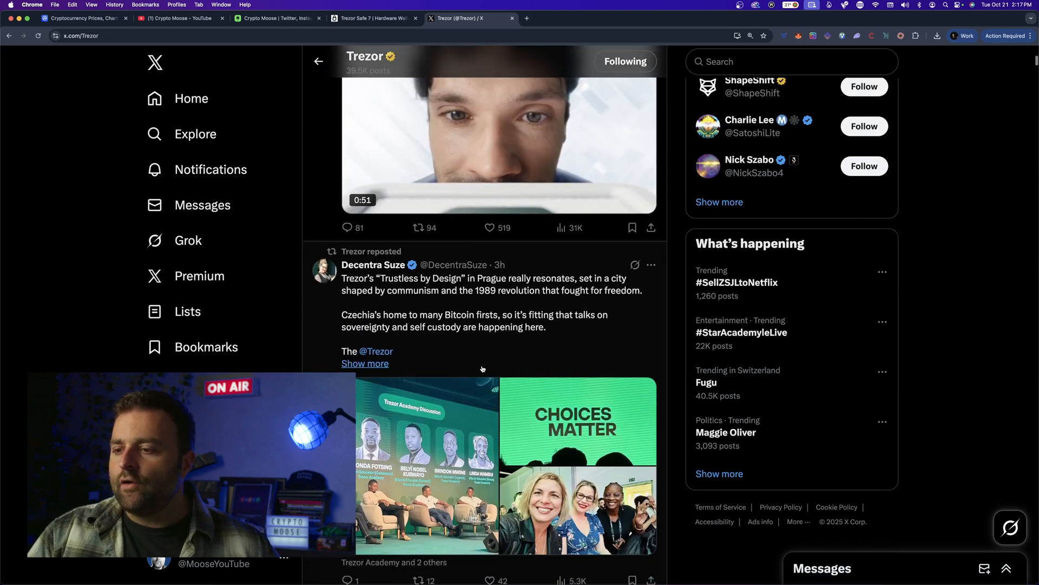
scroll("down", 3)
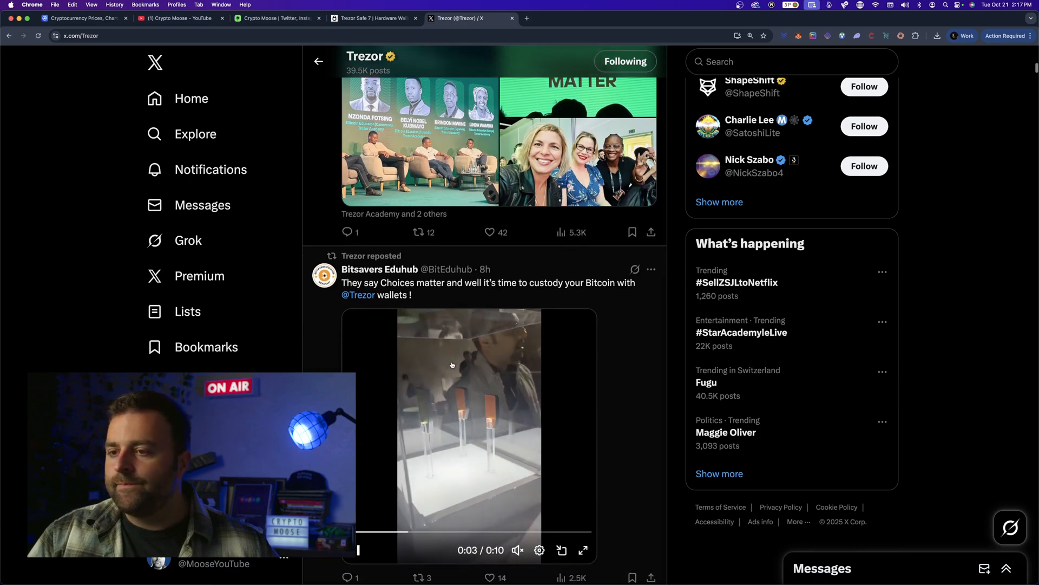
scroll("down", 3)
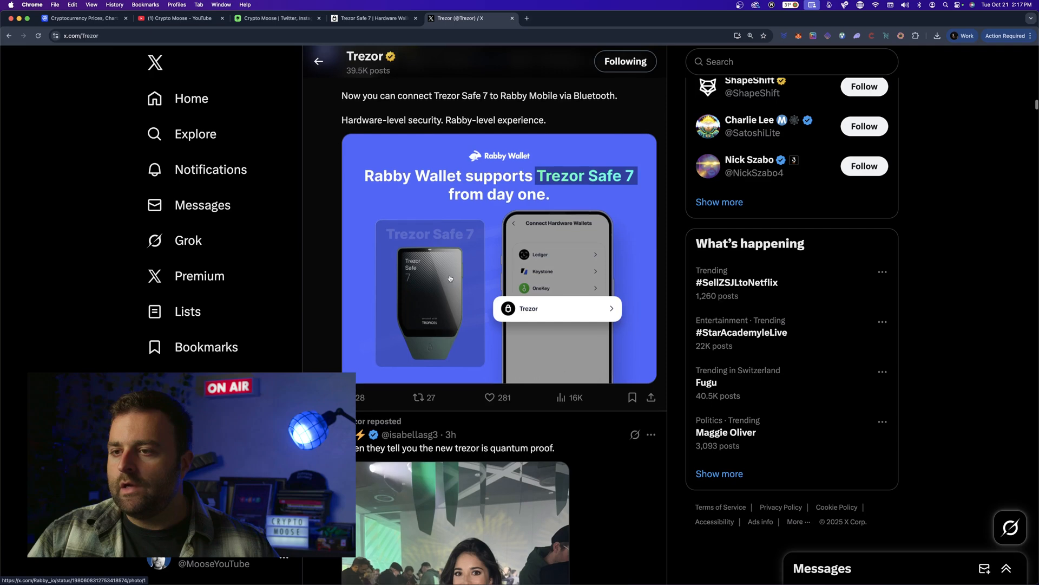
scroll("down", 3)
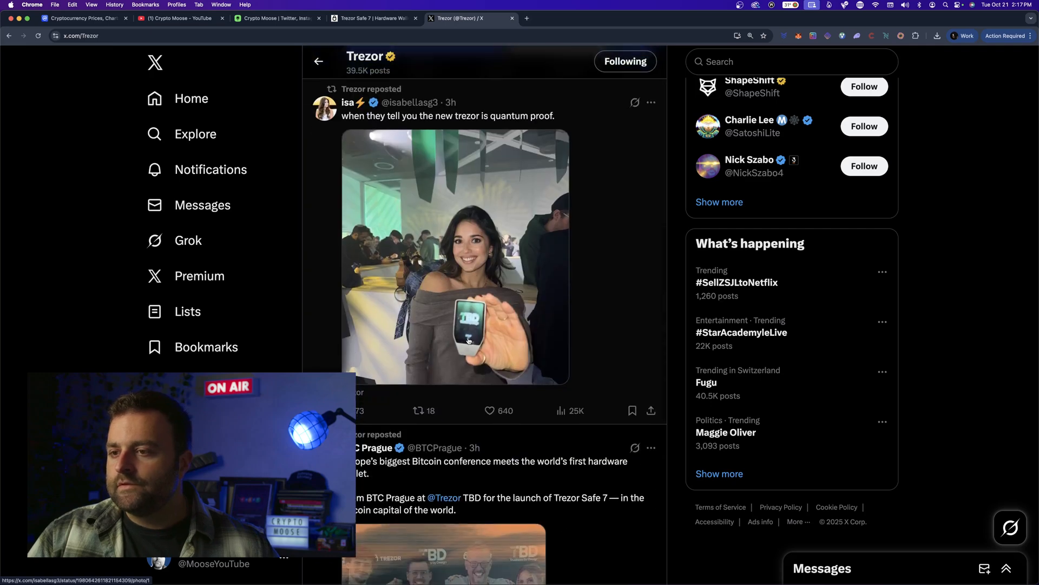
scroll("down", 3)
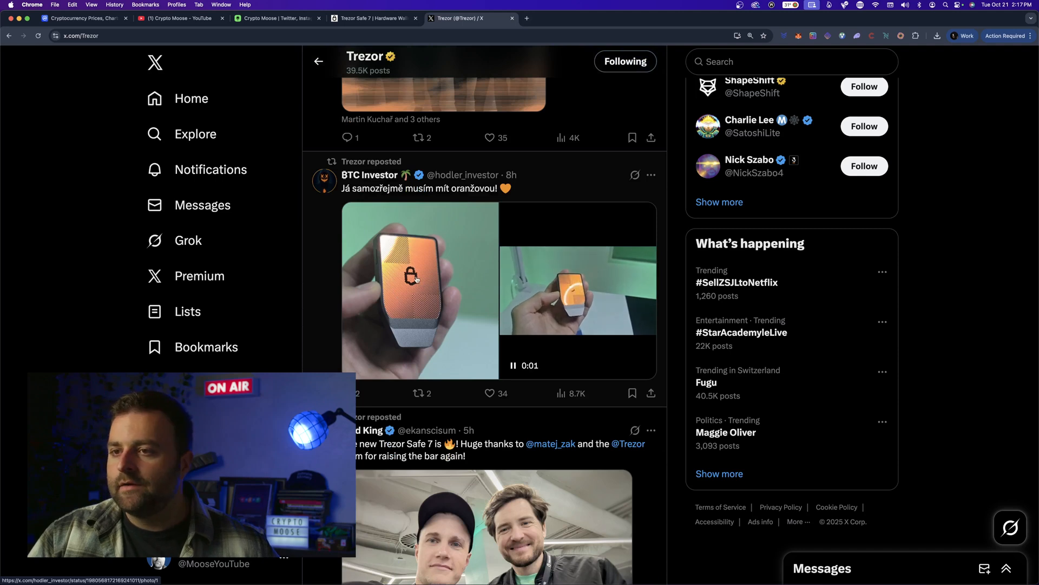
left_click(412, 291)
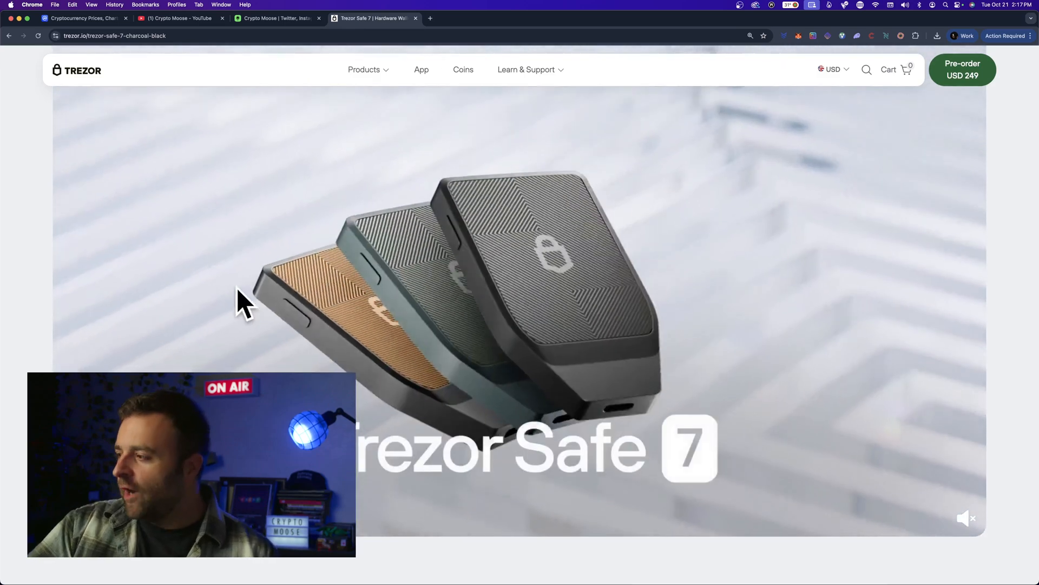
Scroll past the Trezor Suite app section to the 'Thousands of coins & tokens' banner
scroll("down", 3)
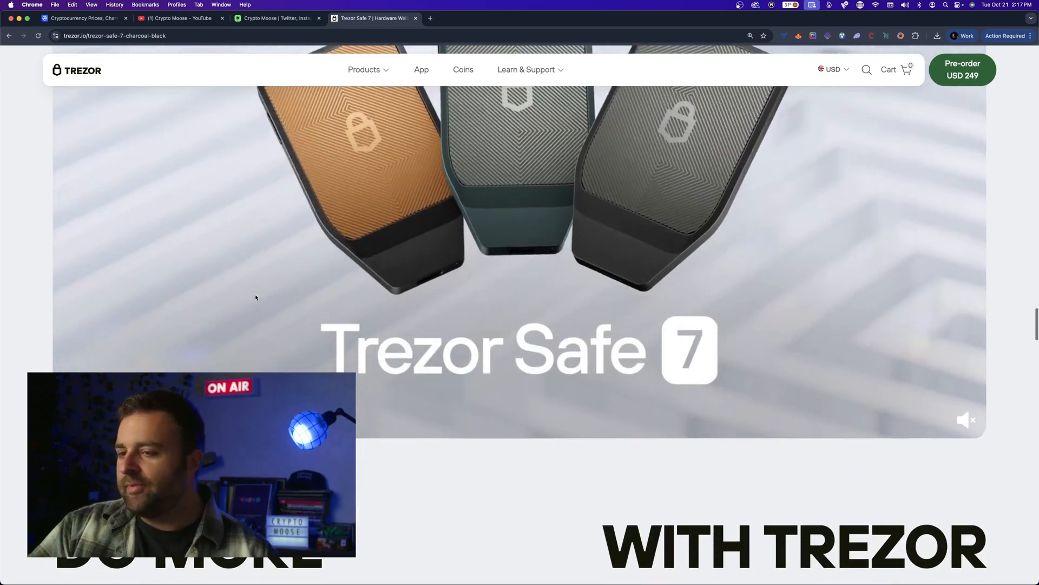
scroll("down", 3)
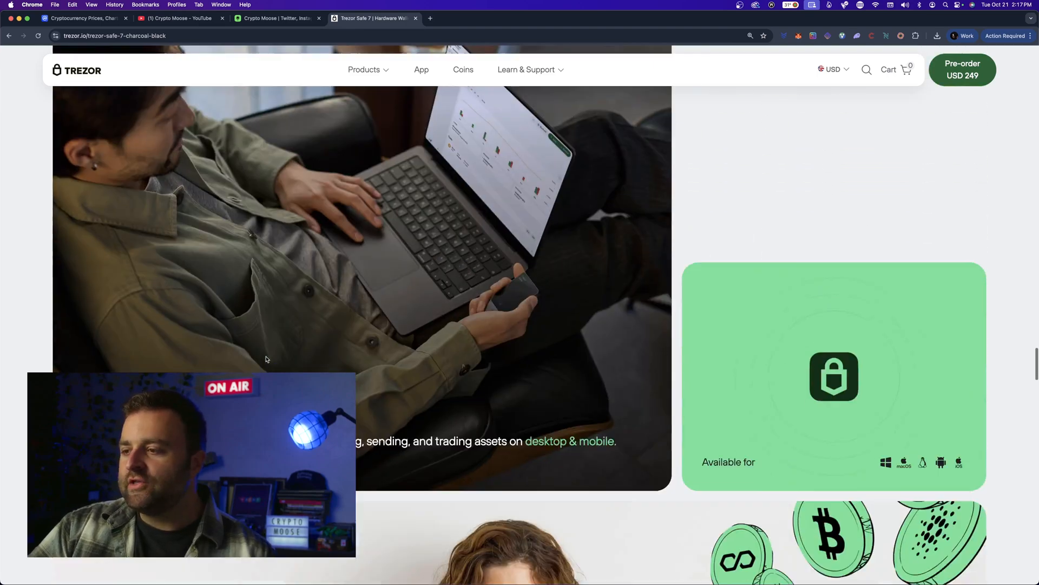
scroll("down", 3)
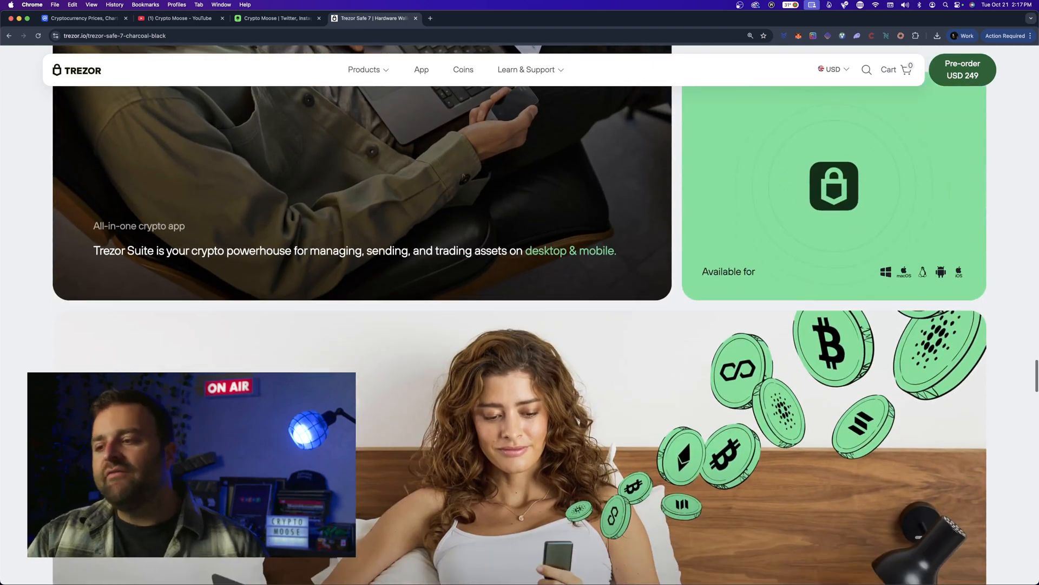
scroll("down", 3)
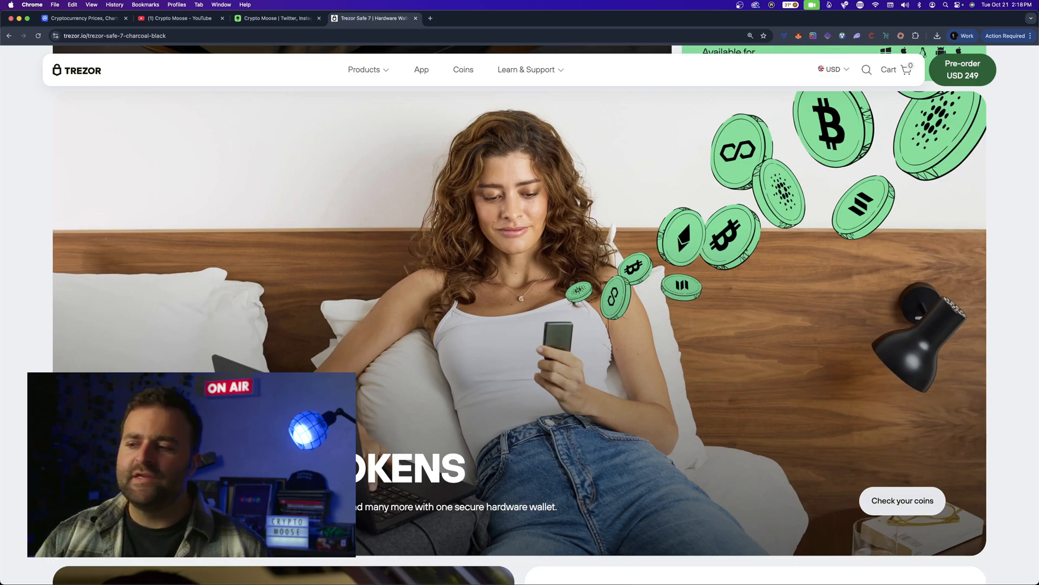
Scroll through the ecosystem and trade & earn cards, settling on the 70K+ supported dApps card
scroll("down", 3)
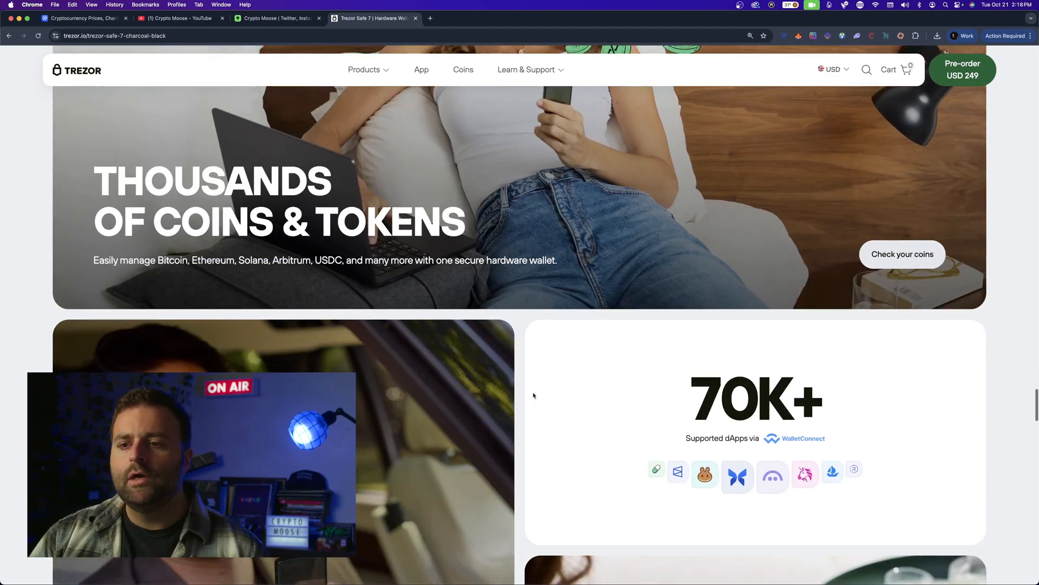
scroll("down", 3)
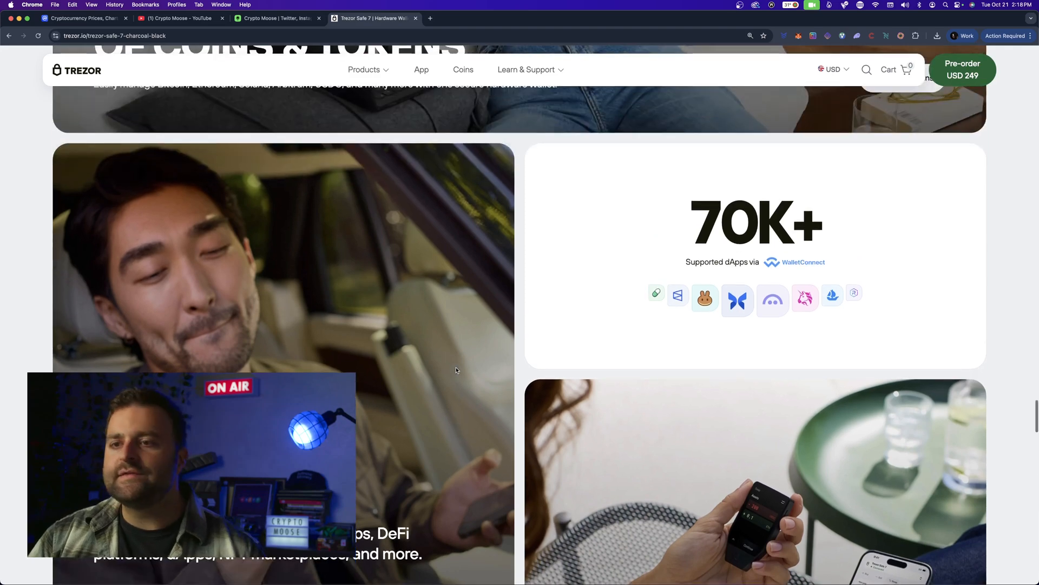
scroll("down", 3)
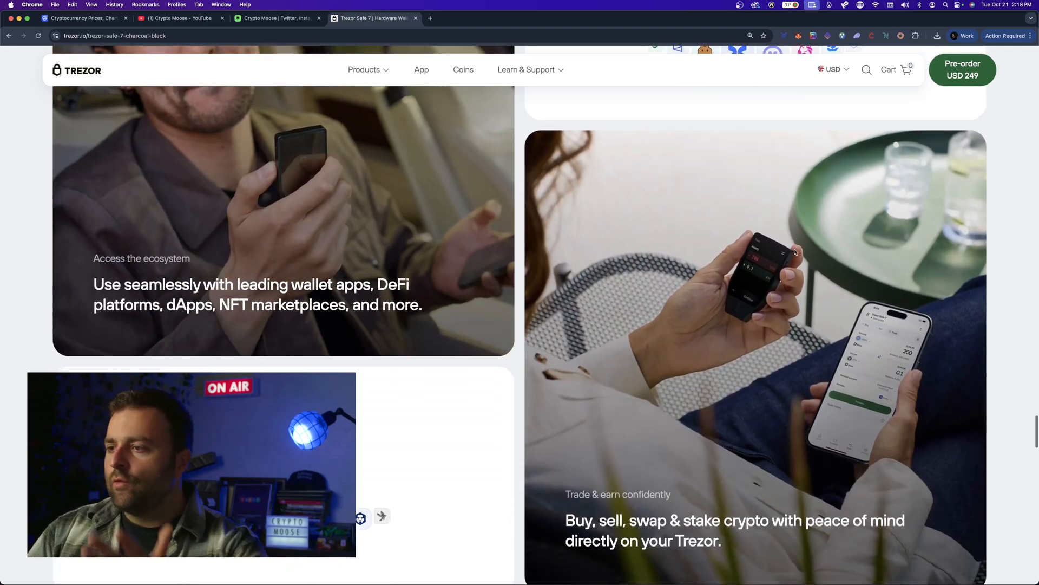
scroll("down", 3)
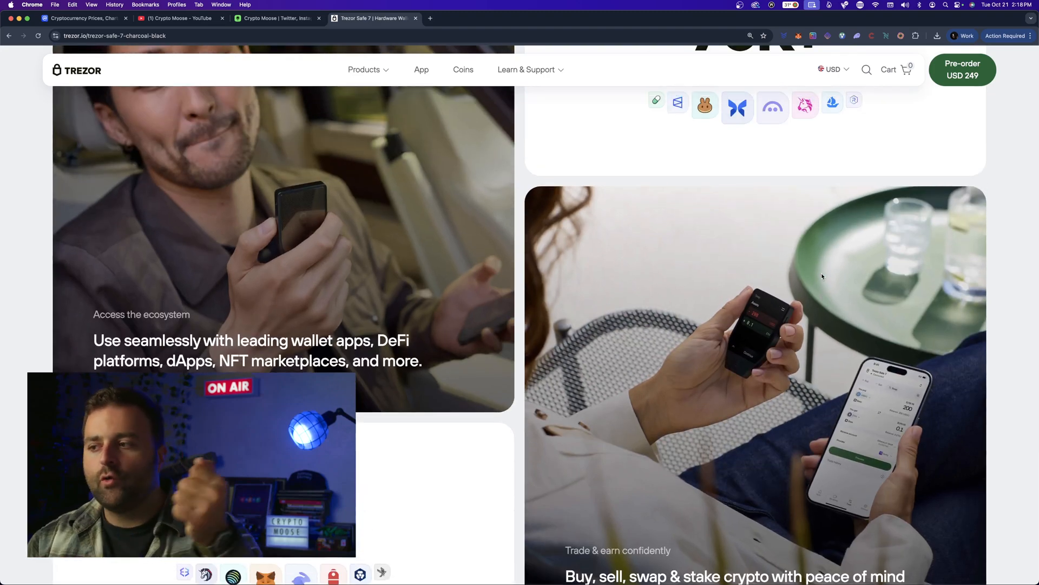
mouse_move(629, 244)
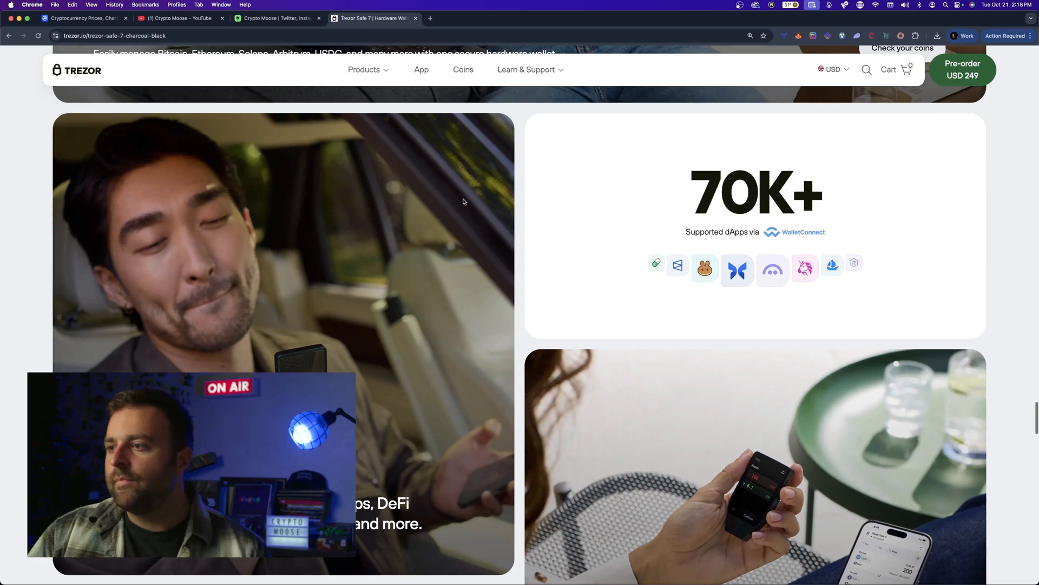
mouse_move(669, 265)
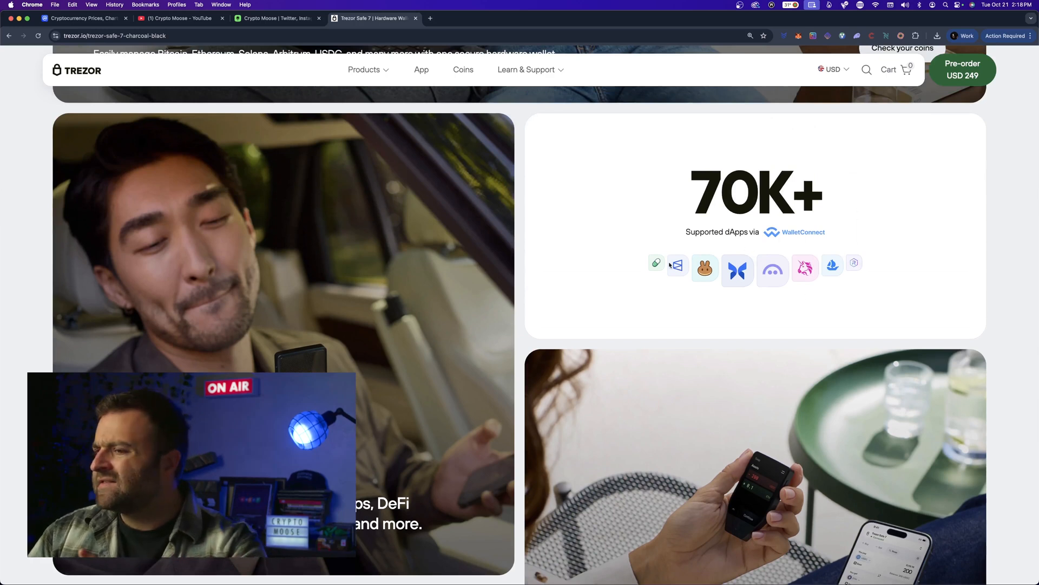
mouse_move(790, 282)
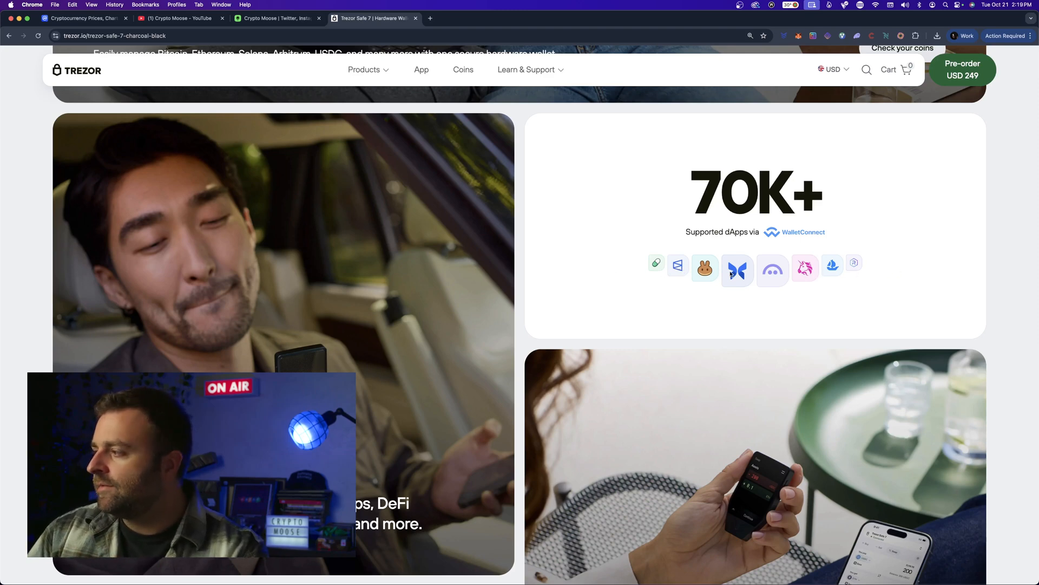
Scroll past the '30+ Supported third-party wallet apps' card to the 'Quick look' specs heading
scroll("down", 3)
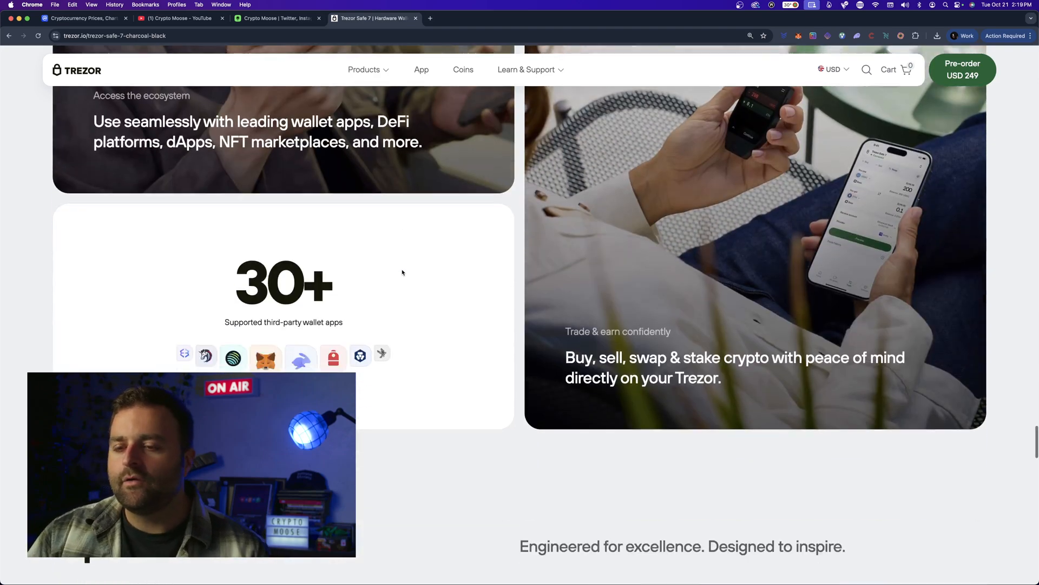
scroll("down", 3)
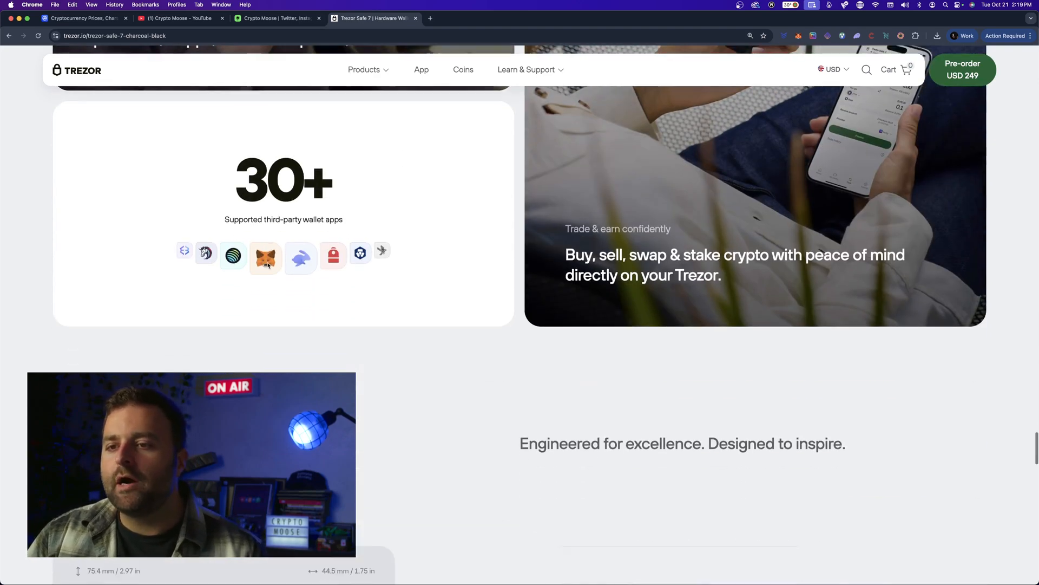
scroll("down", 3)
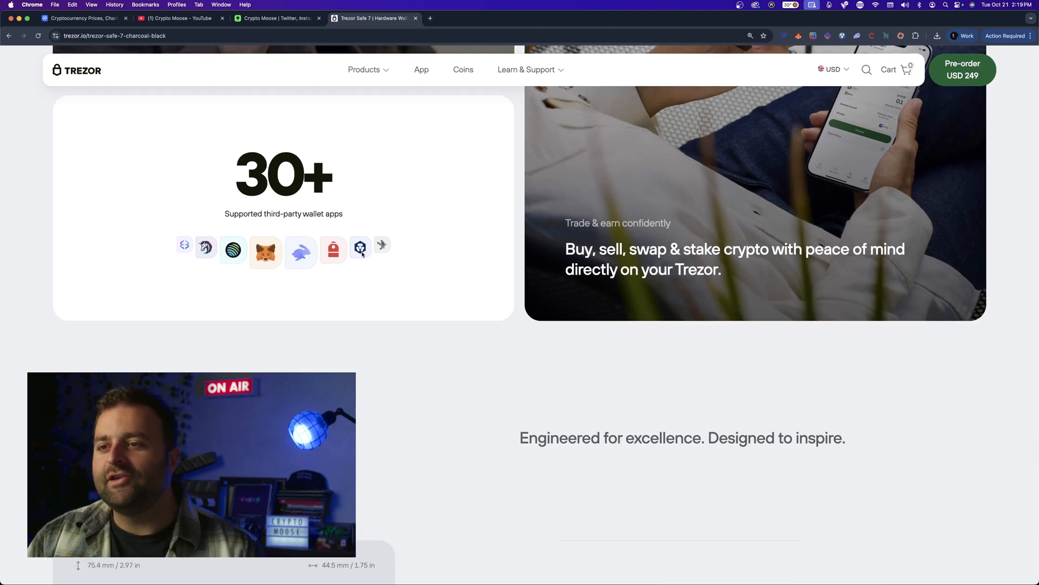
mouse_move(189, 250)
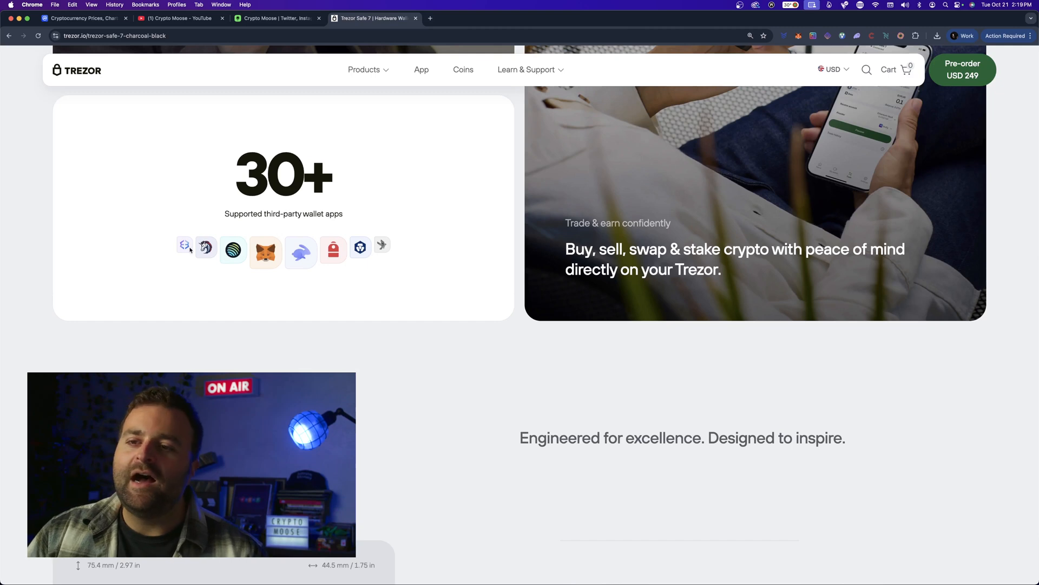
scroll("down", 3)
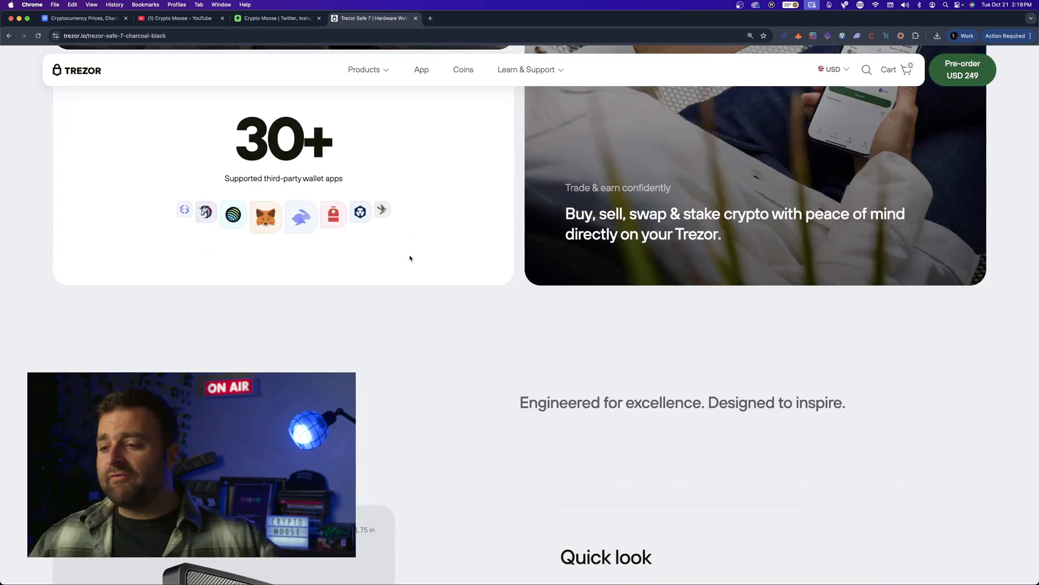
scroll("down", 3)
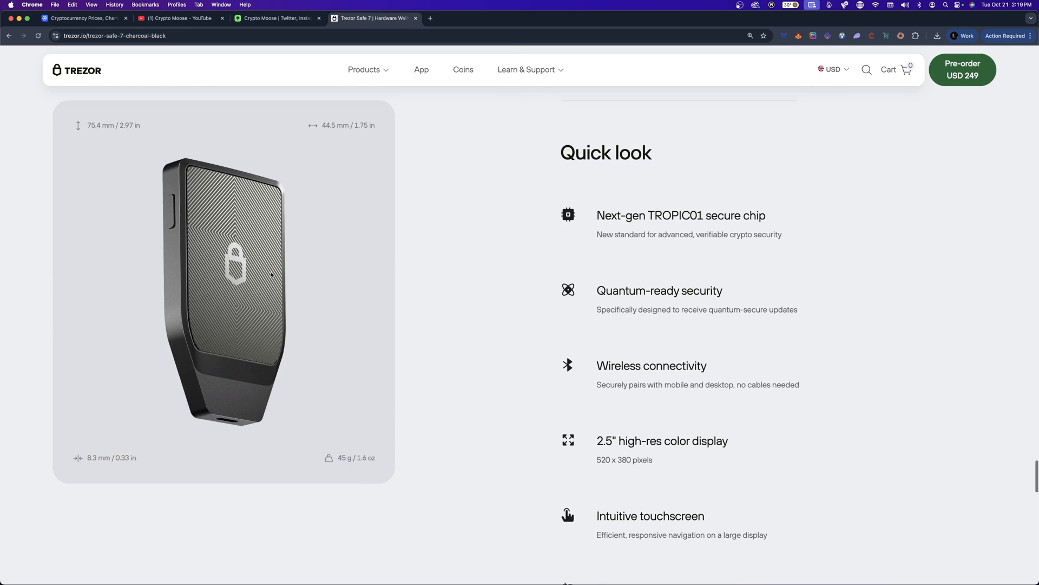
Scroll through the Quick look spec list to 'See more', then back to the 'DO MORE WITH TREZOR' heading
scroll("down", 3)
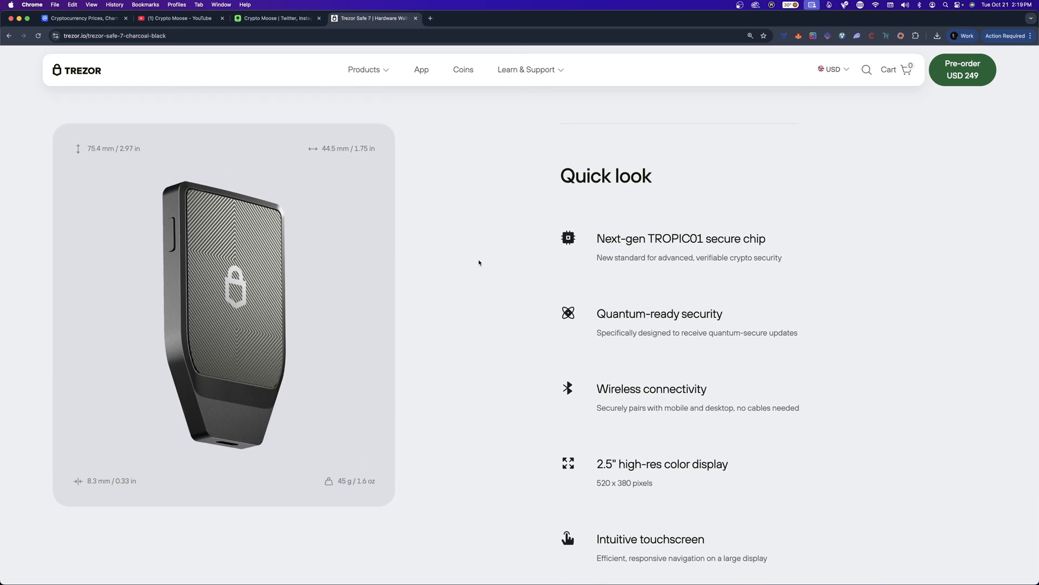
scroll("down", 3)
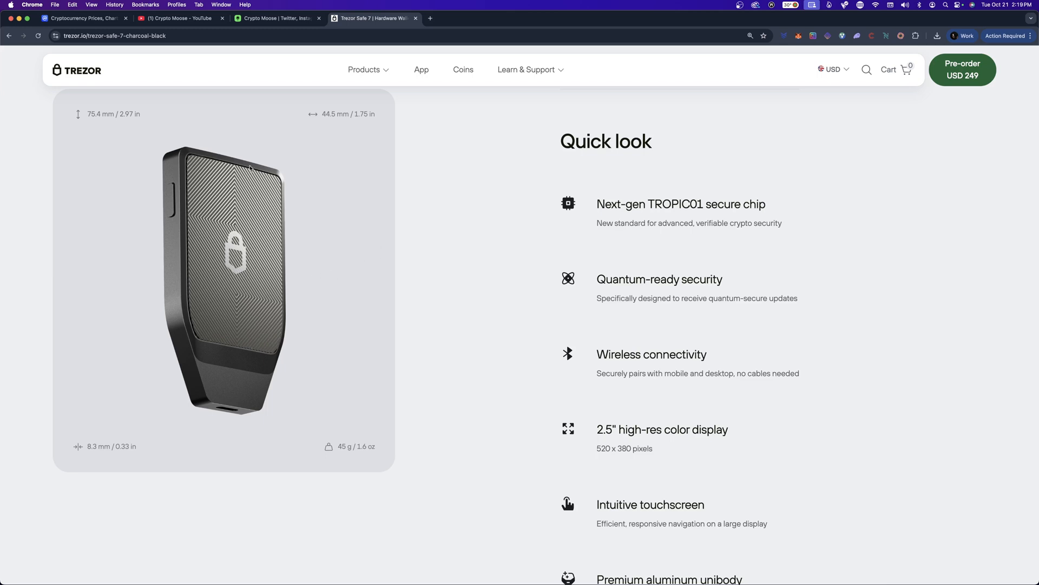
scroll("down", 3)
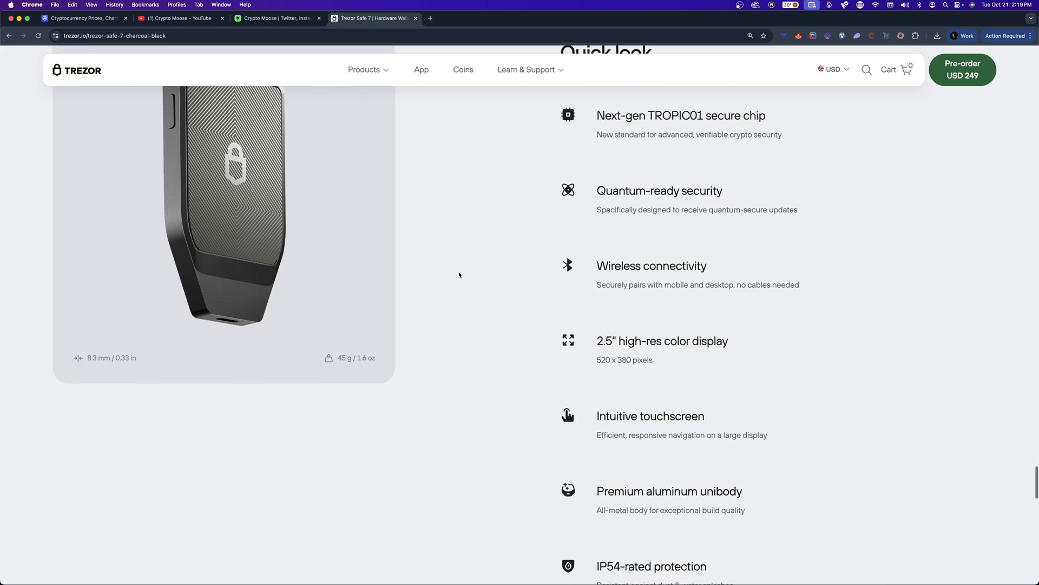
scroll("down", 3)
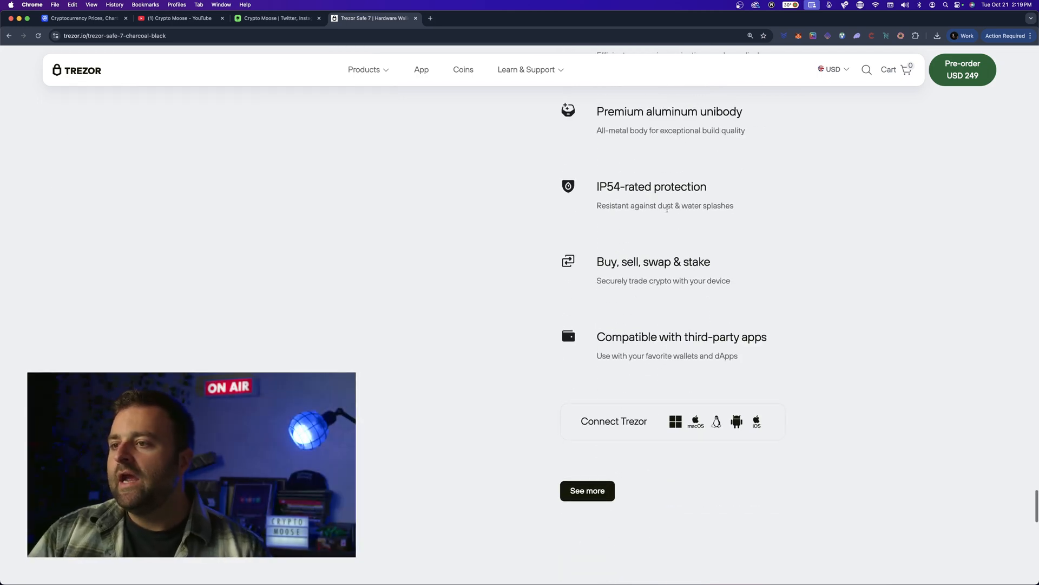
scroll("down", 3)
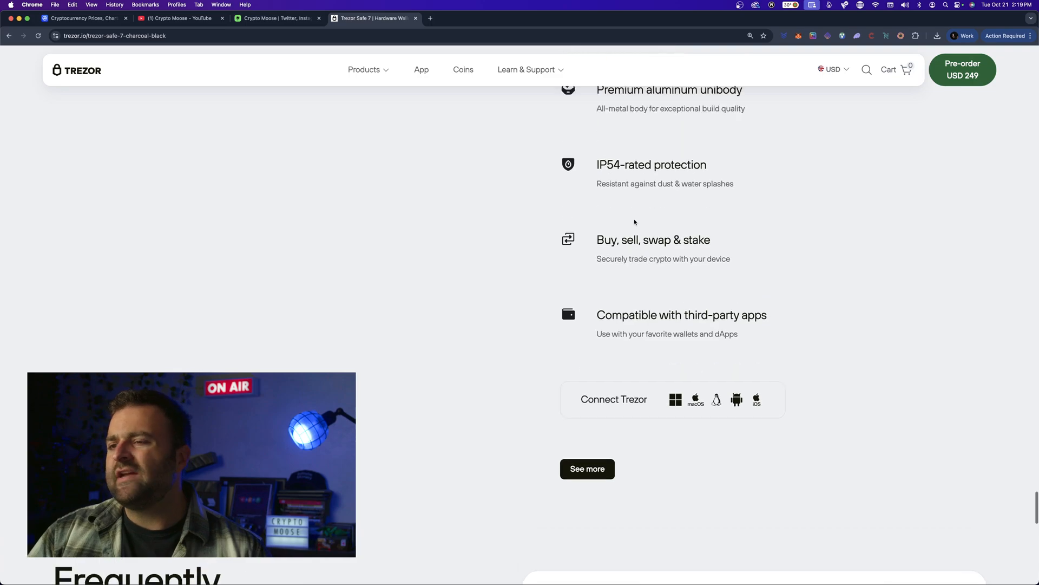
scroll("down", 3)
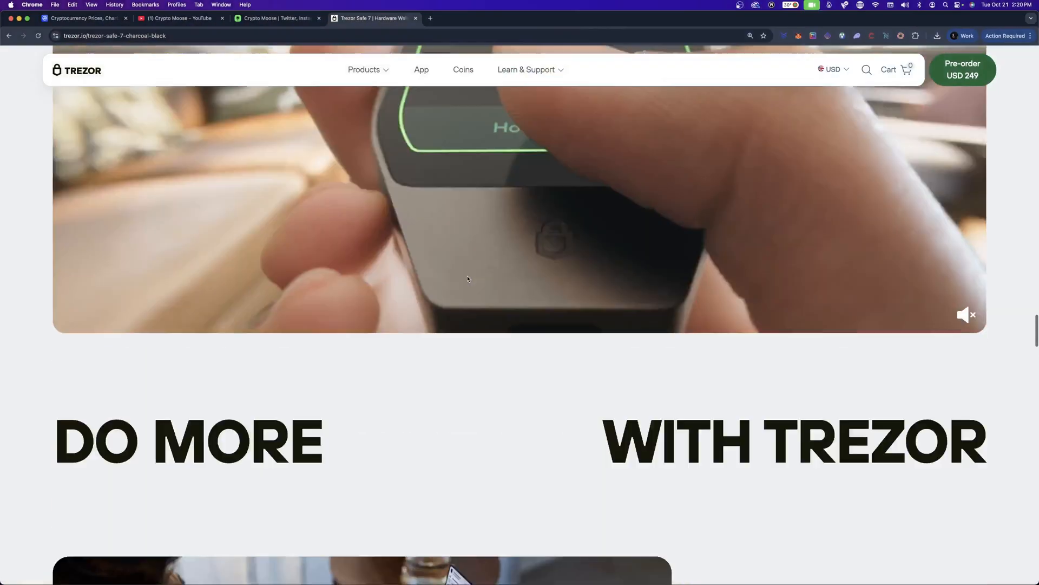
On the Crypto Moose Linktree page, follow the 'Trezor Hardware Wallet | (Buy Here!)' affiliate link to the Trezor store
left_click(275, 18)
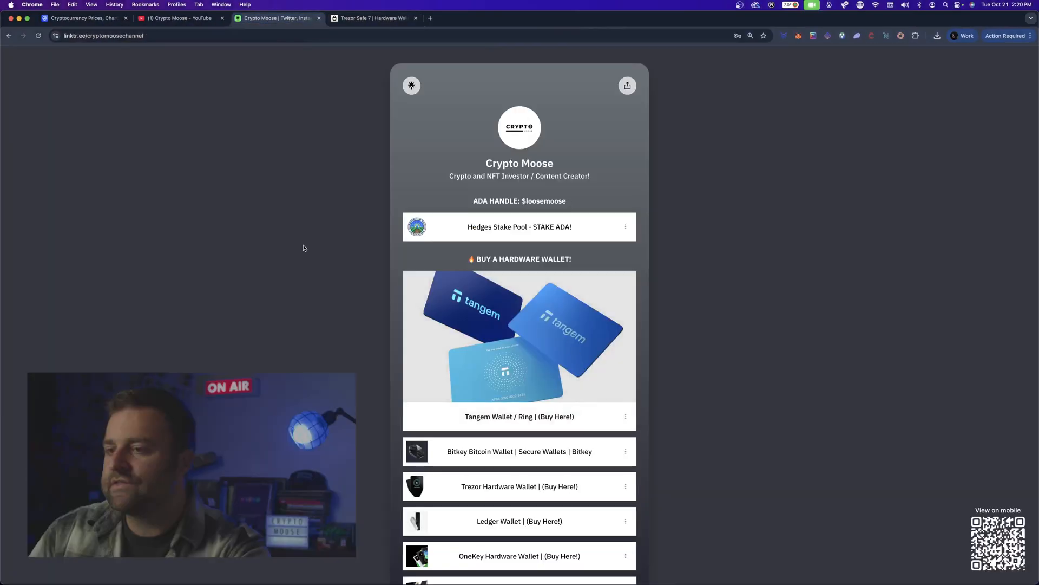
scroll("down", 3)
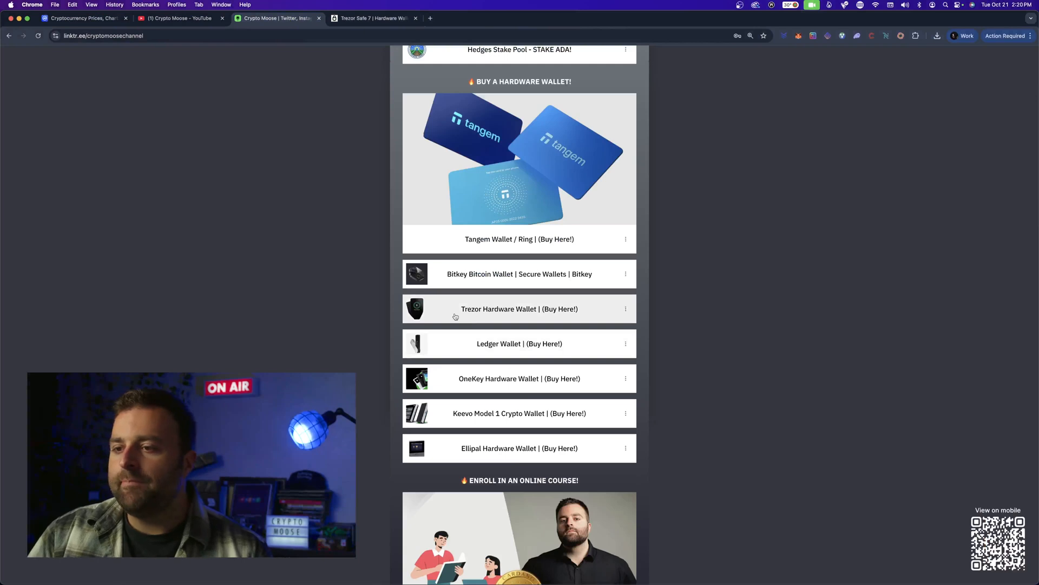
mouse_move(450, 315)
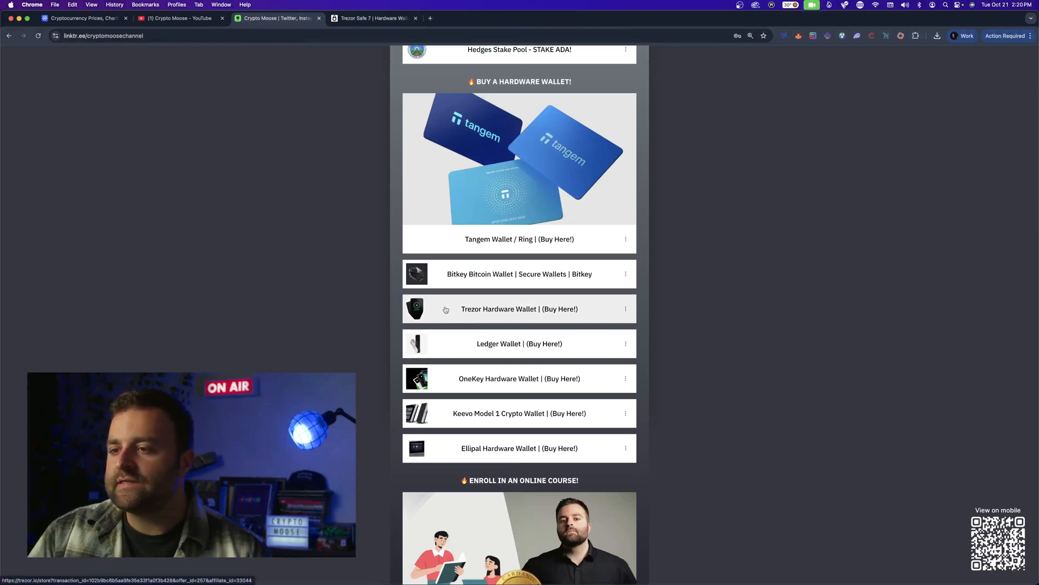
left_click(519, 308)
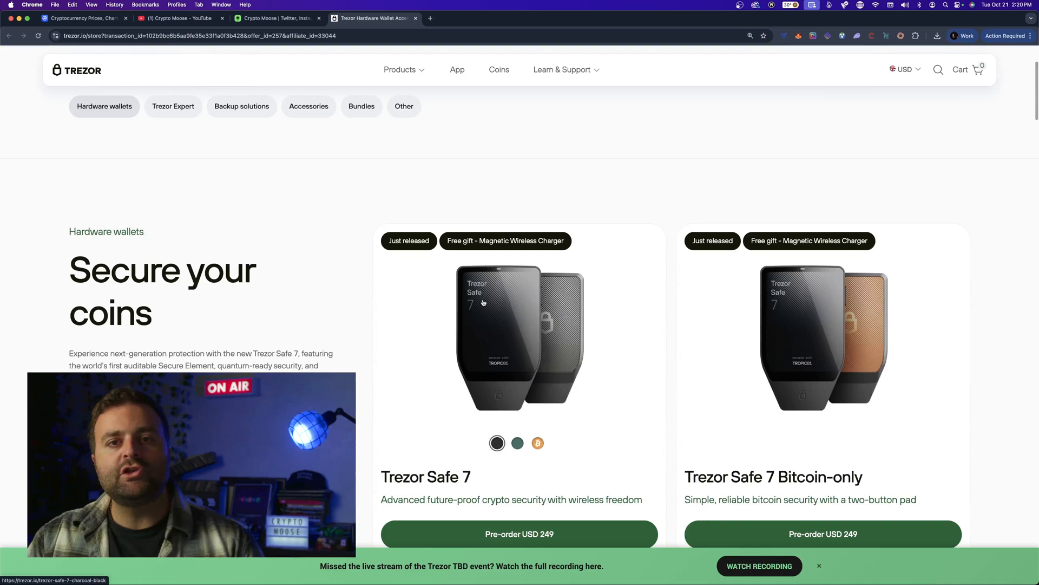
Preview the Trezor Safe 7 in green, then scroll to the Safe 5 (USD 169) and Safe 3 (USD 79) listings
scroll("down", 3)
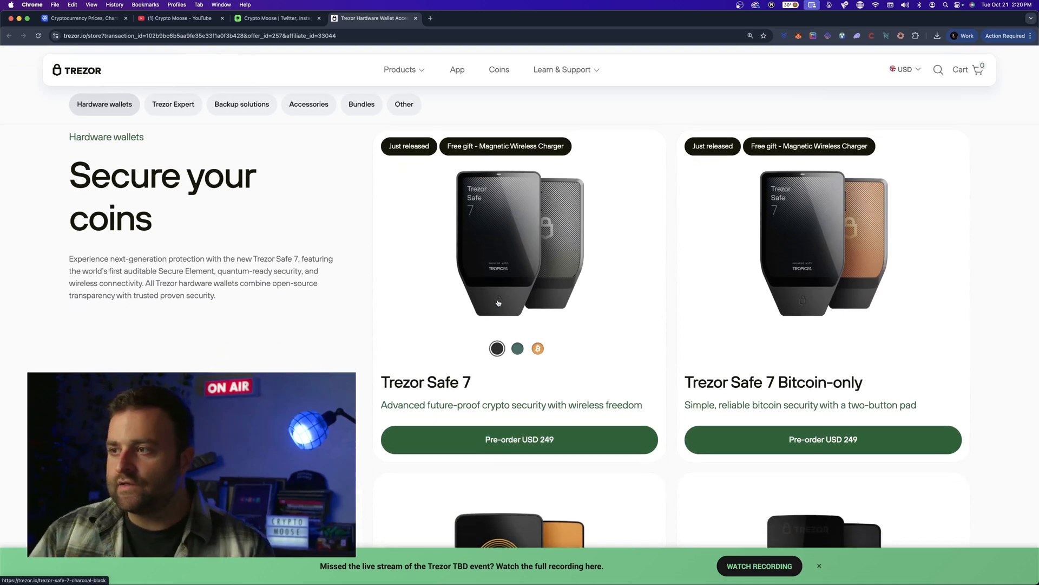
scroll("down", 3)
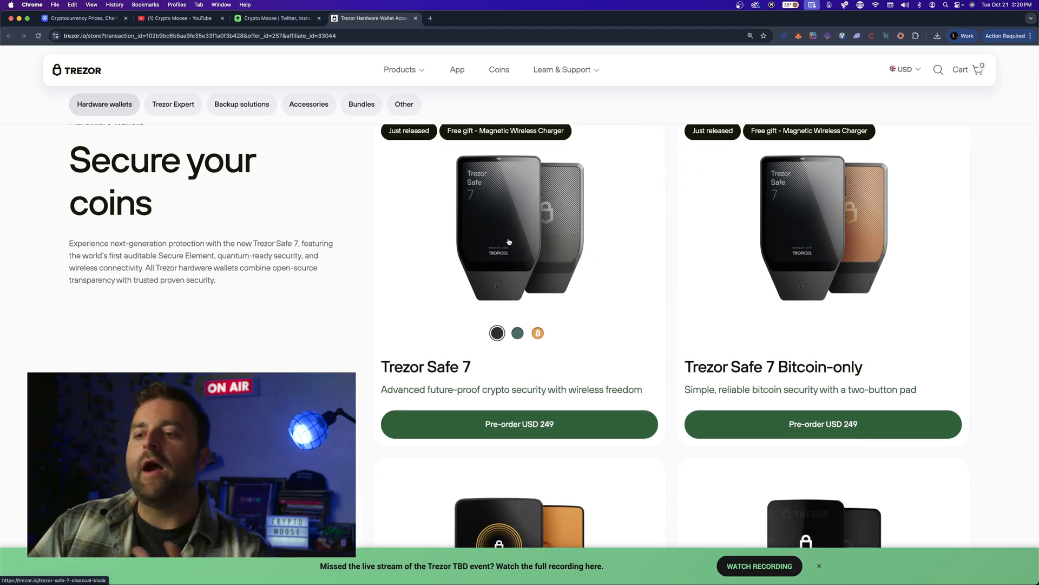
left_click(518, 332)
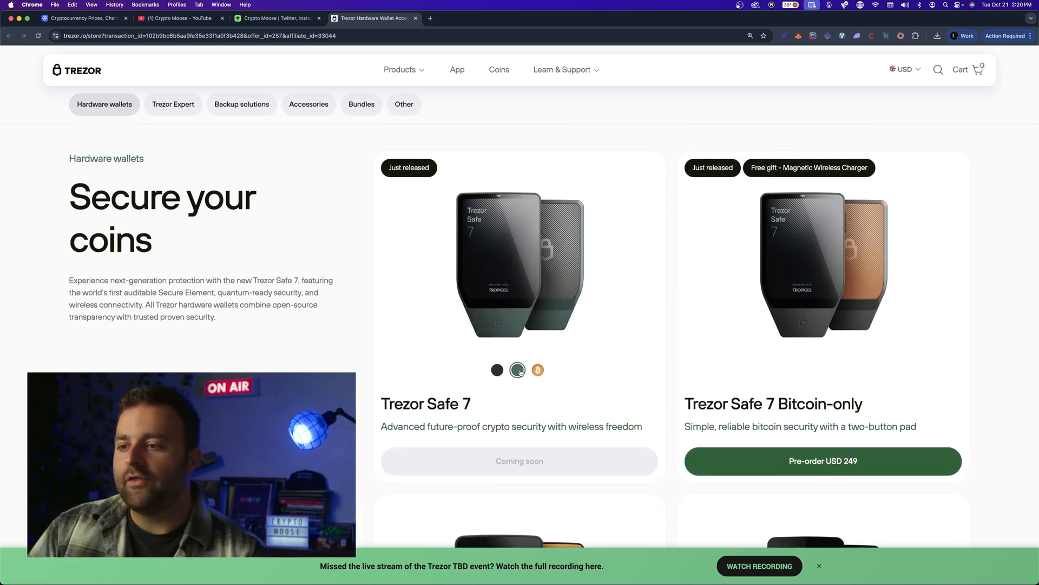
scroll("down", 3)
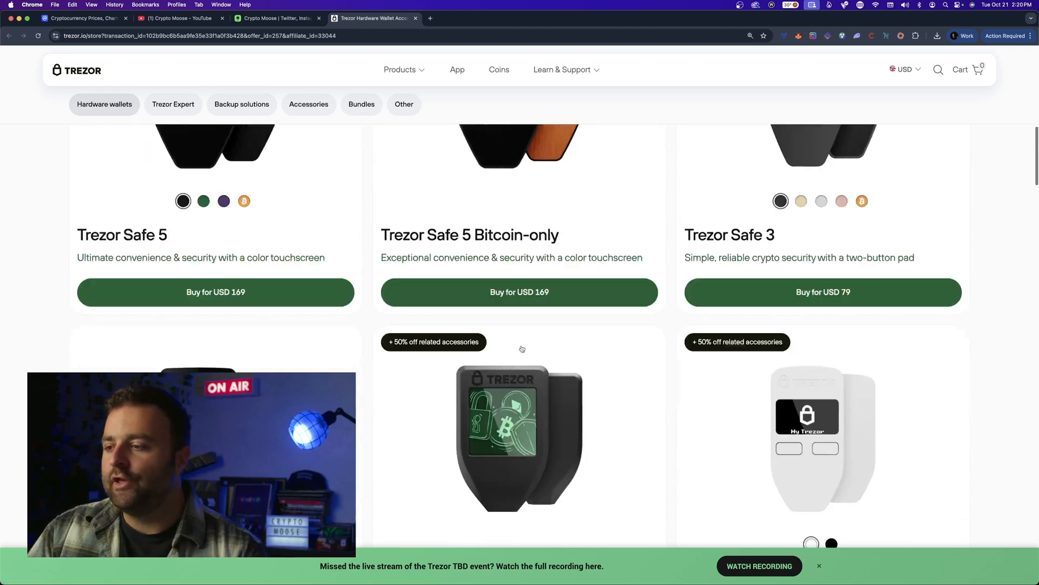